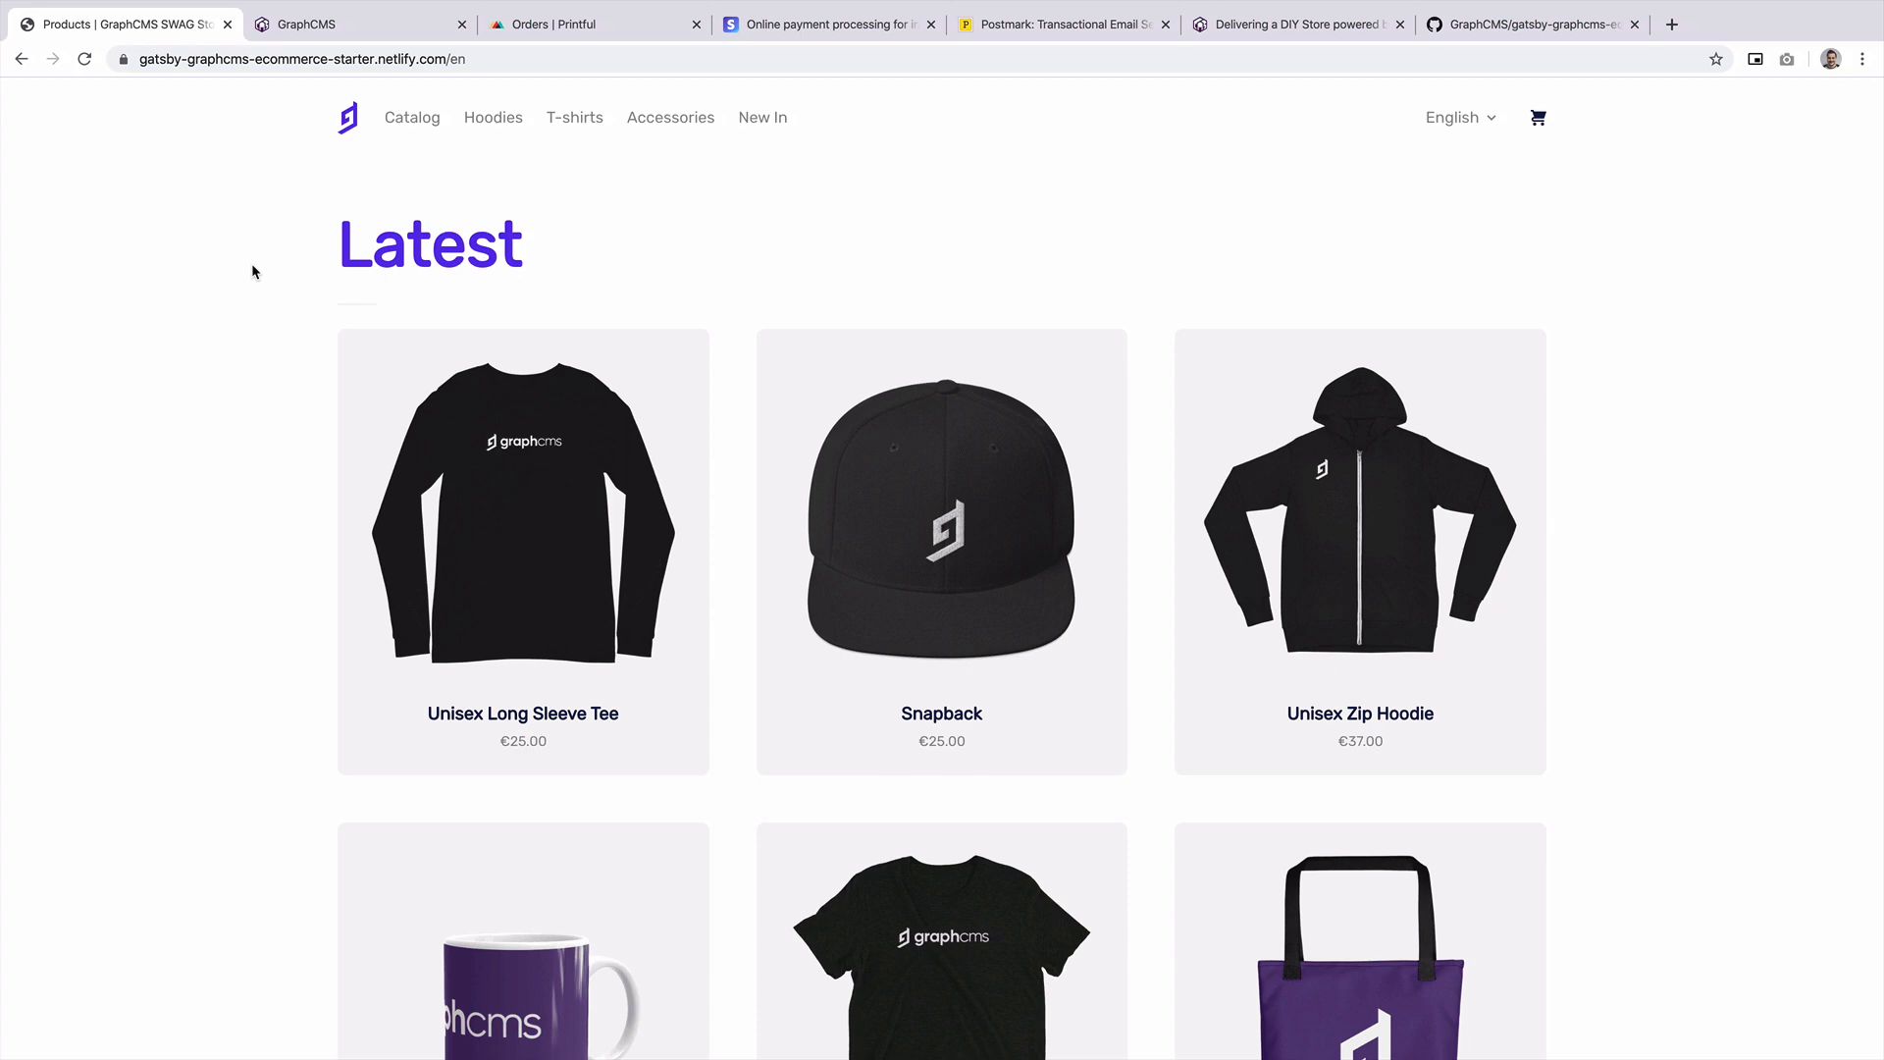
# Open the Product model schema and expand Name and Description into English and German variants
pyautogui.click(356, 24)
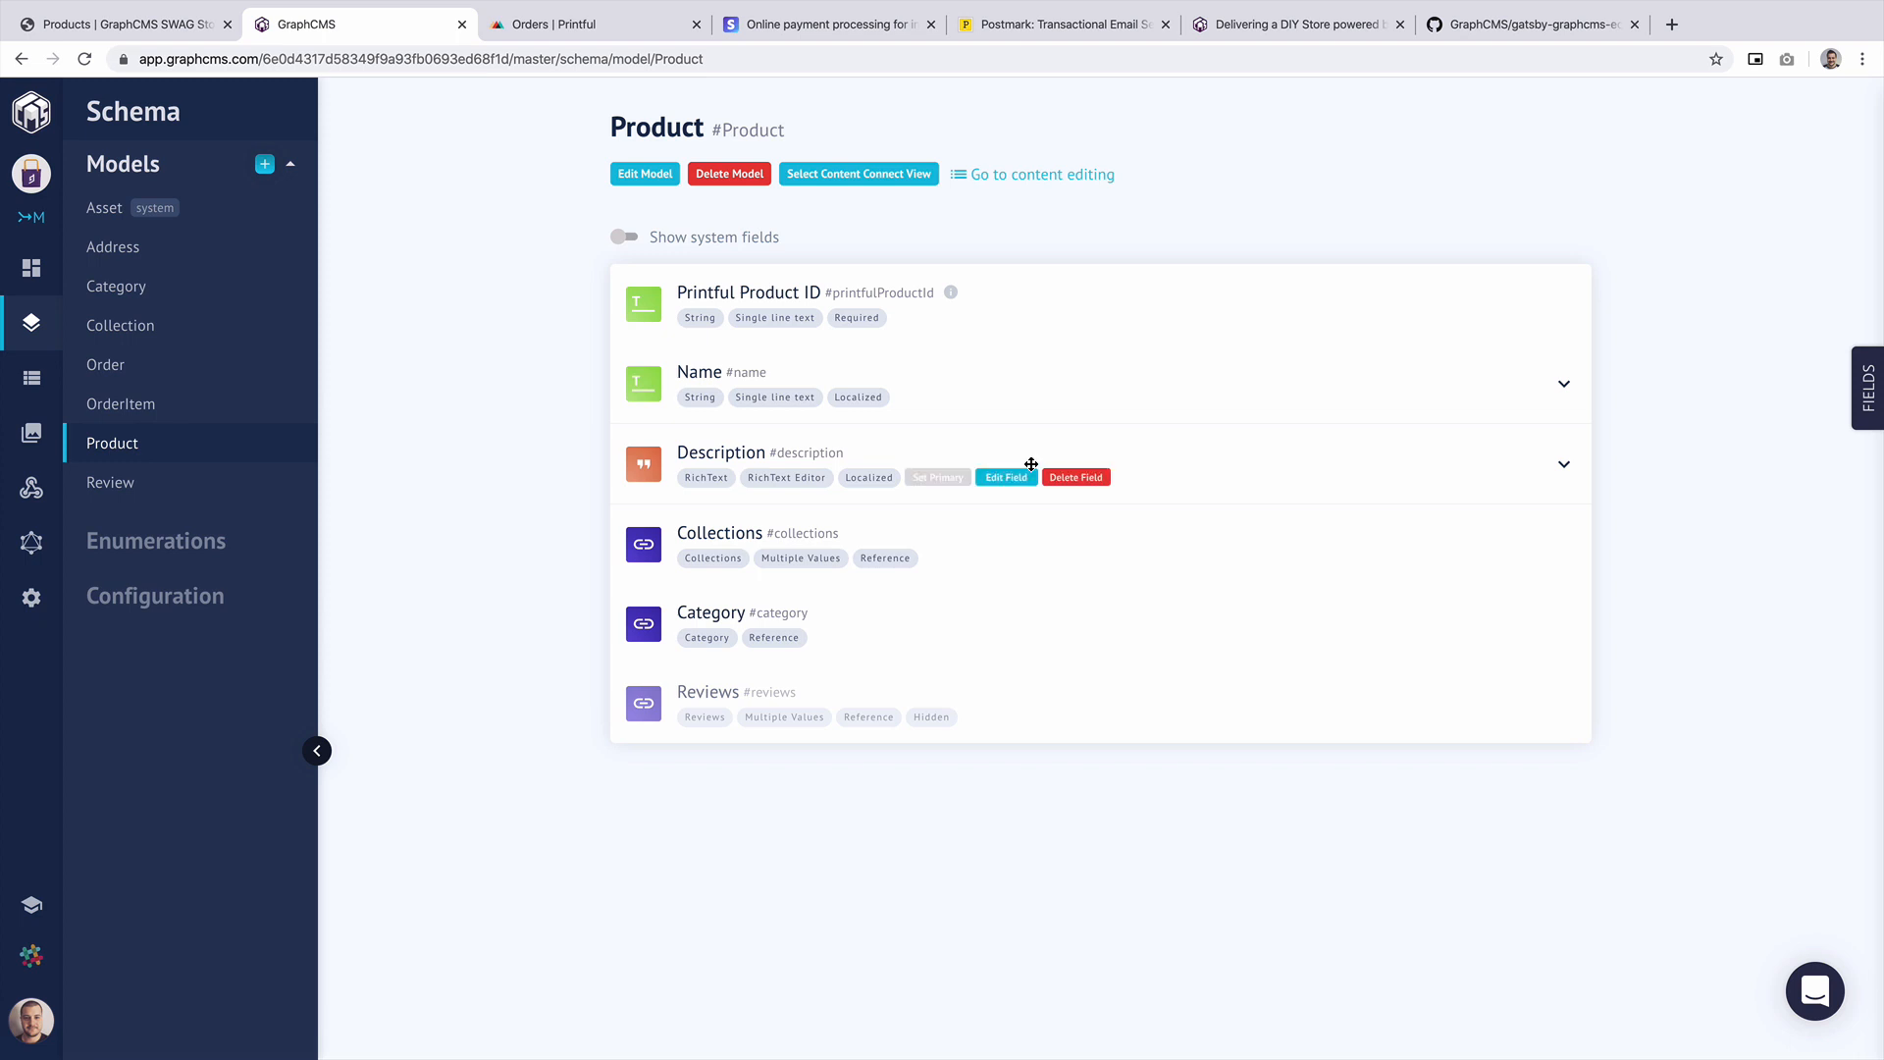
pyautogui.moveTo(1308, 374)
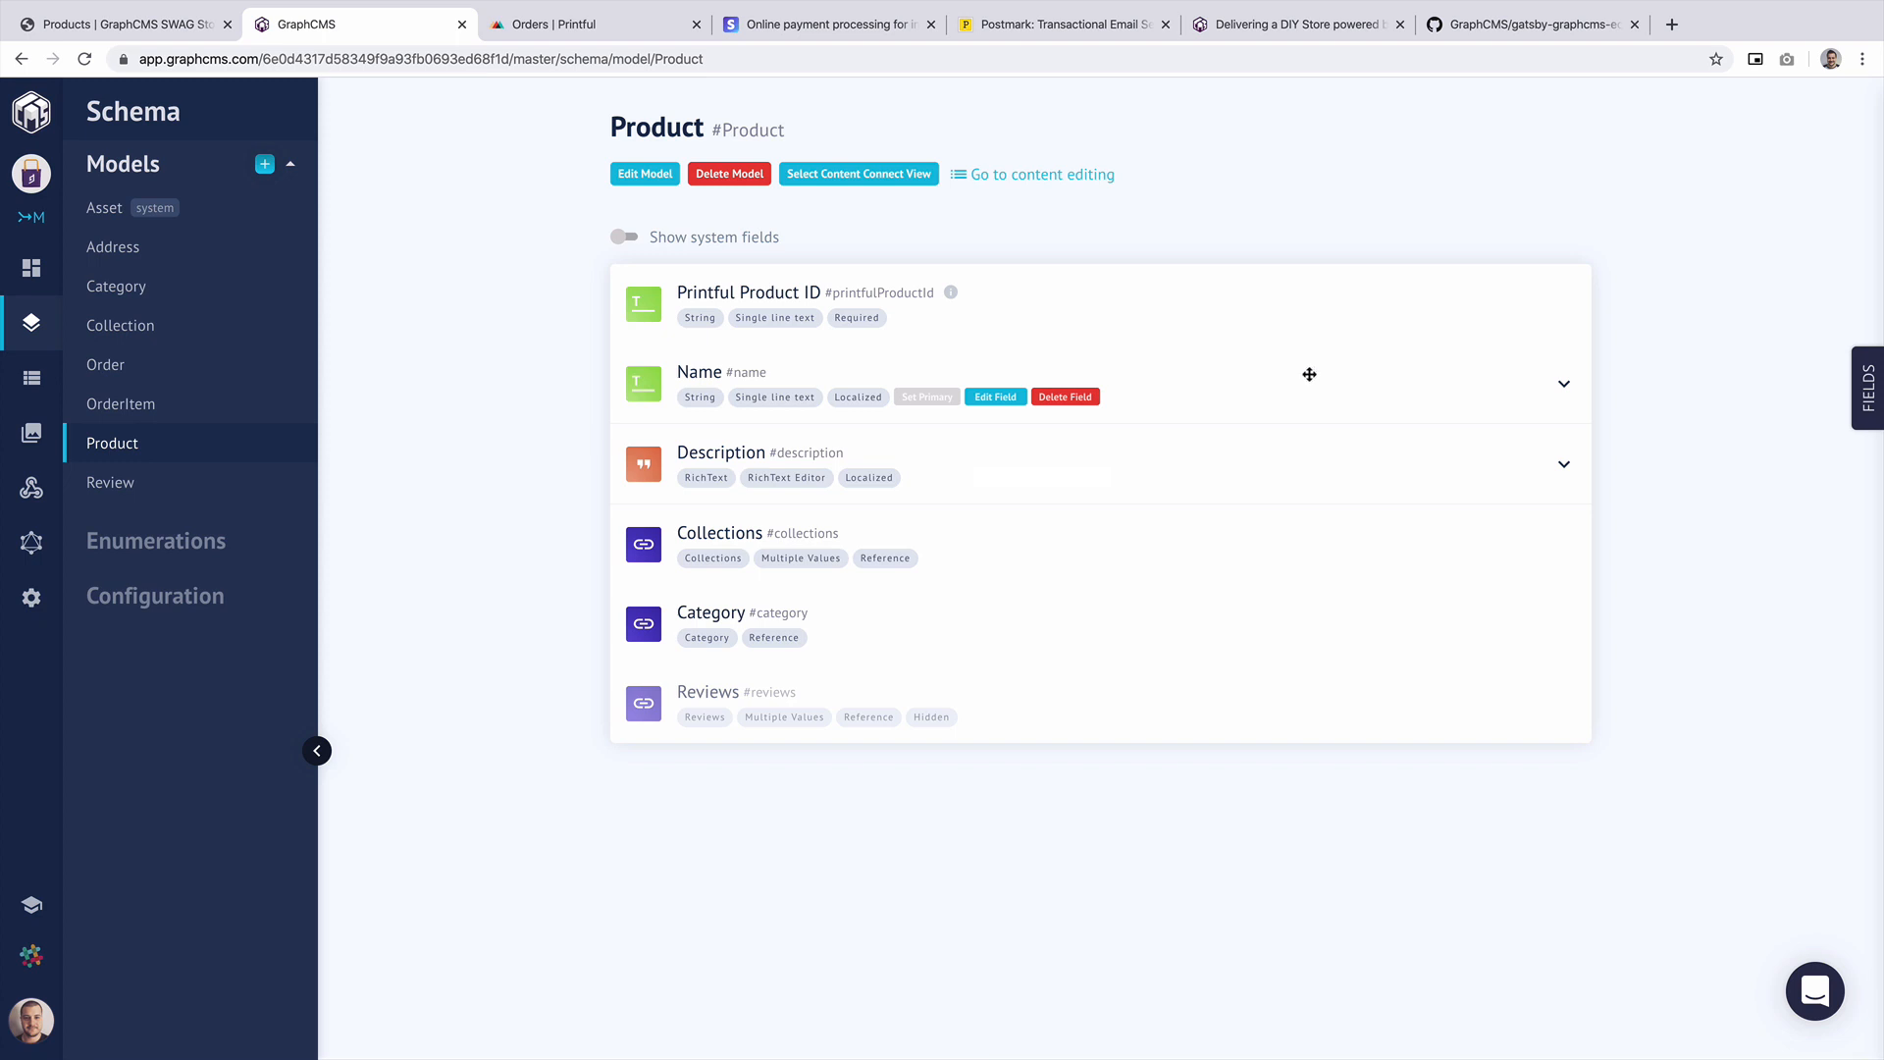
pyautogui.moveTo(1259, 577)
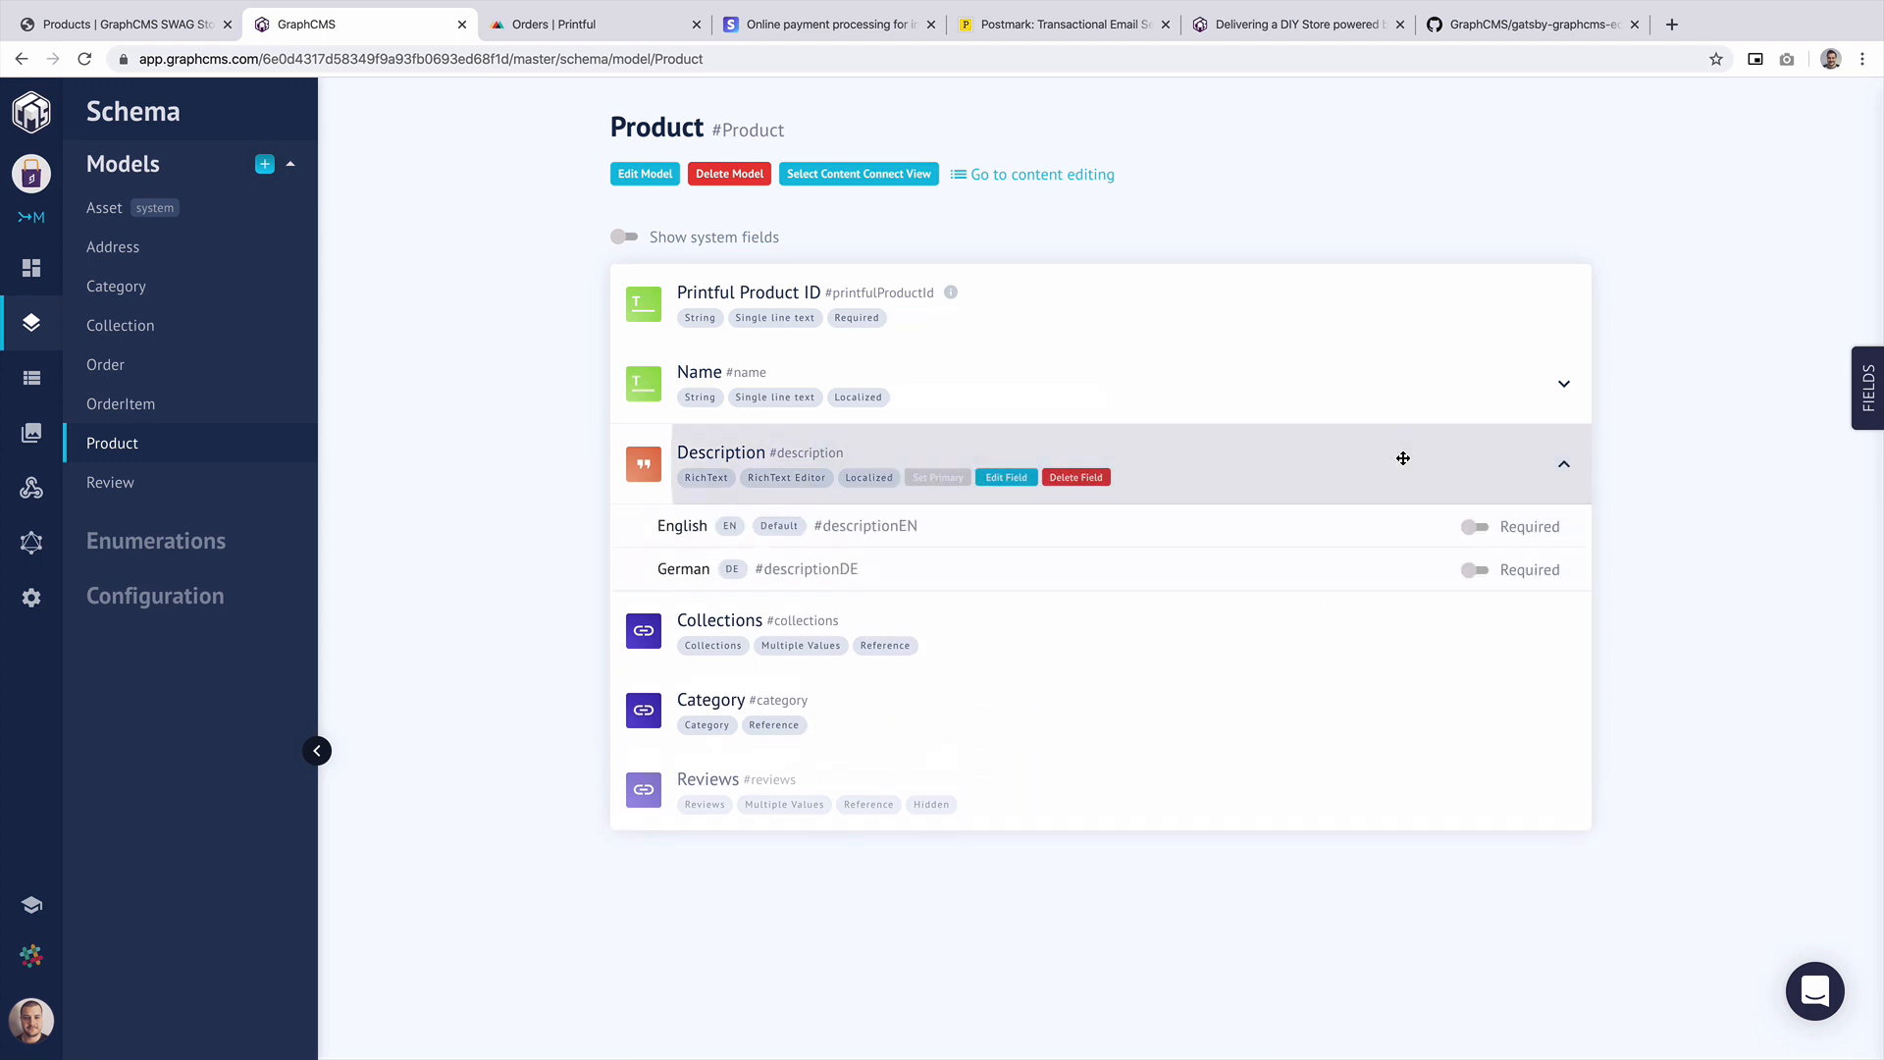
pyautogui.click(1564, 383)
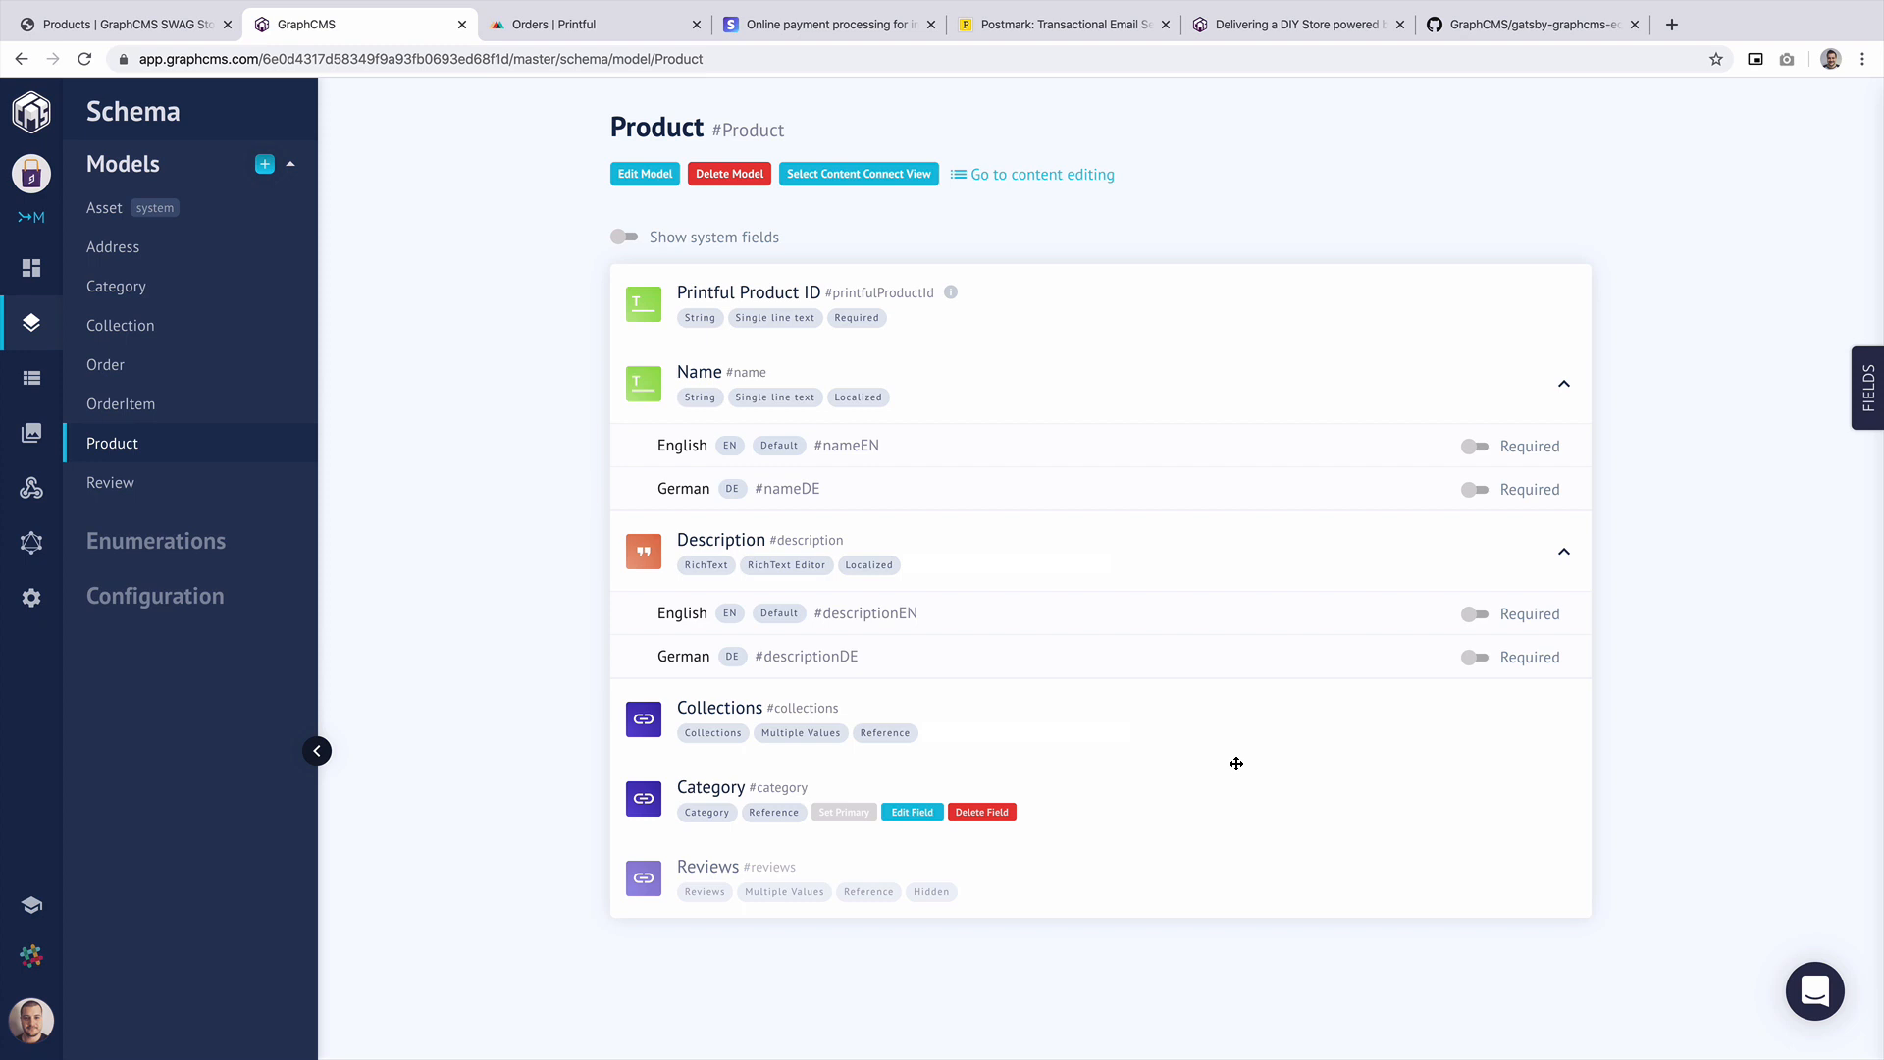
pyautogui.click(591, 24)
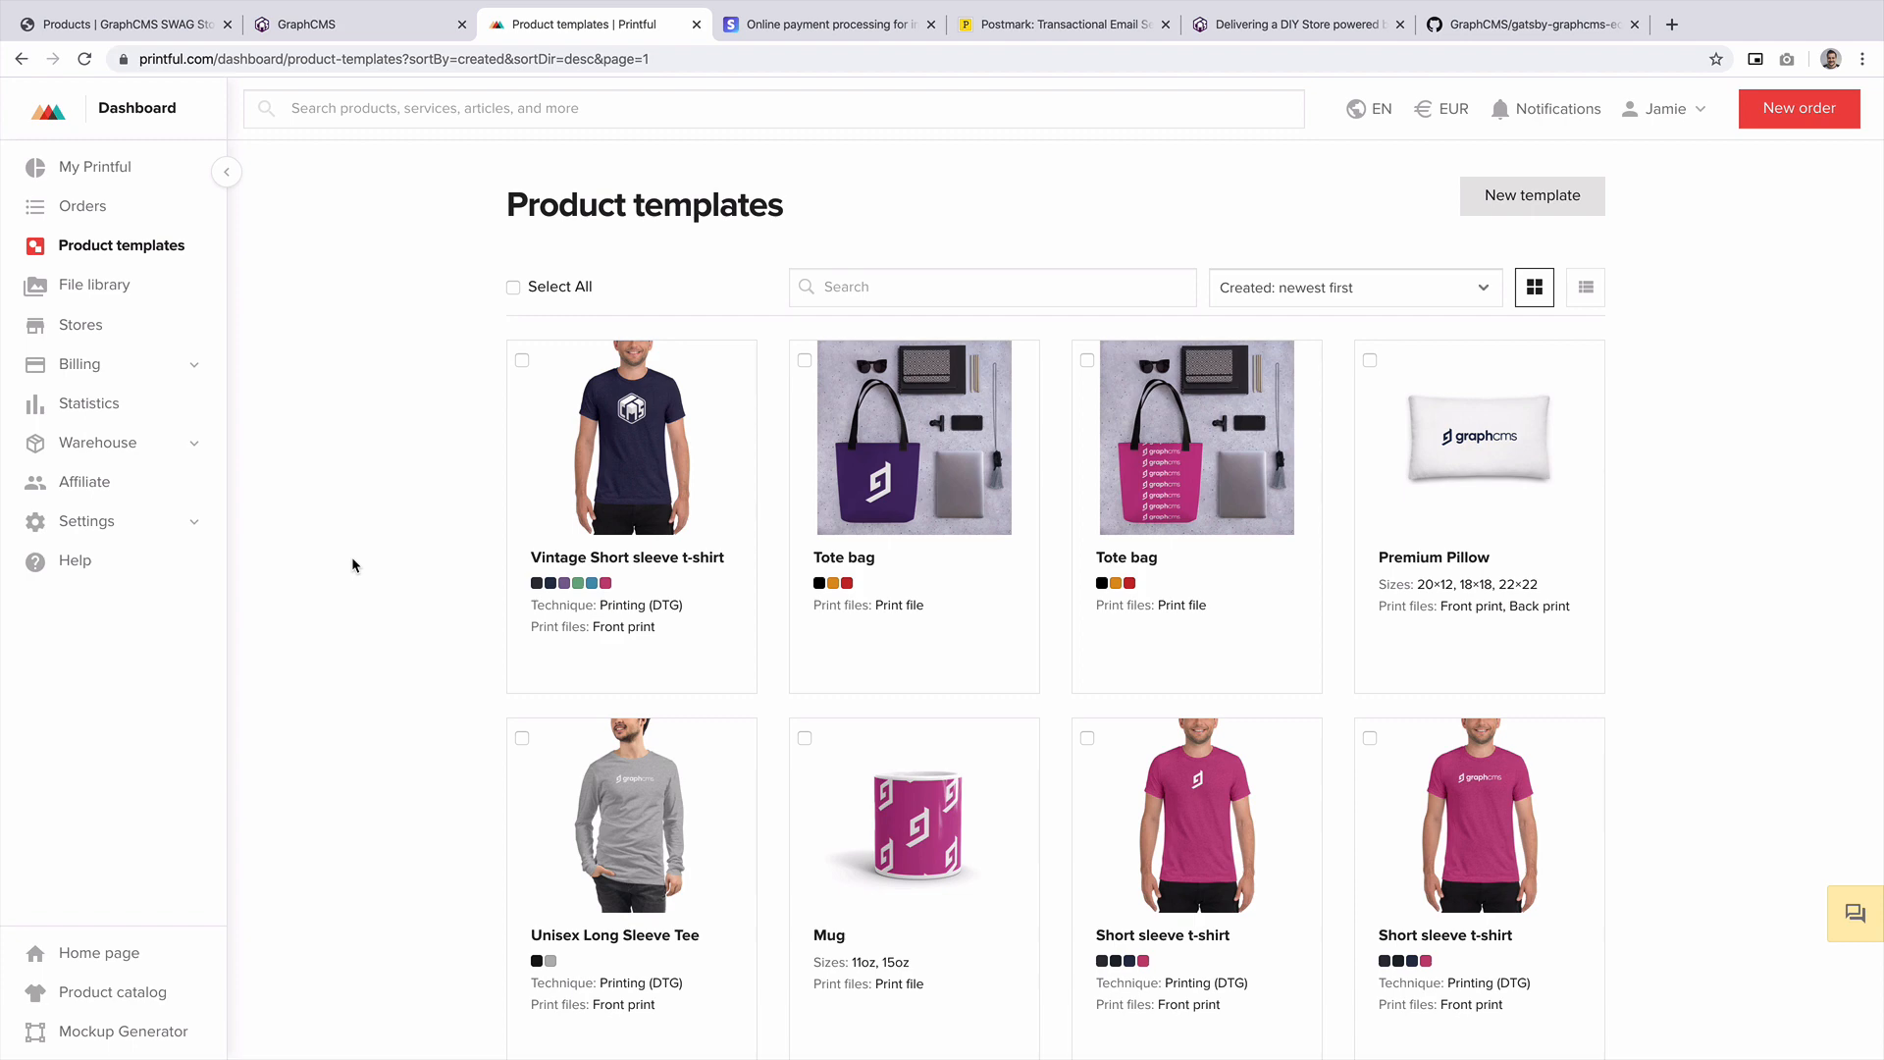
# Scroll Printful's product templates list to reveal more items like a cap and backpack
pyautogui.scroll(-3)
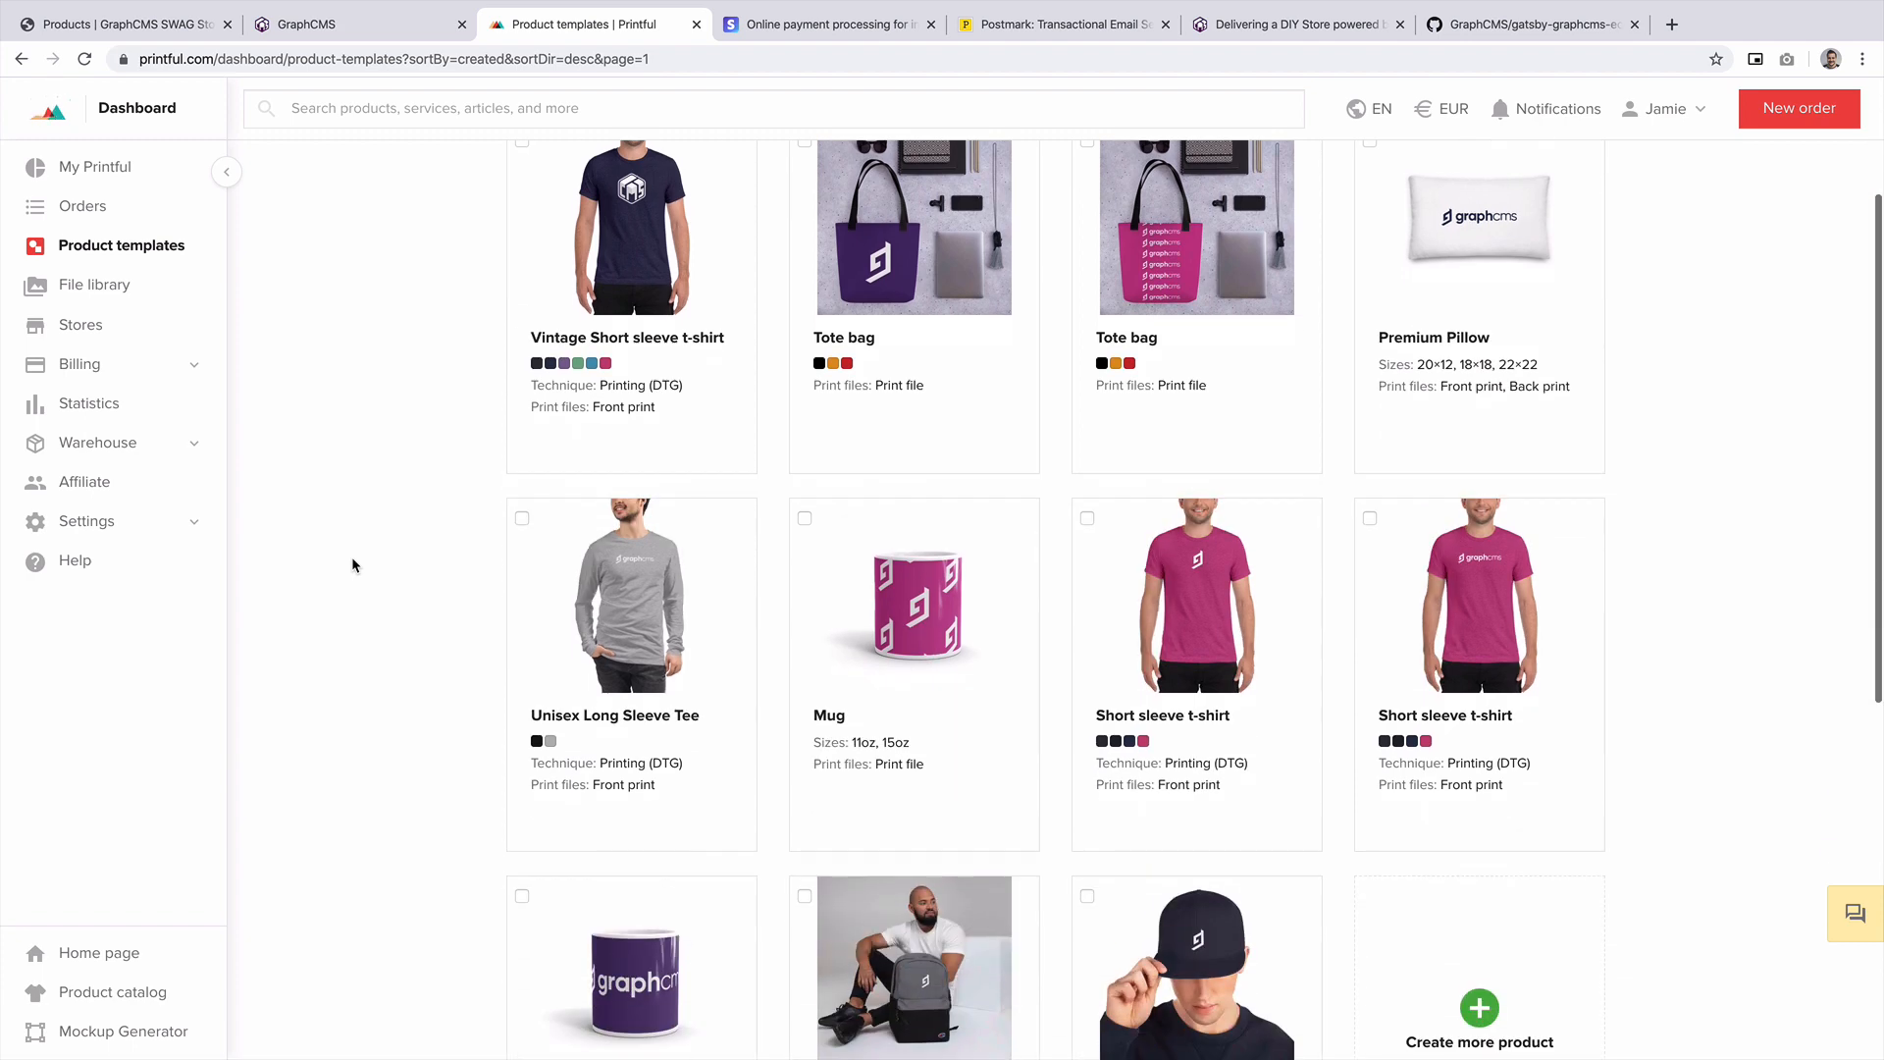
pyautogui.scroll(-3)
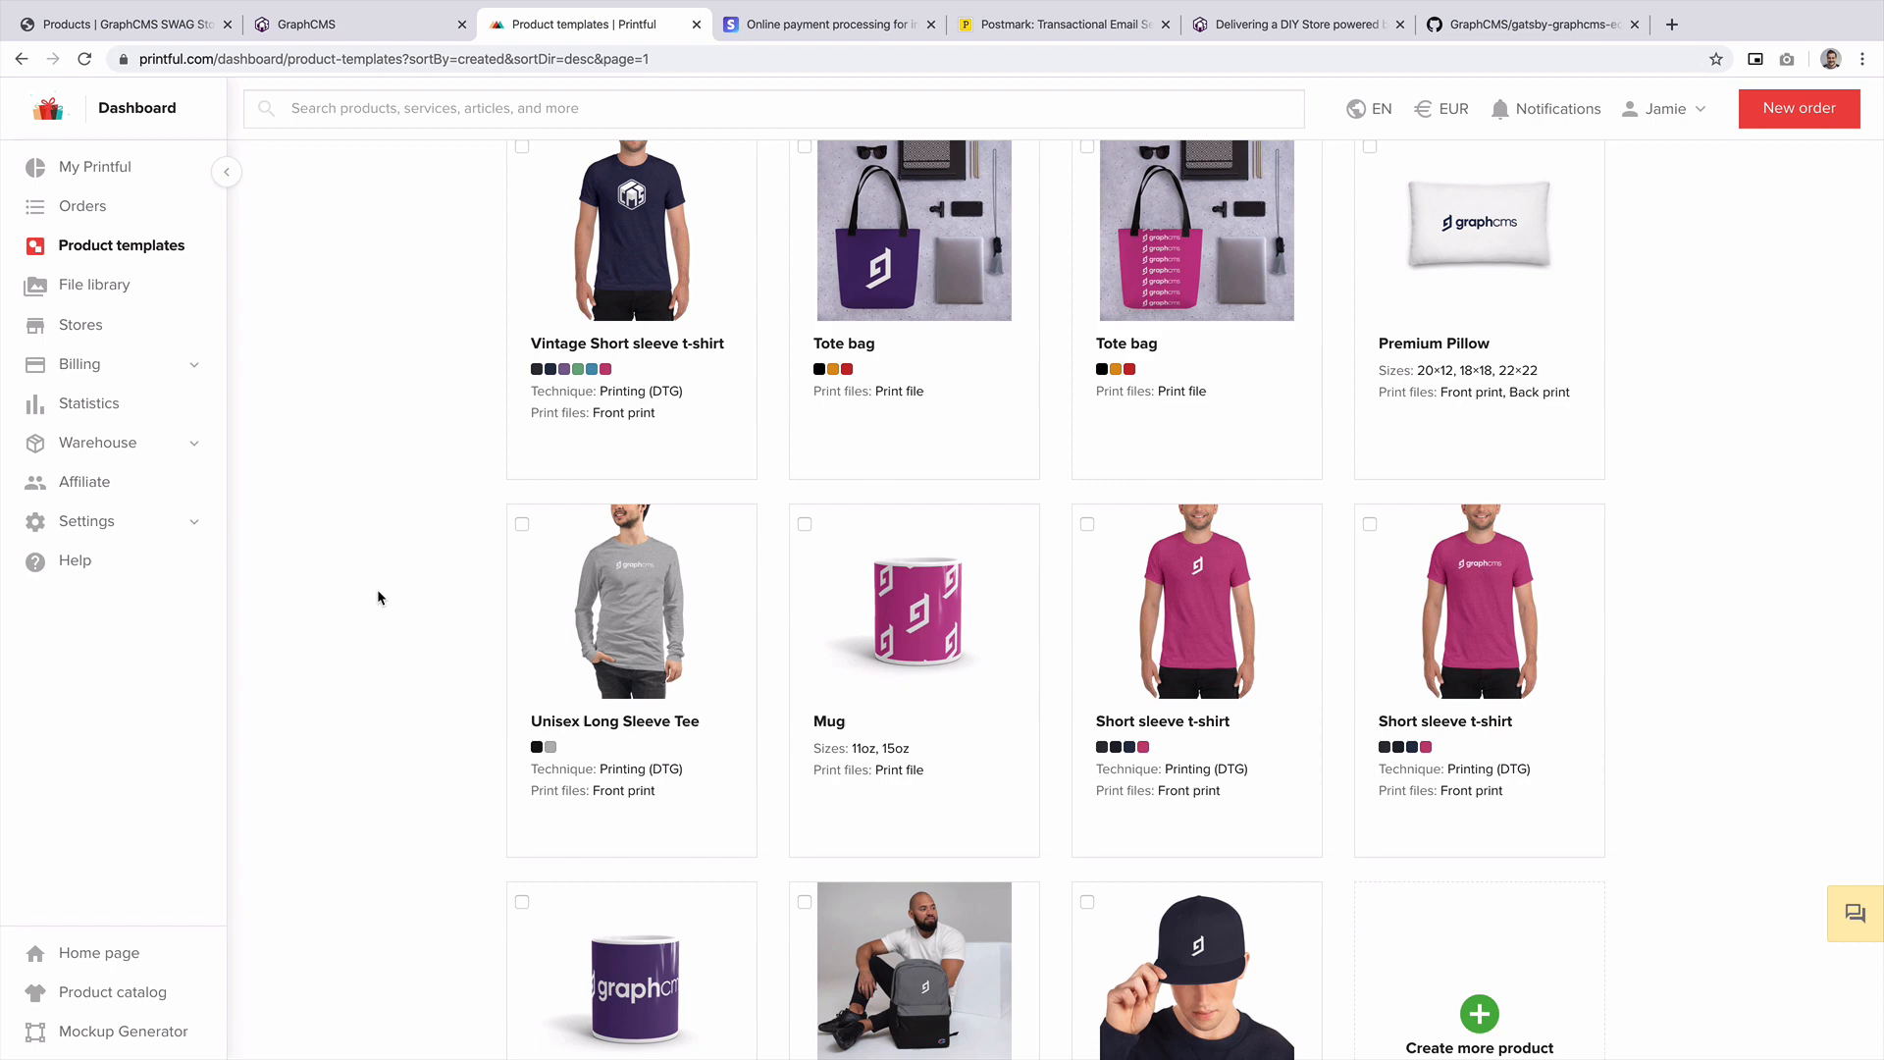
pyautogui.scroll(3)
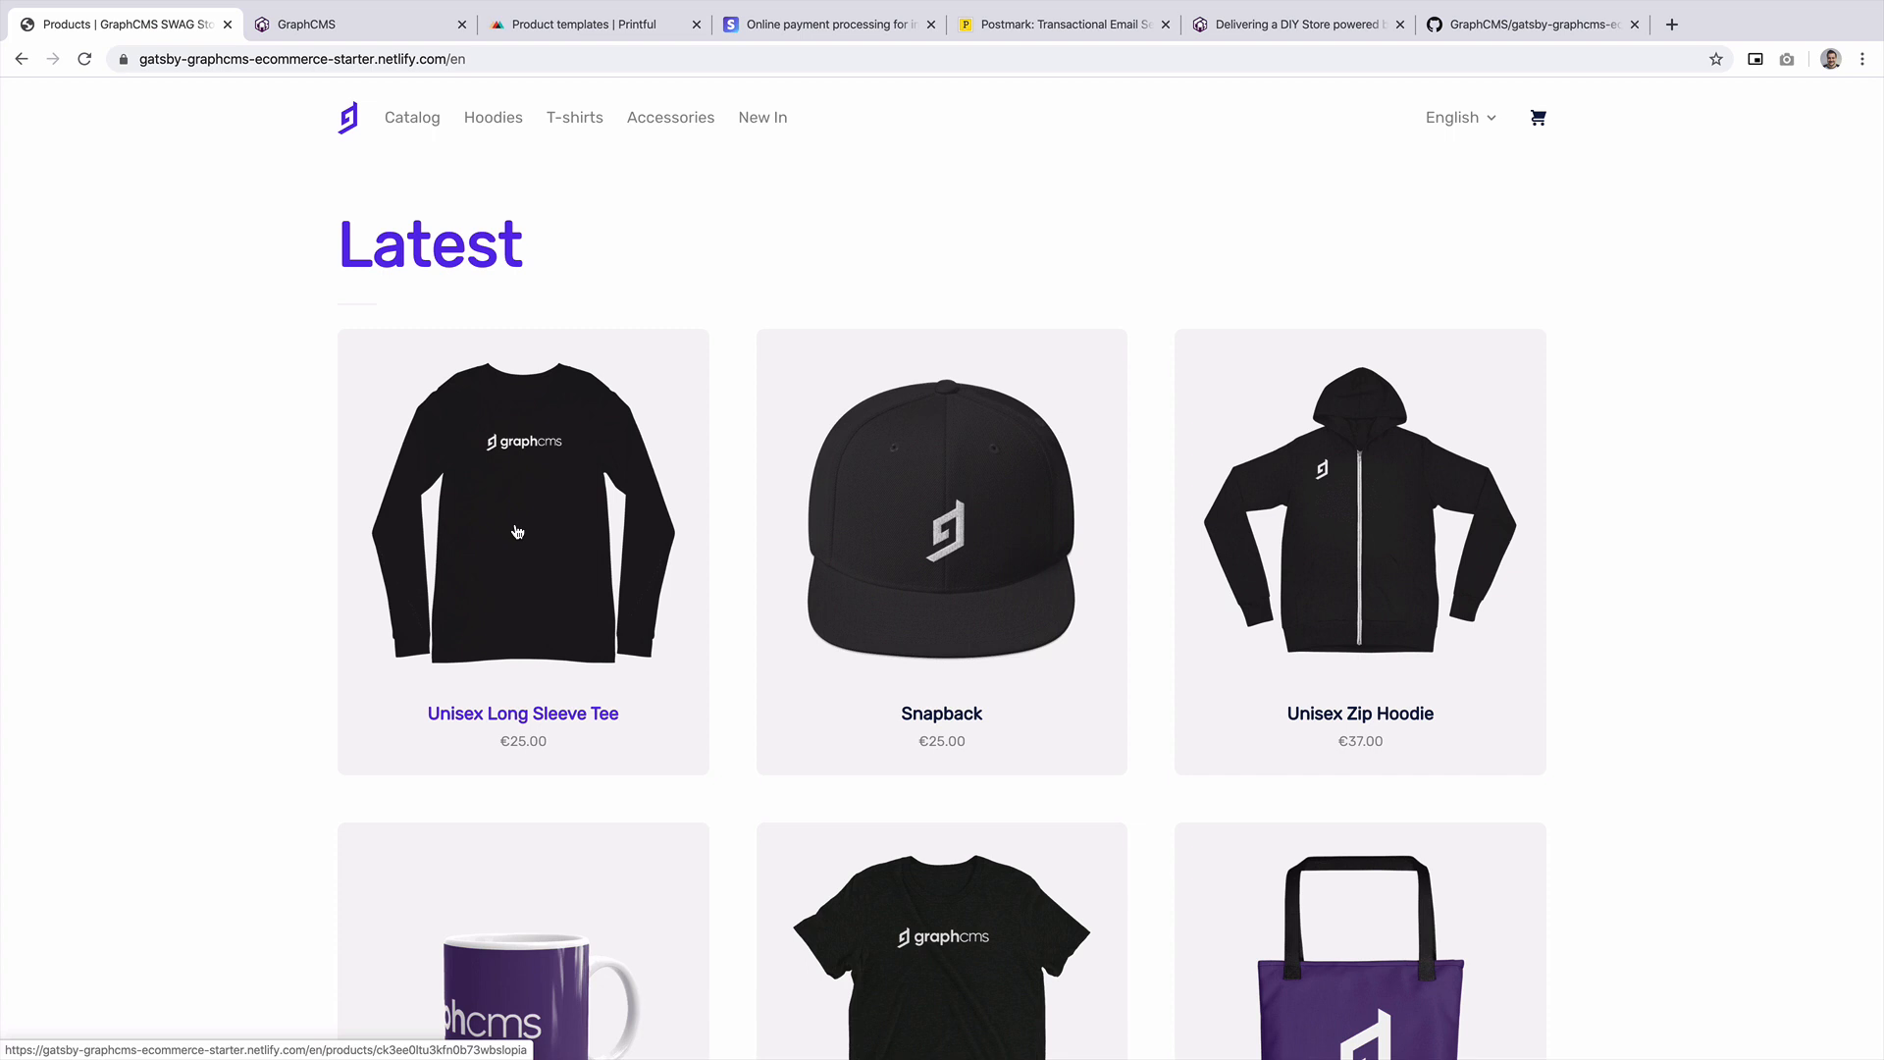
# Put a Unisex Long Sleeve Tee in style Athletic Heather / S into the cart
pyautogui.click(521, 531)
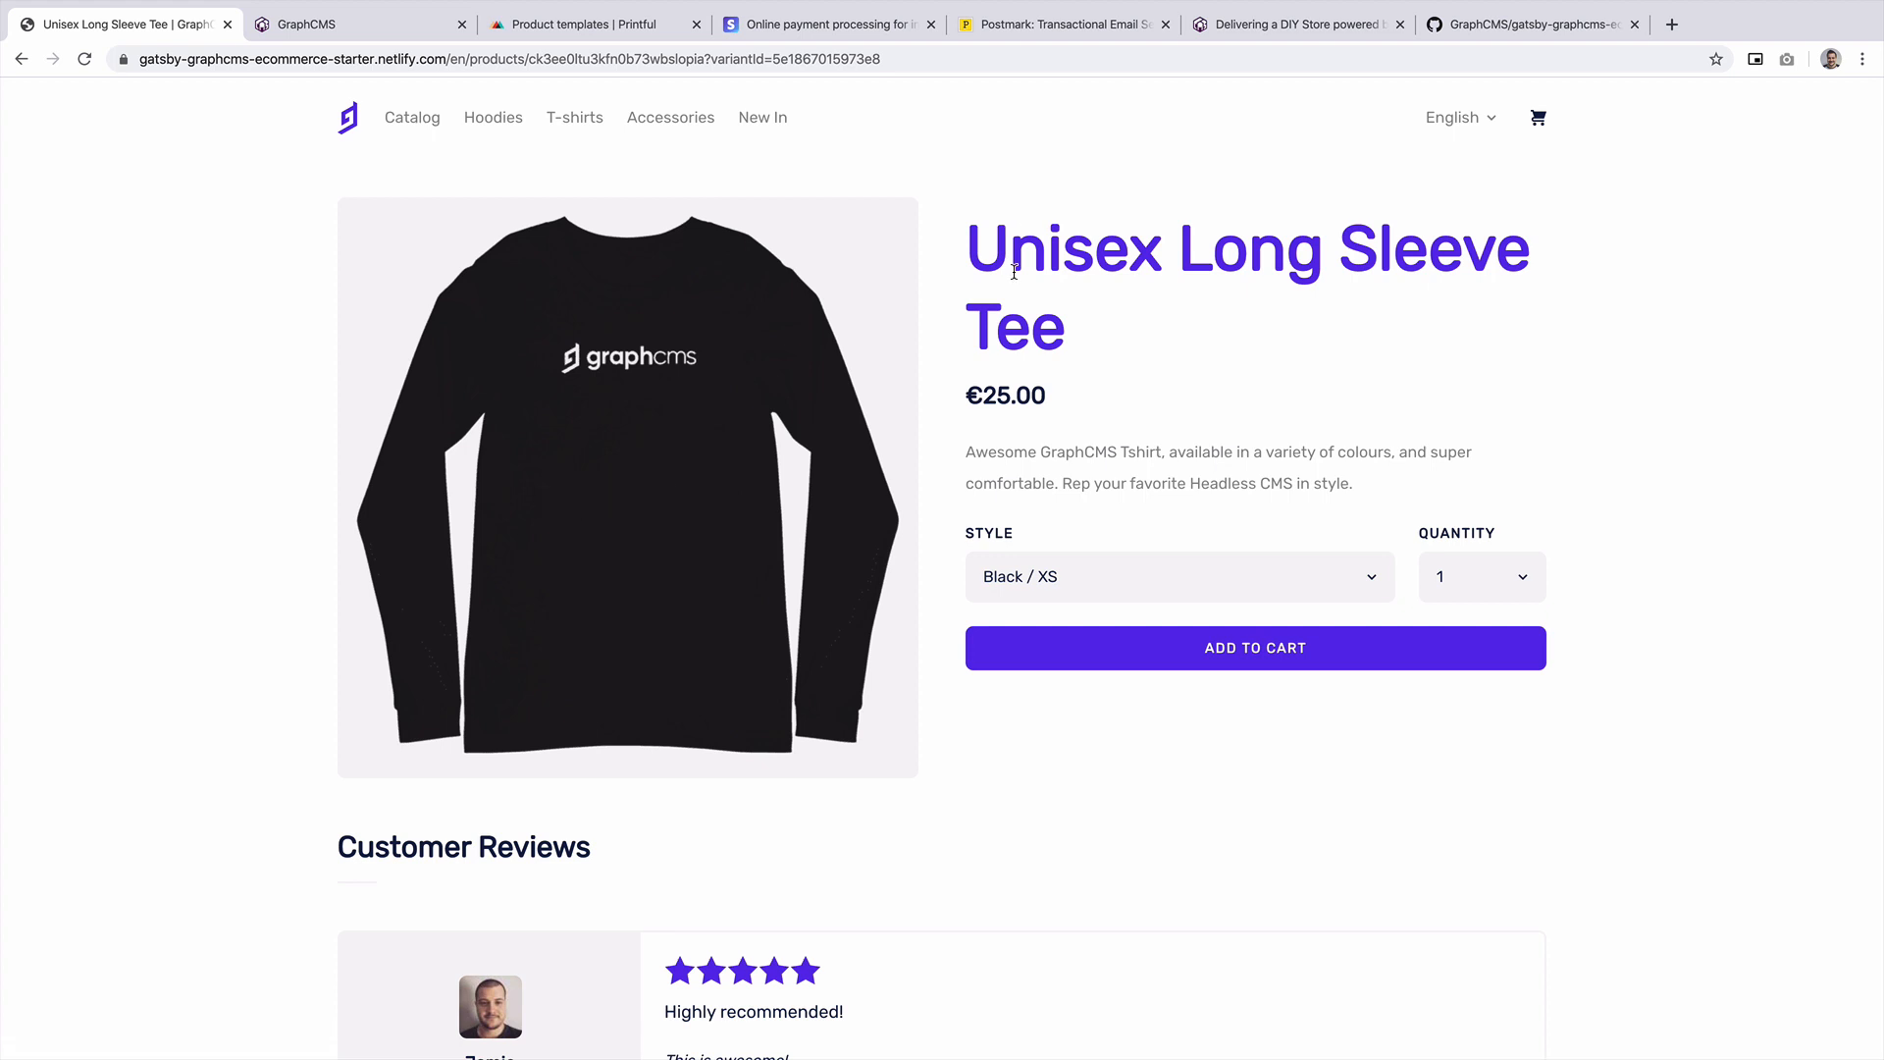
pyautogui.moveTo(1021, 454)
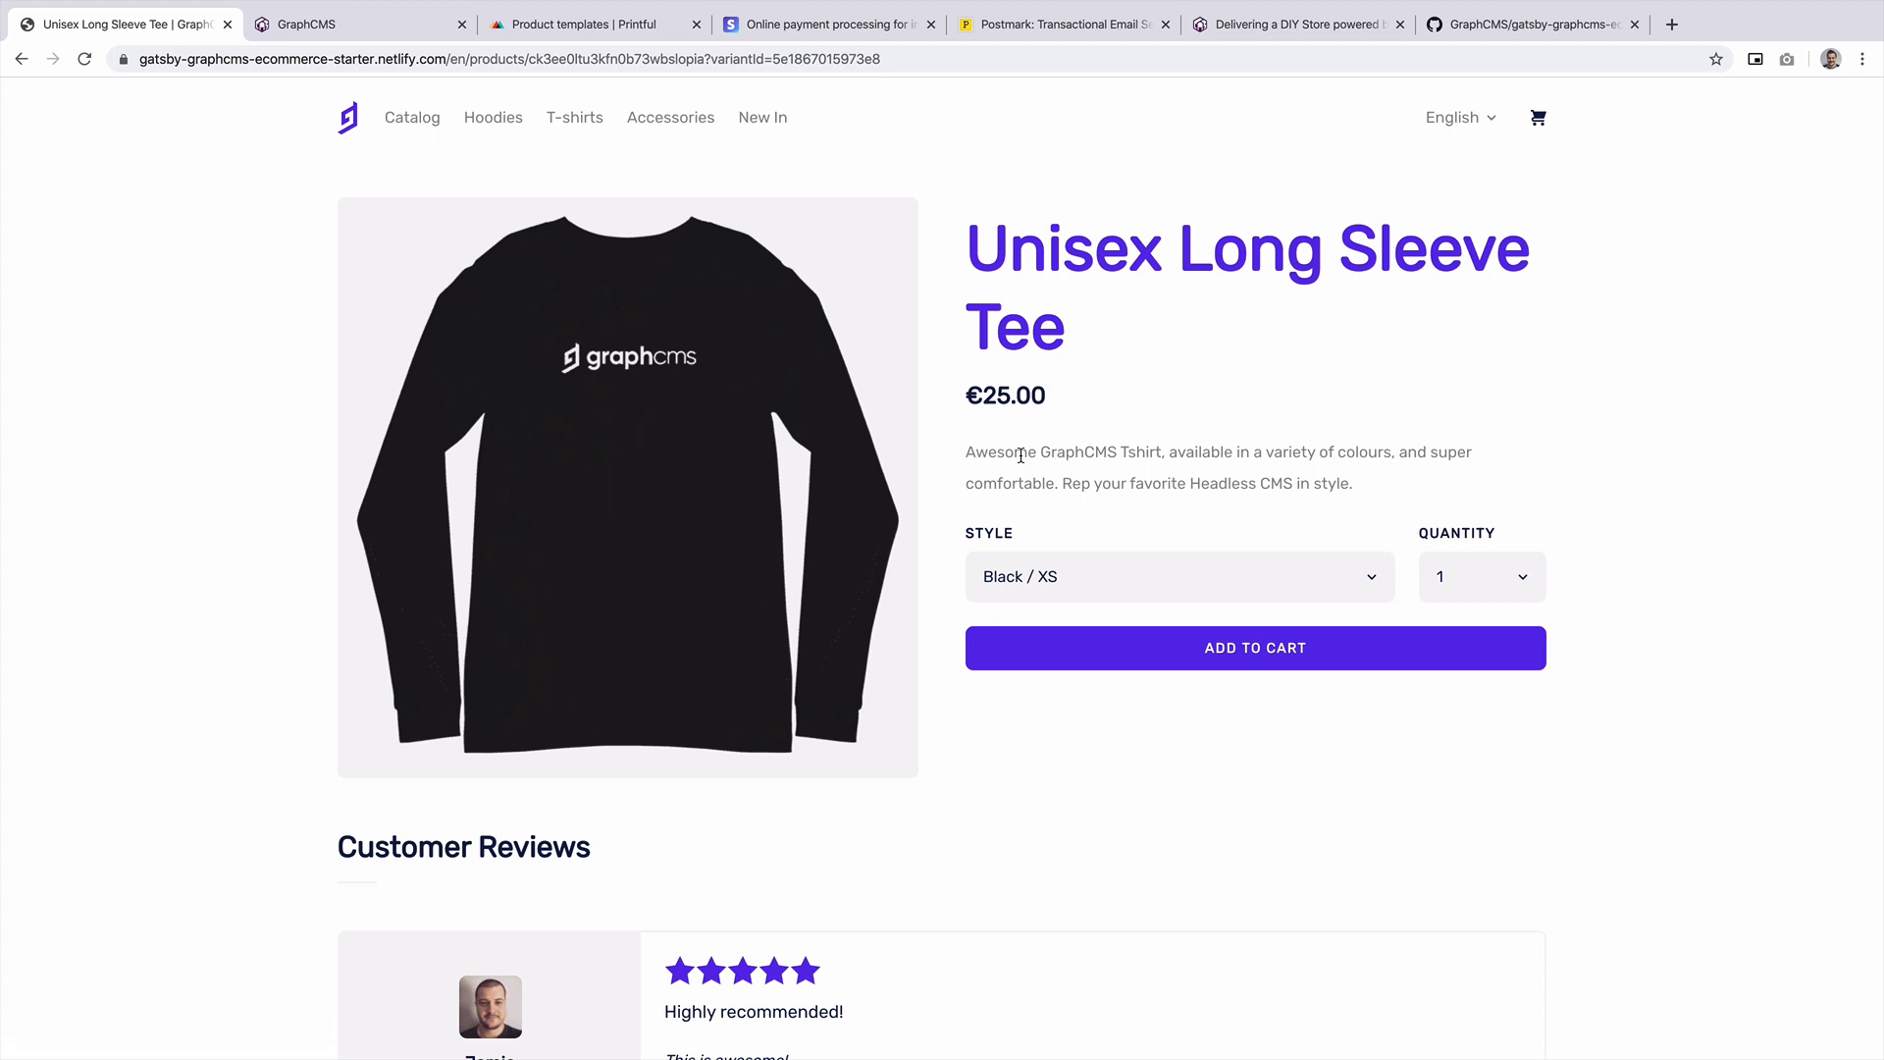
pyautogui.click(1178, 576)
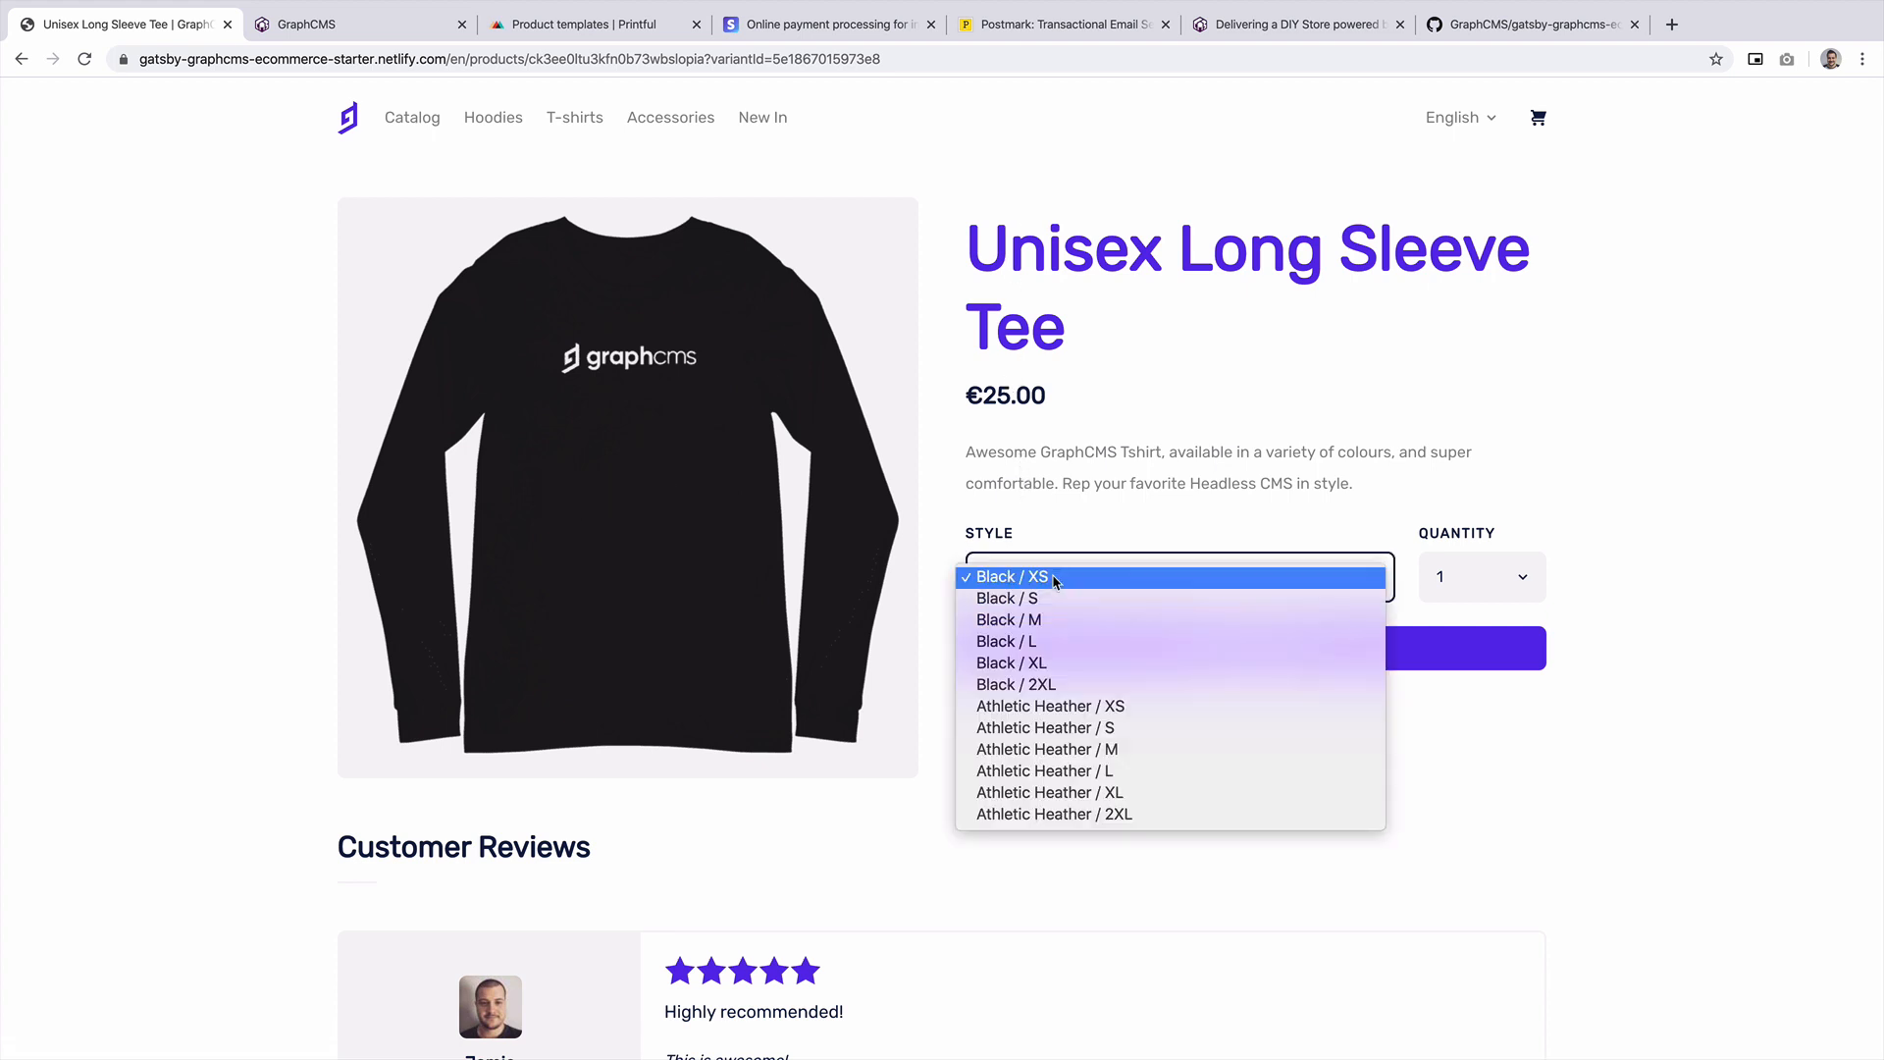
pyautogui.moveTo(1050, 706)
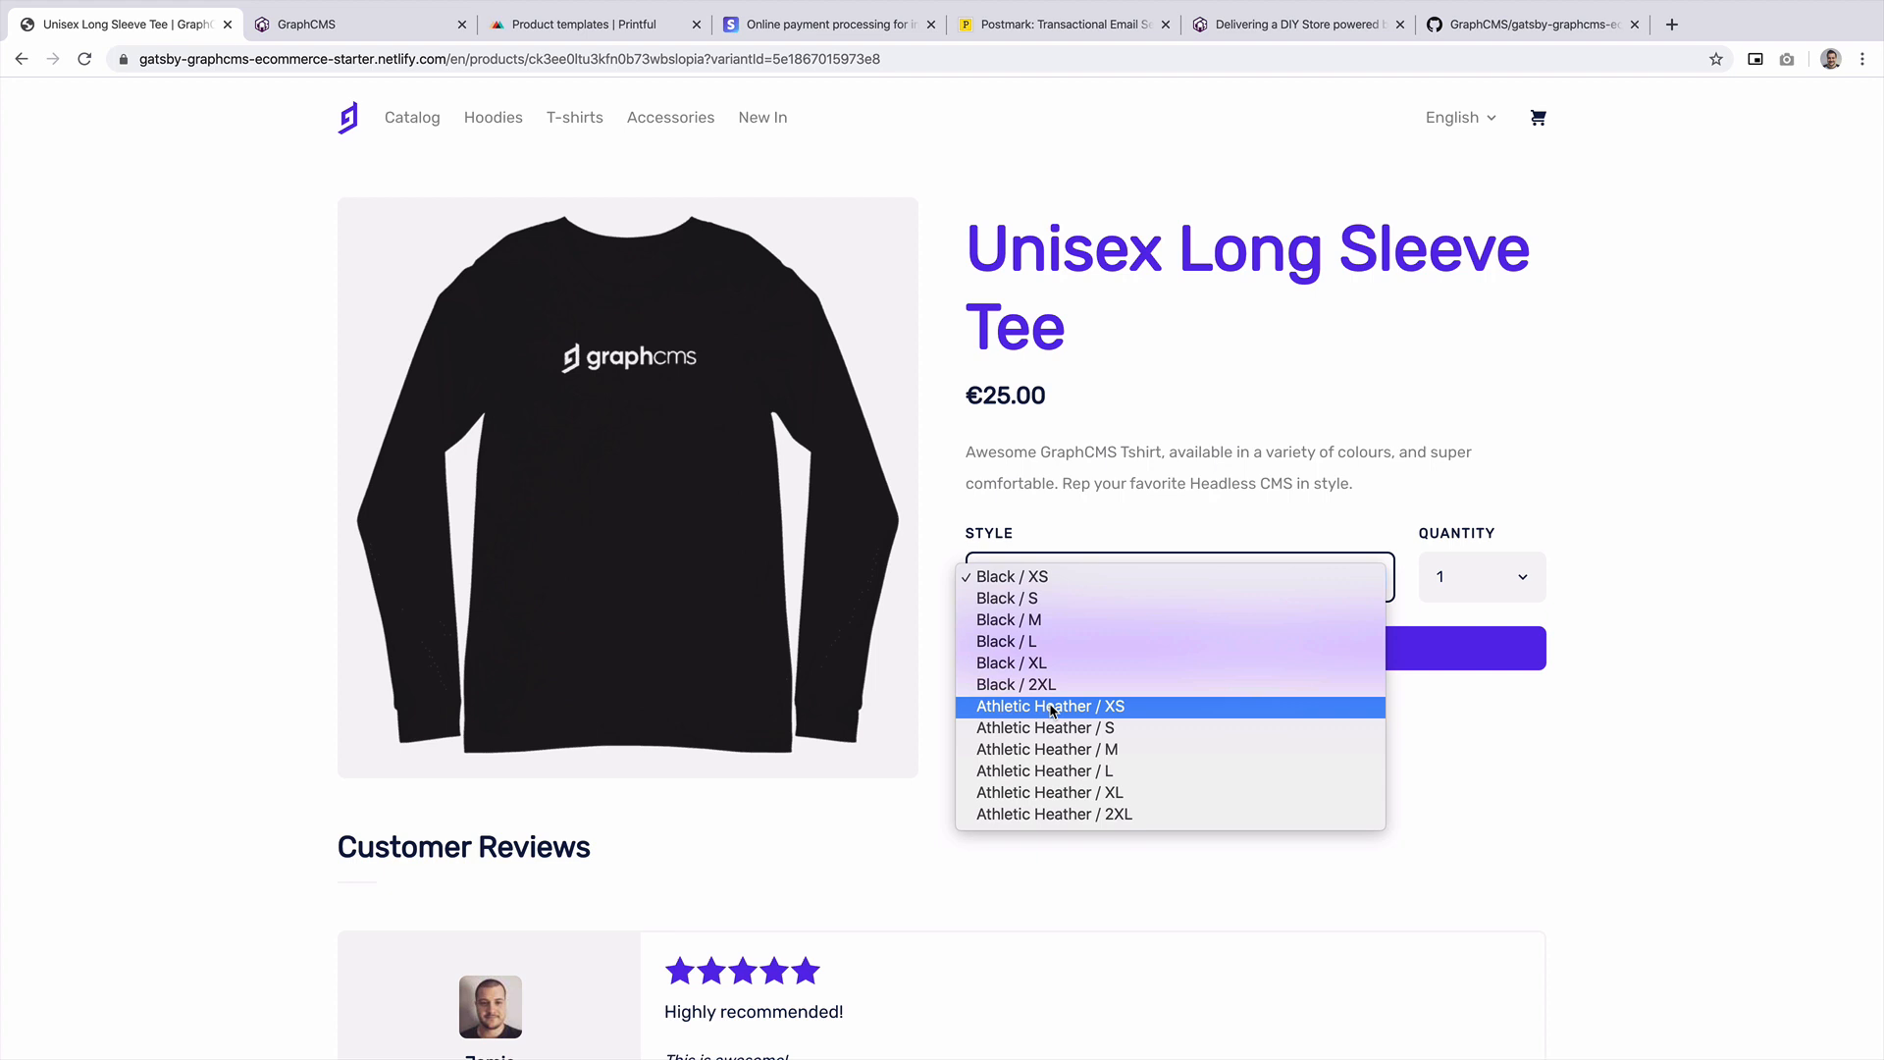
pyautogui.click(1044, 728)
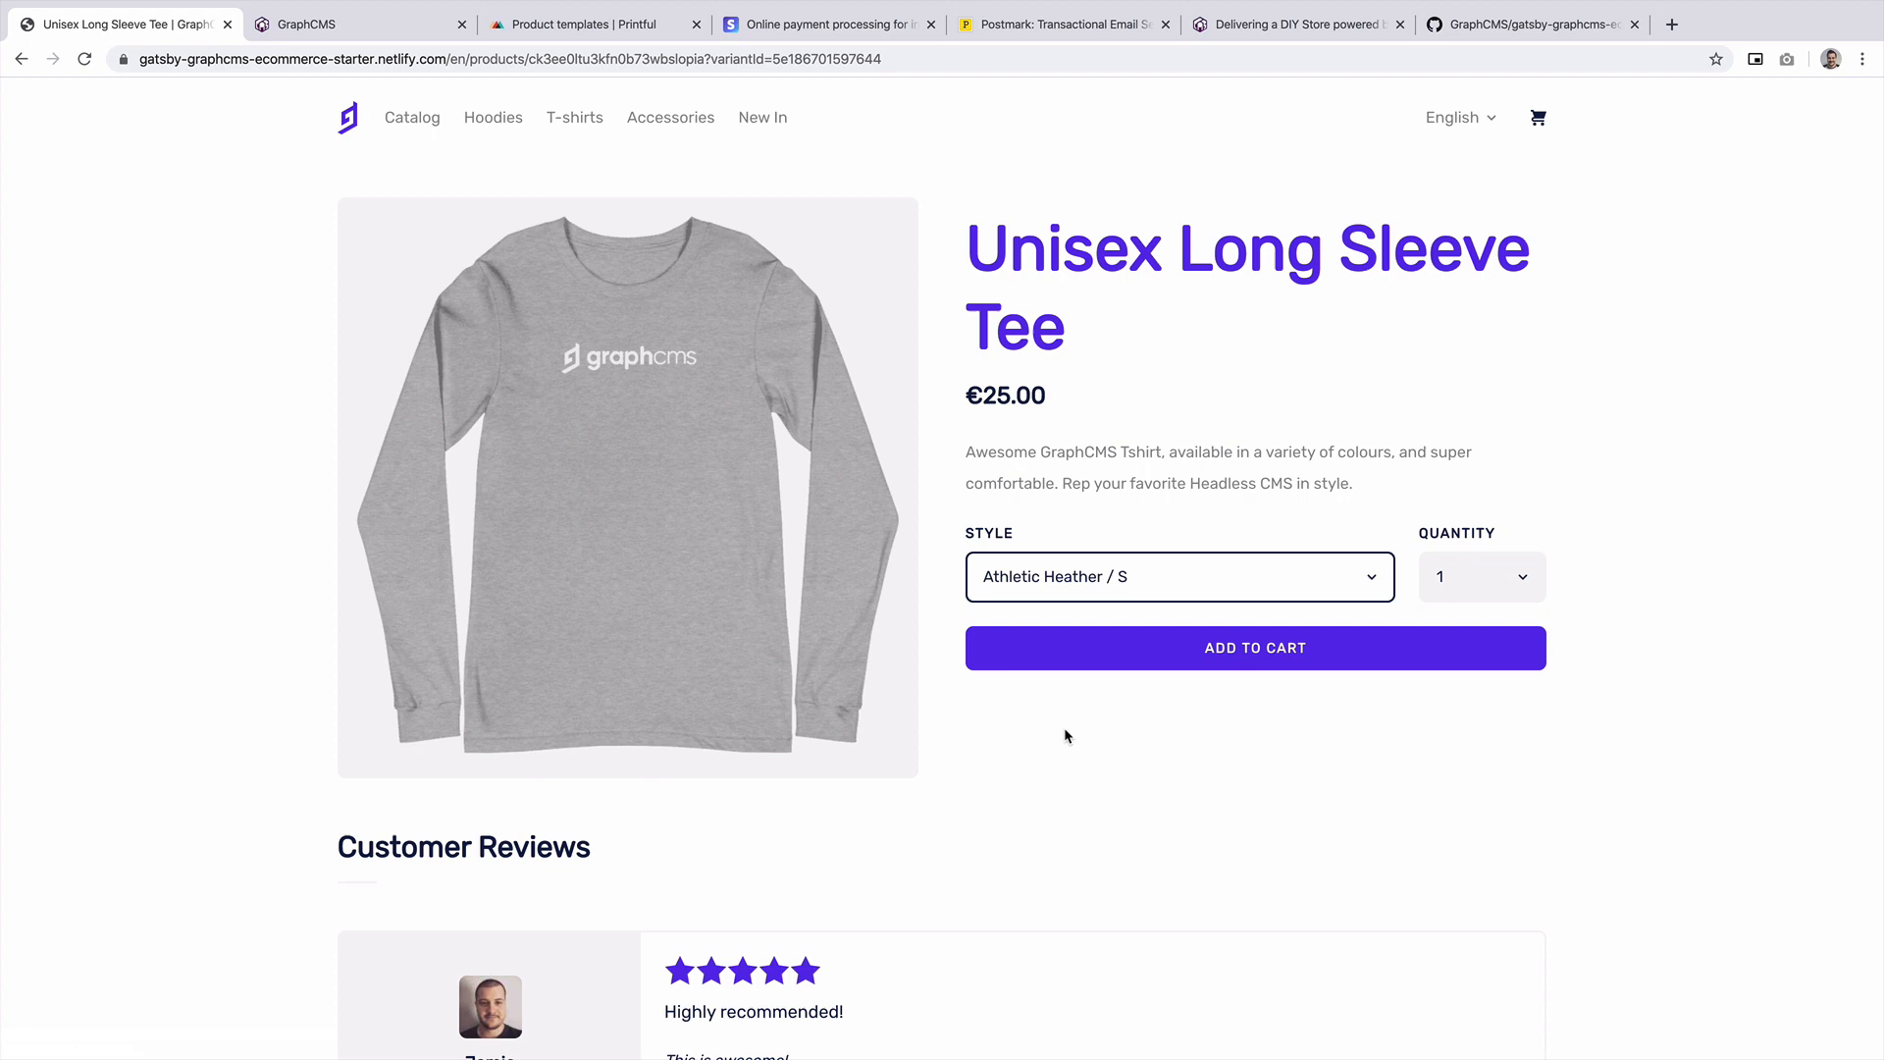
pyautogui.click(1253, 648)
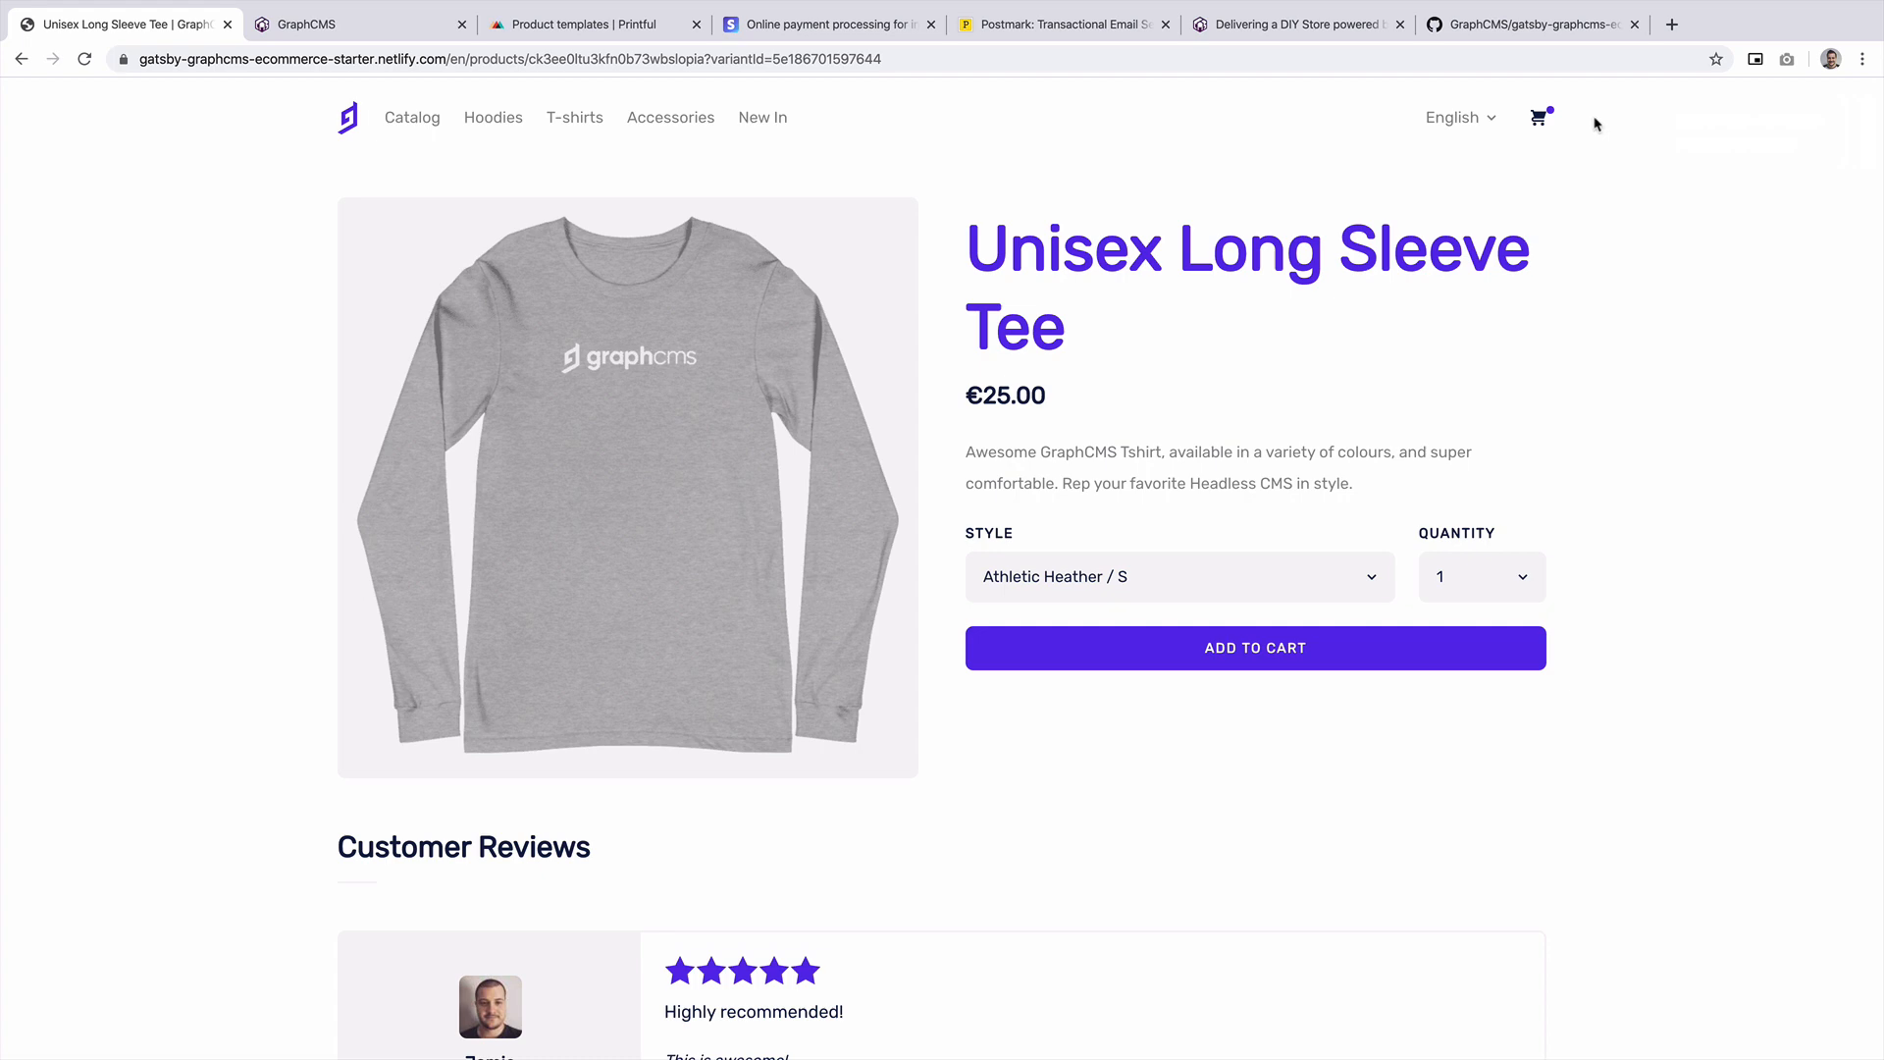
pyautogui.click(1457, 117)
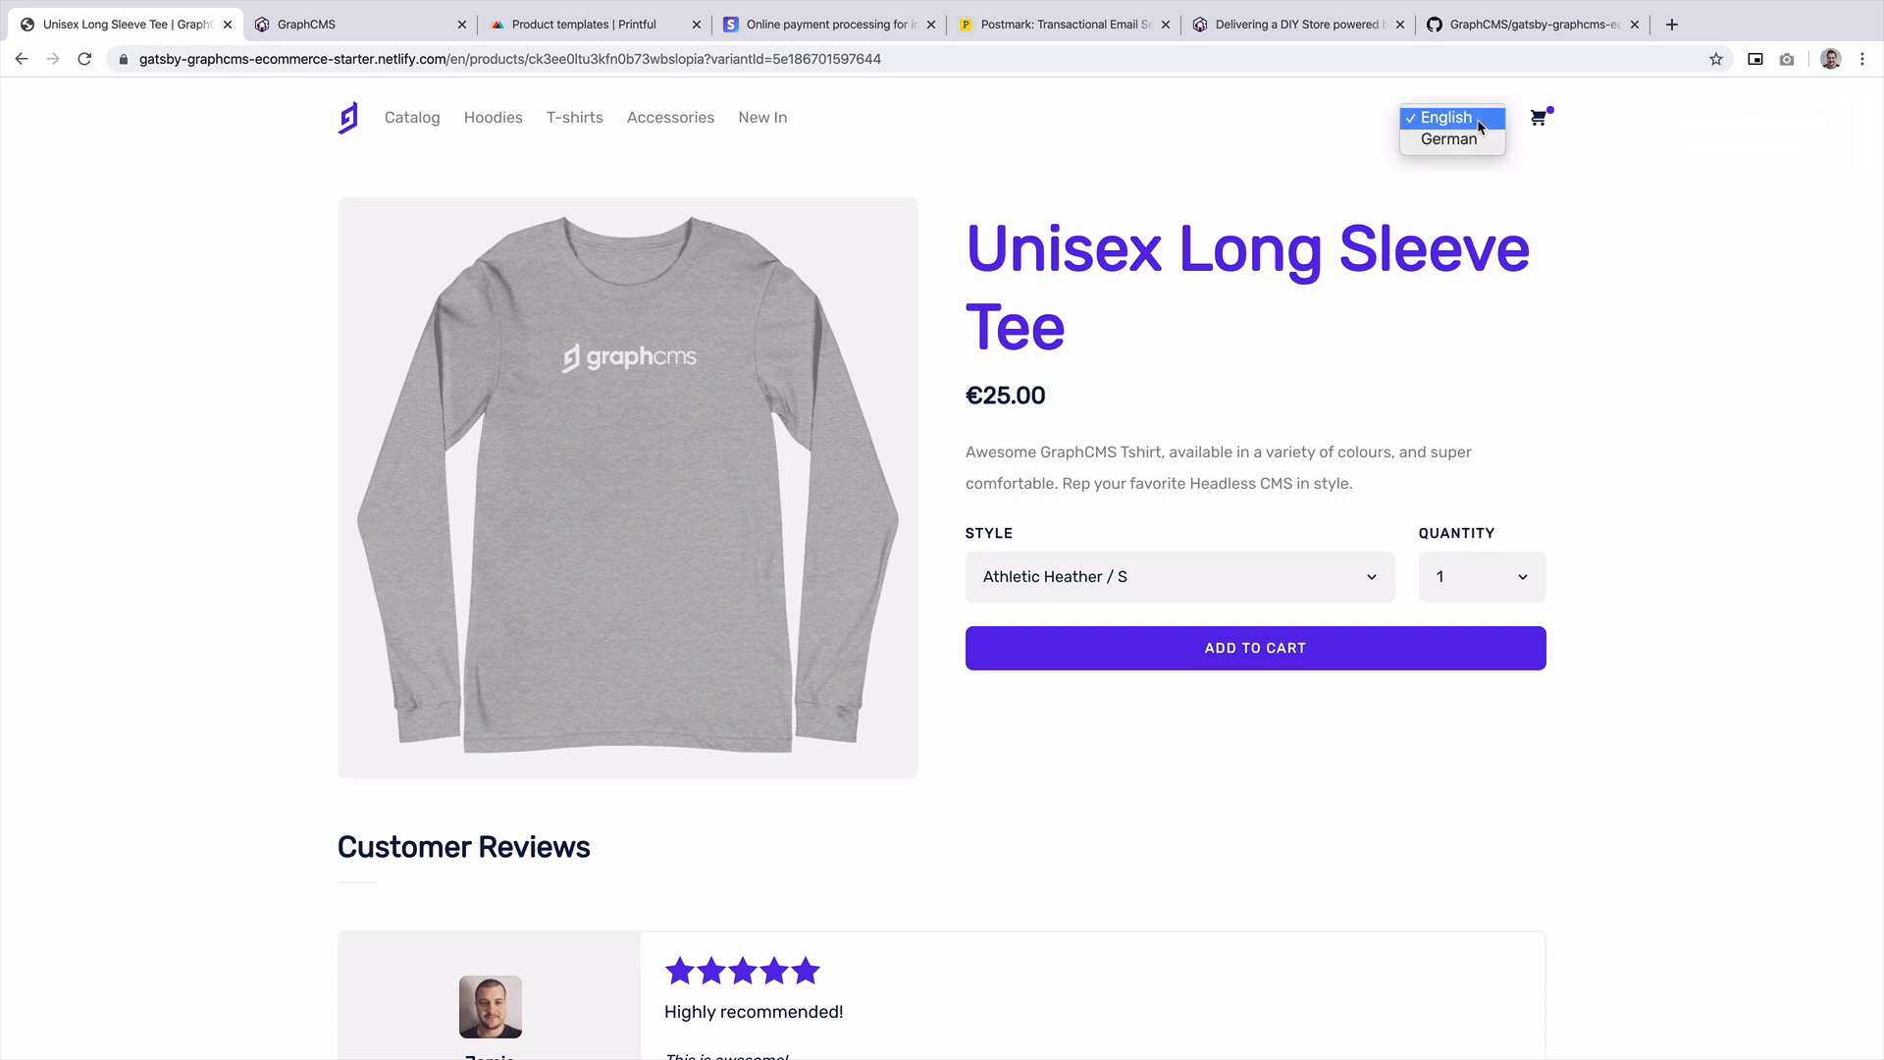
# Switch the storefront language to German, retitling the product 'Unisex Longsleeve'
pyautogui.click(1448, 139)
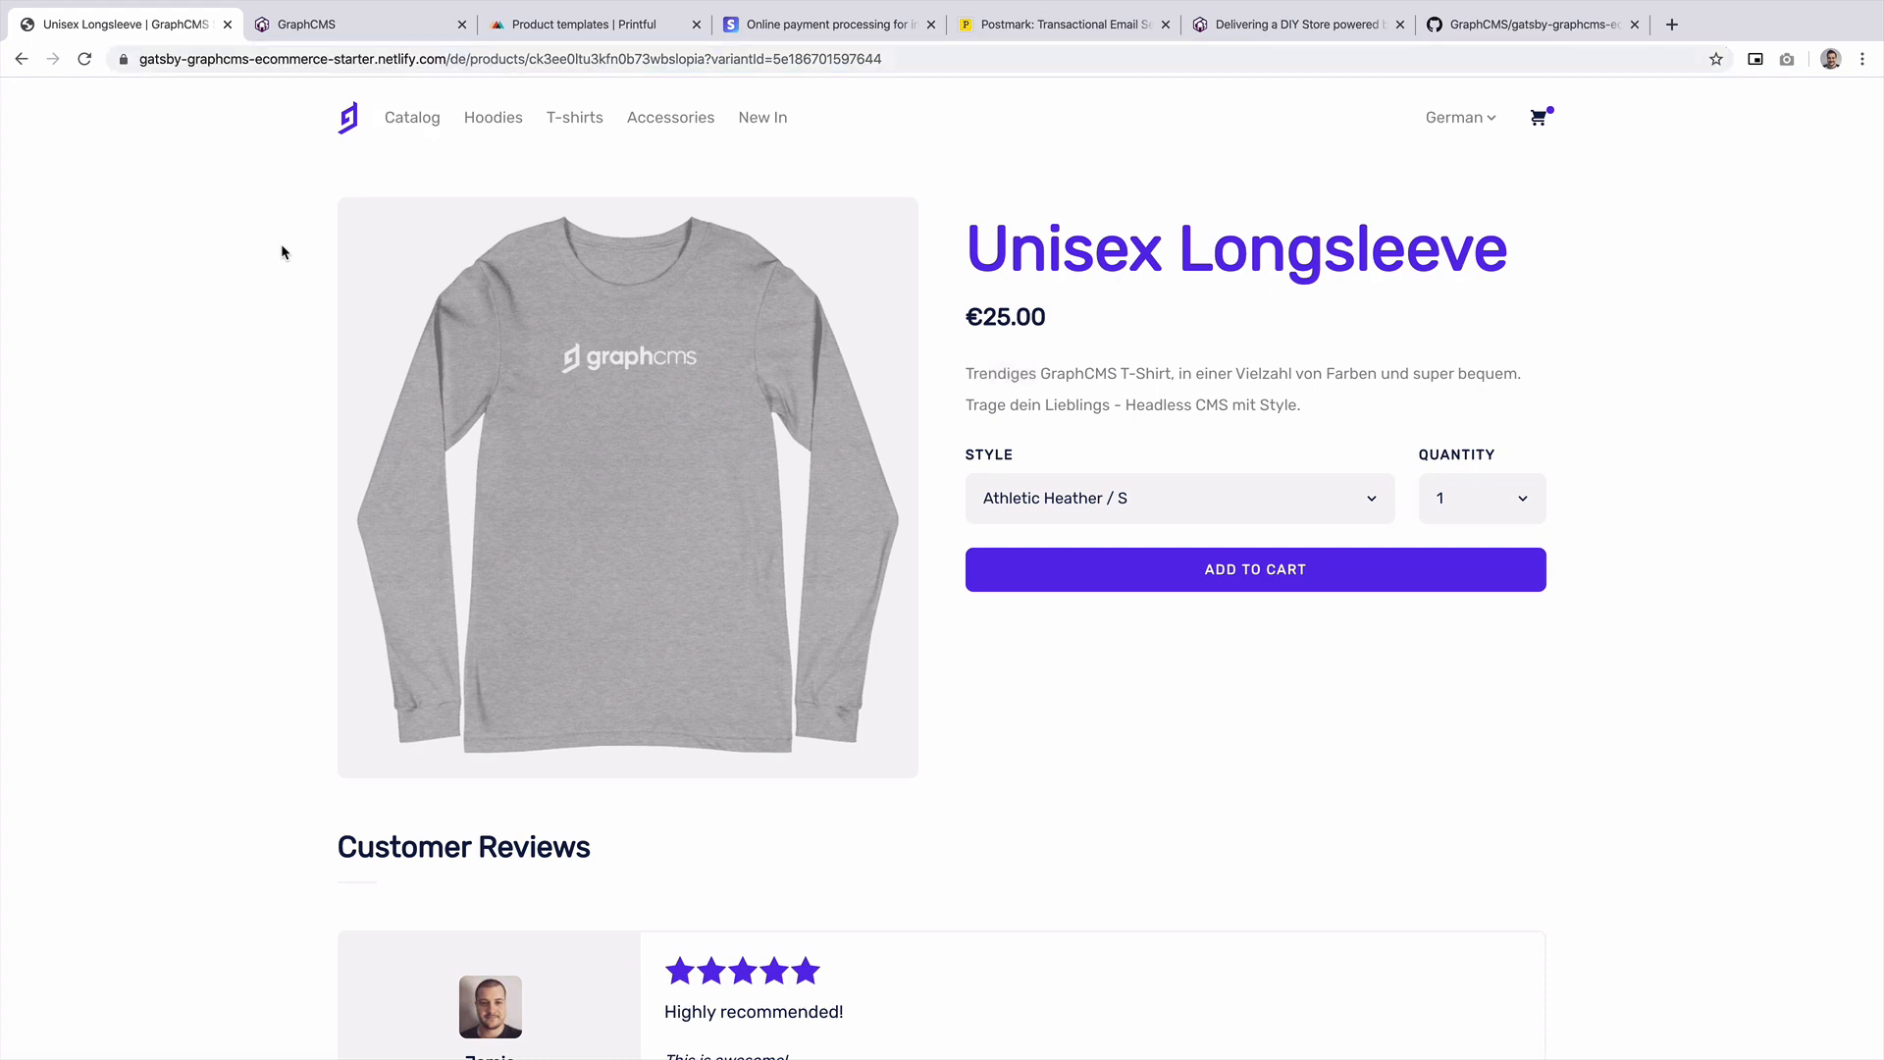
# Rate the Unisex Longsleeve Really Good and submit the 'Great product!' review
pyautogui.scroll(-3)
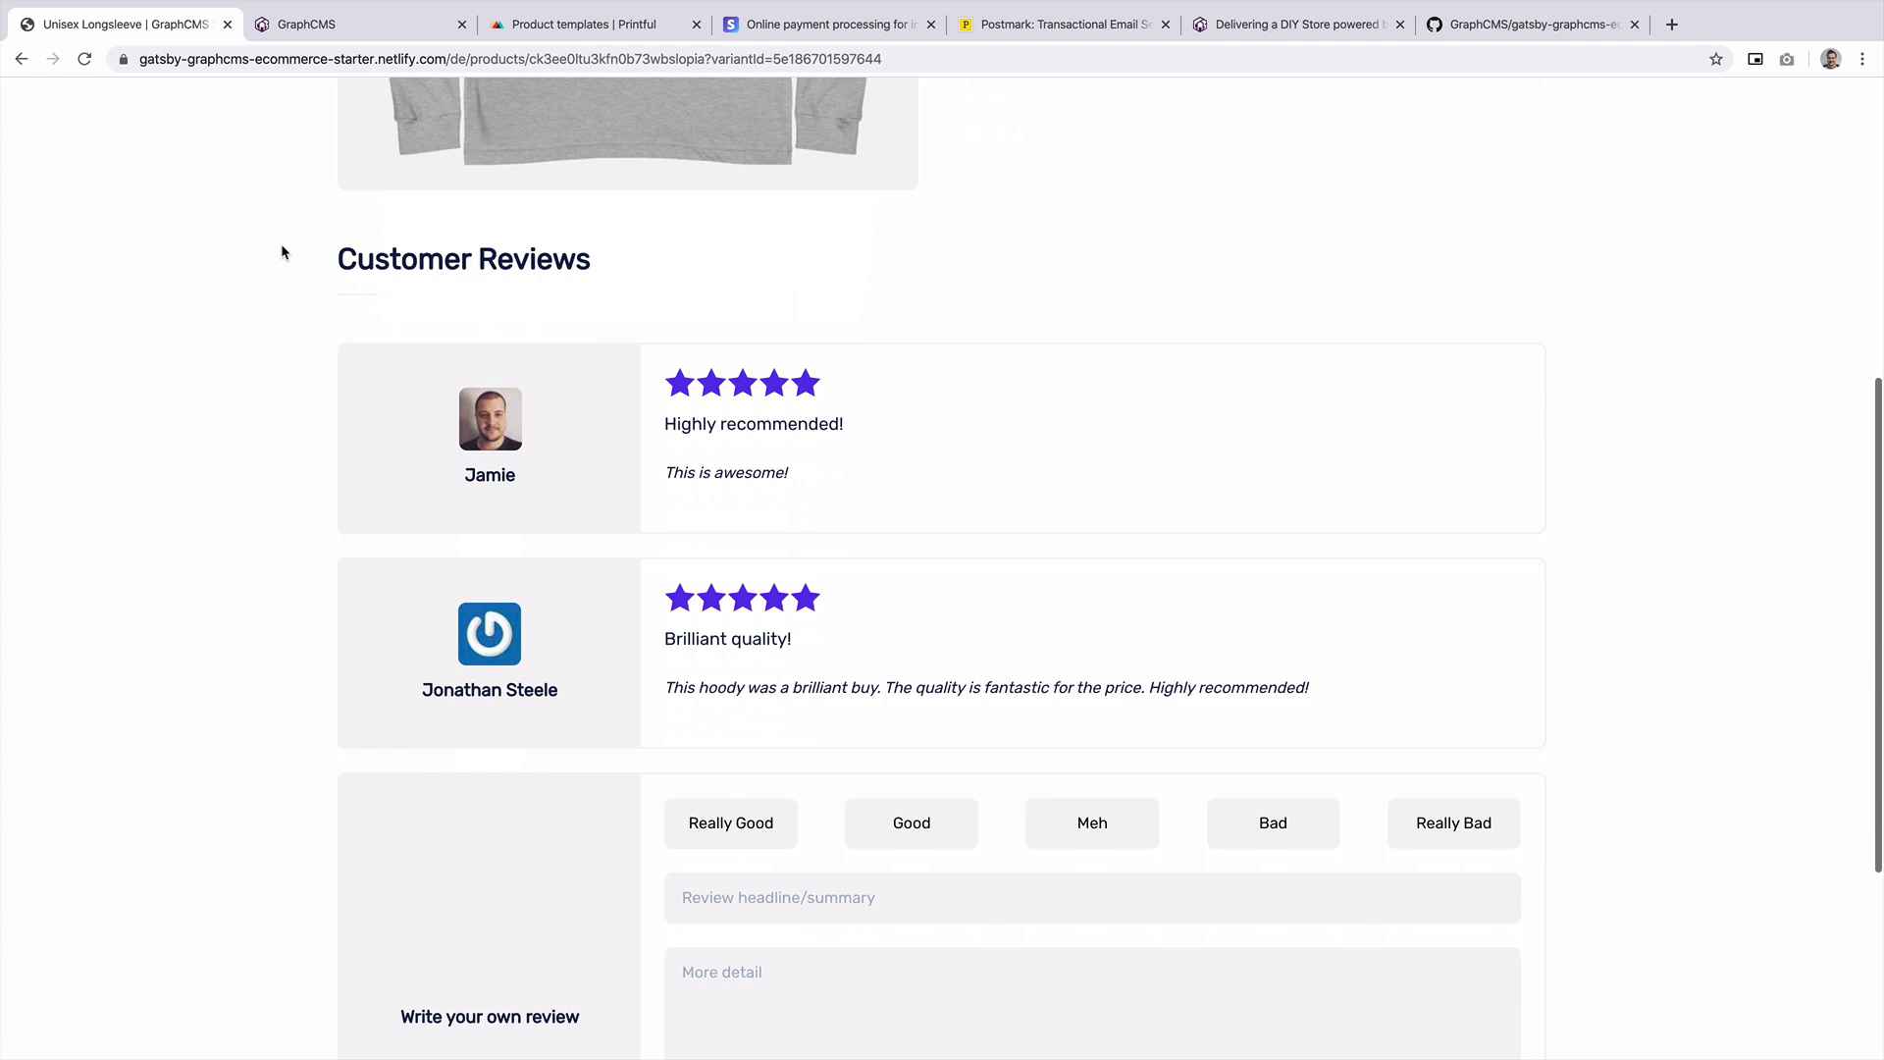
pyautogui.scroll(-3)
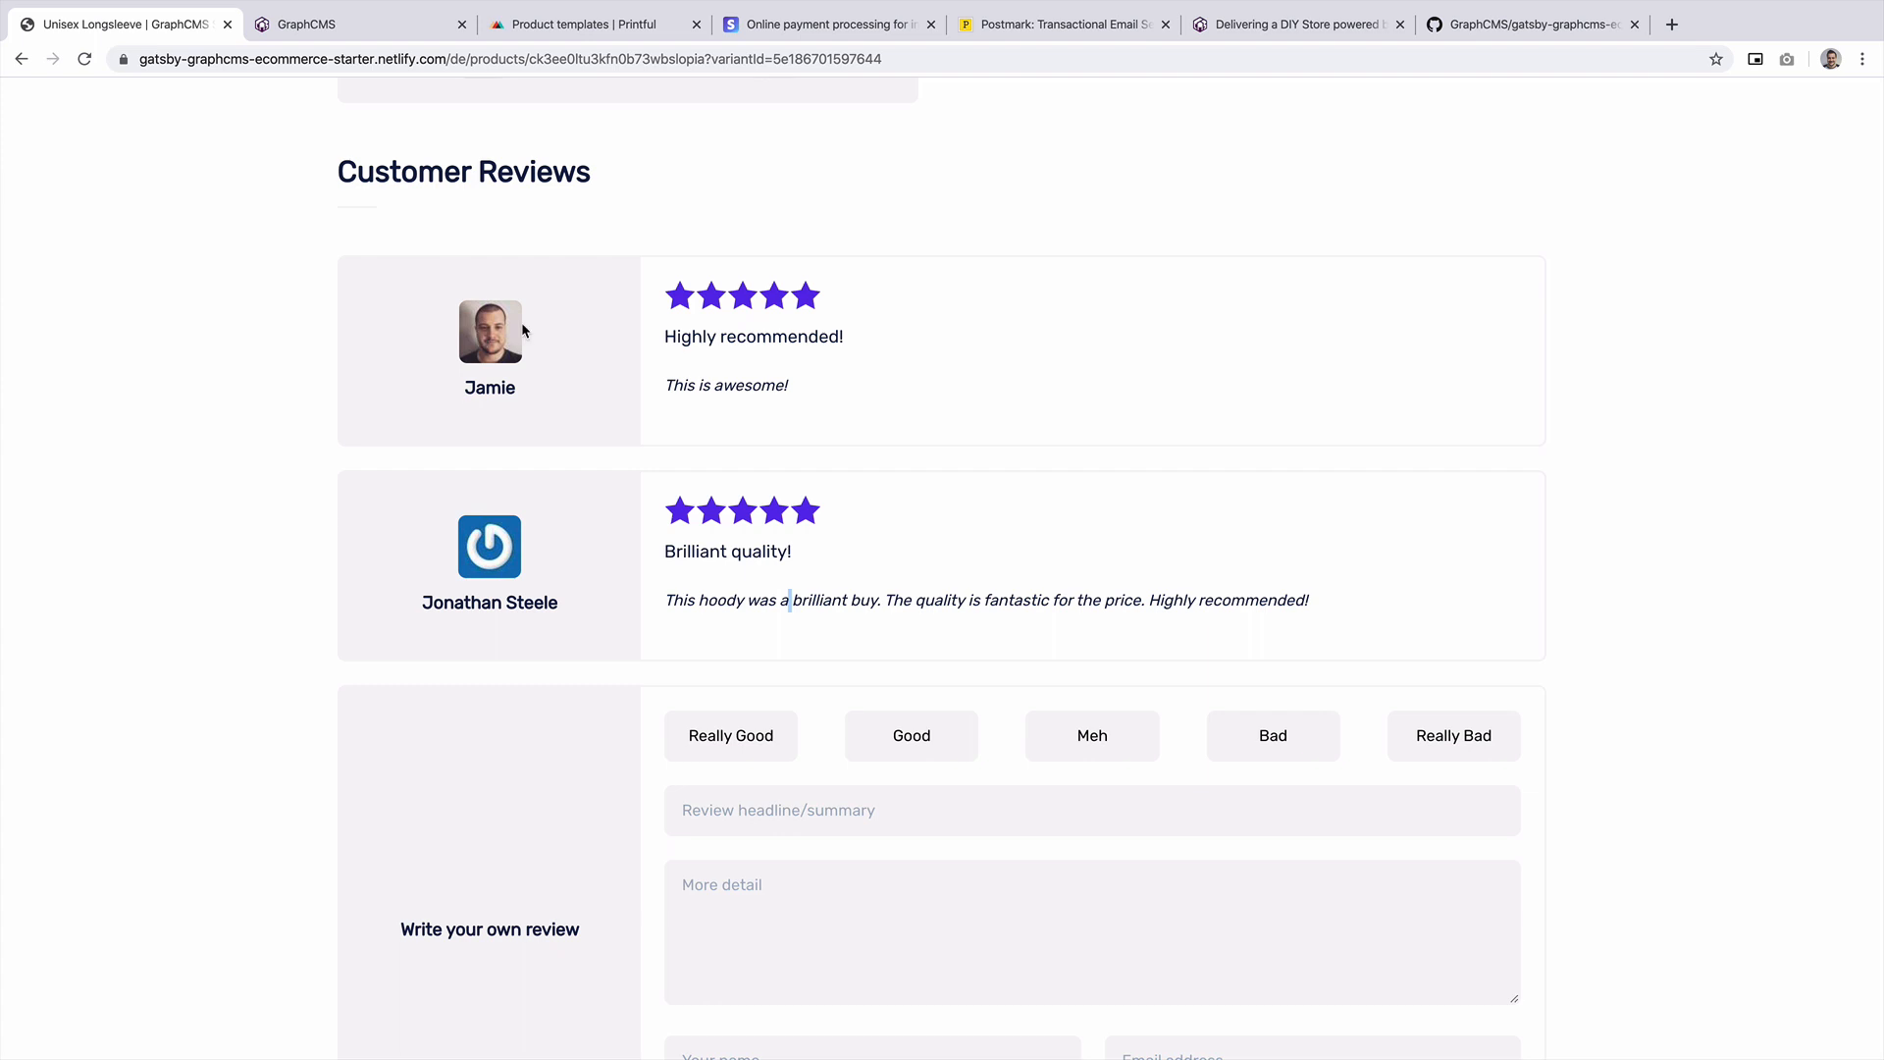
pyautogui.scroll(-3)
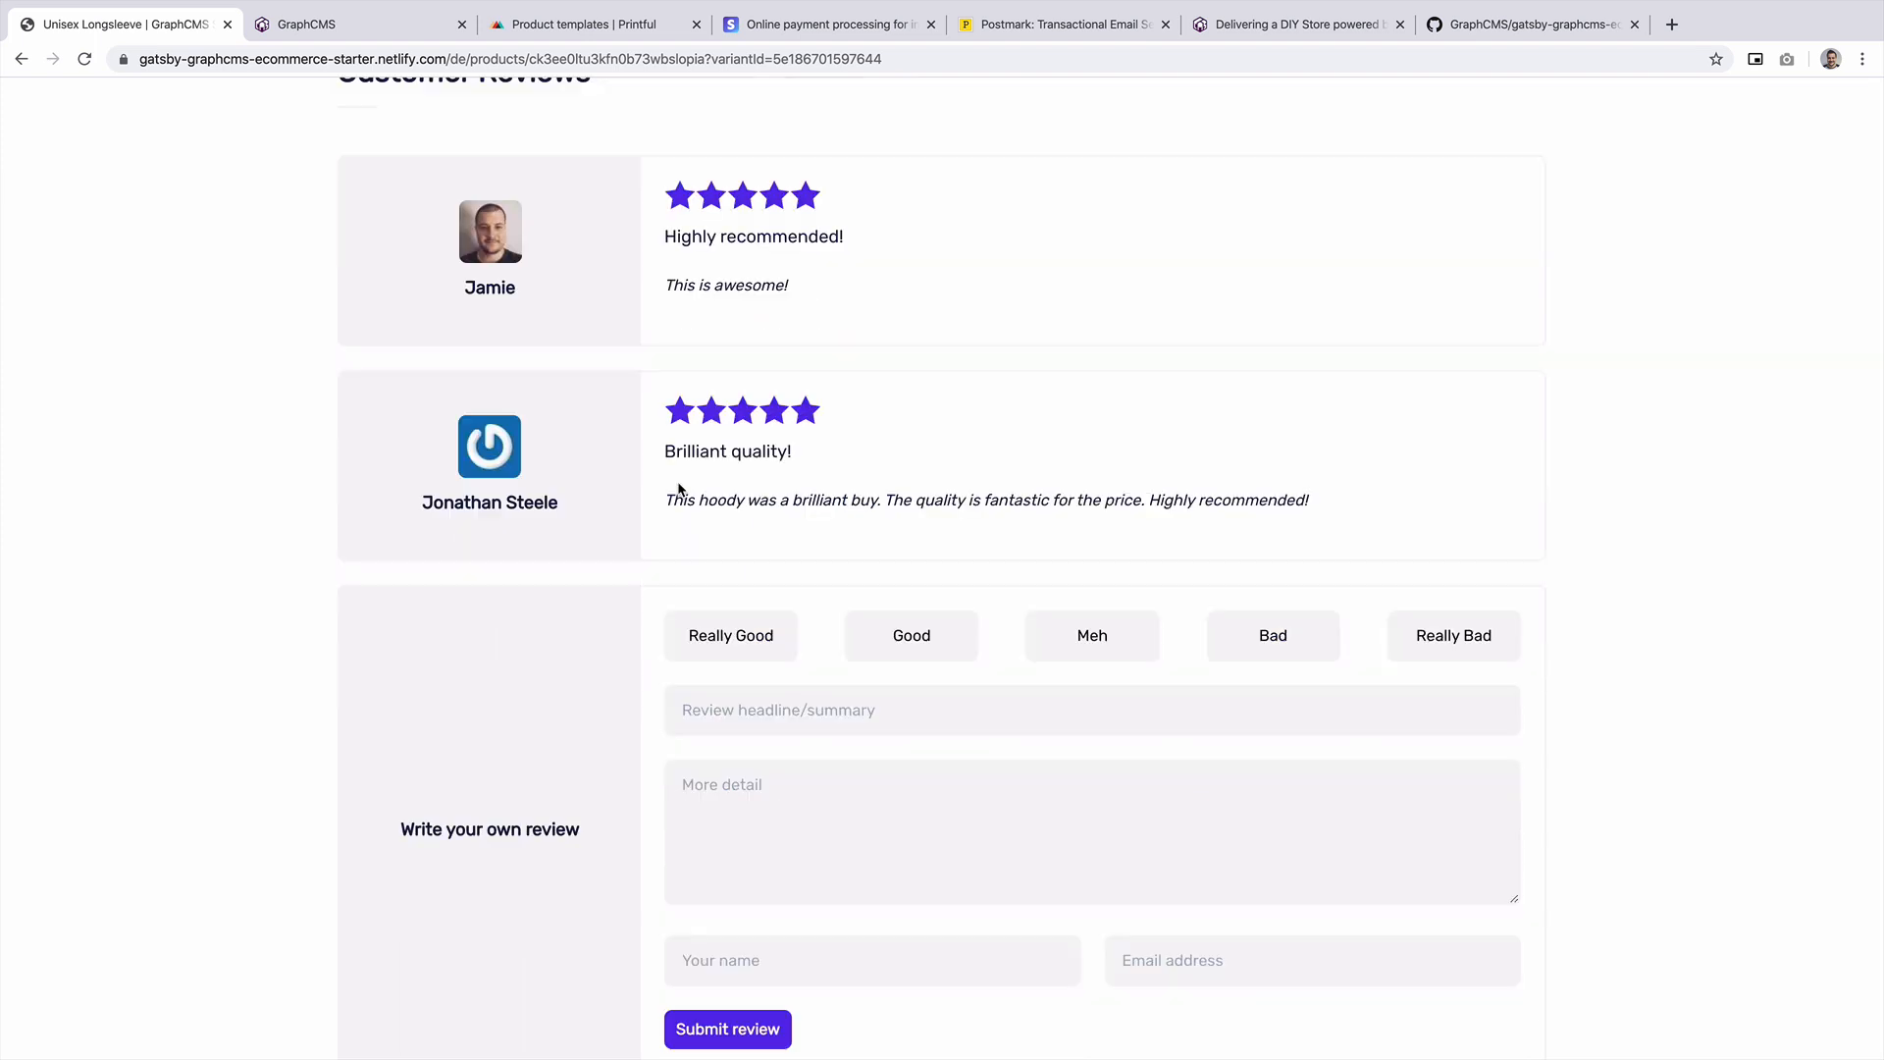
pyautogui.click(729, 635)
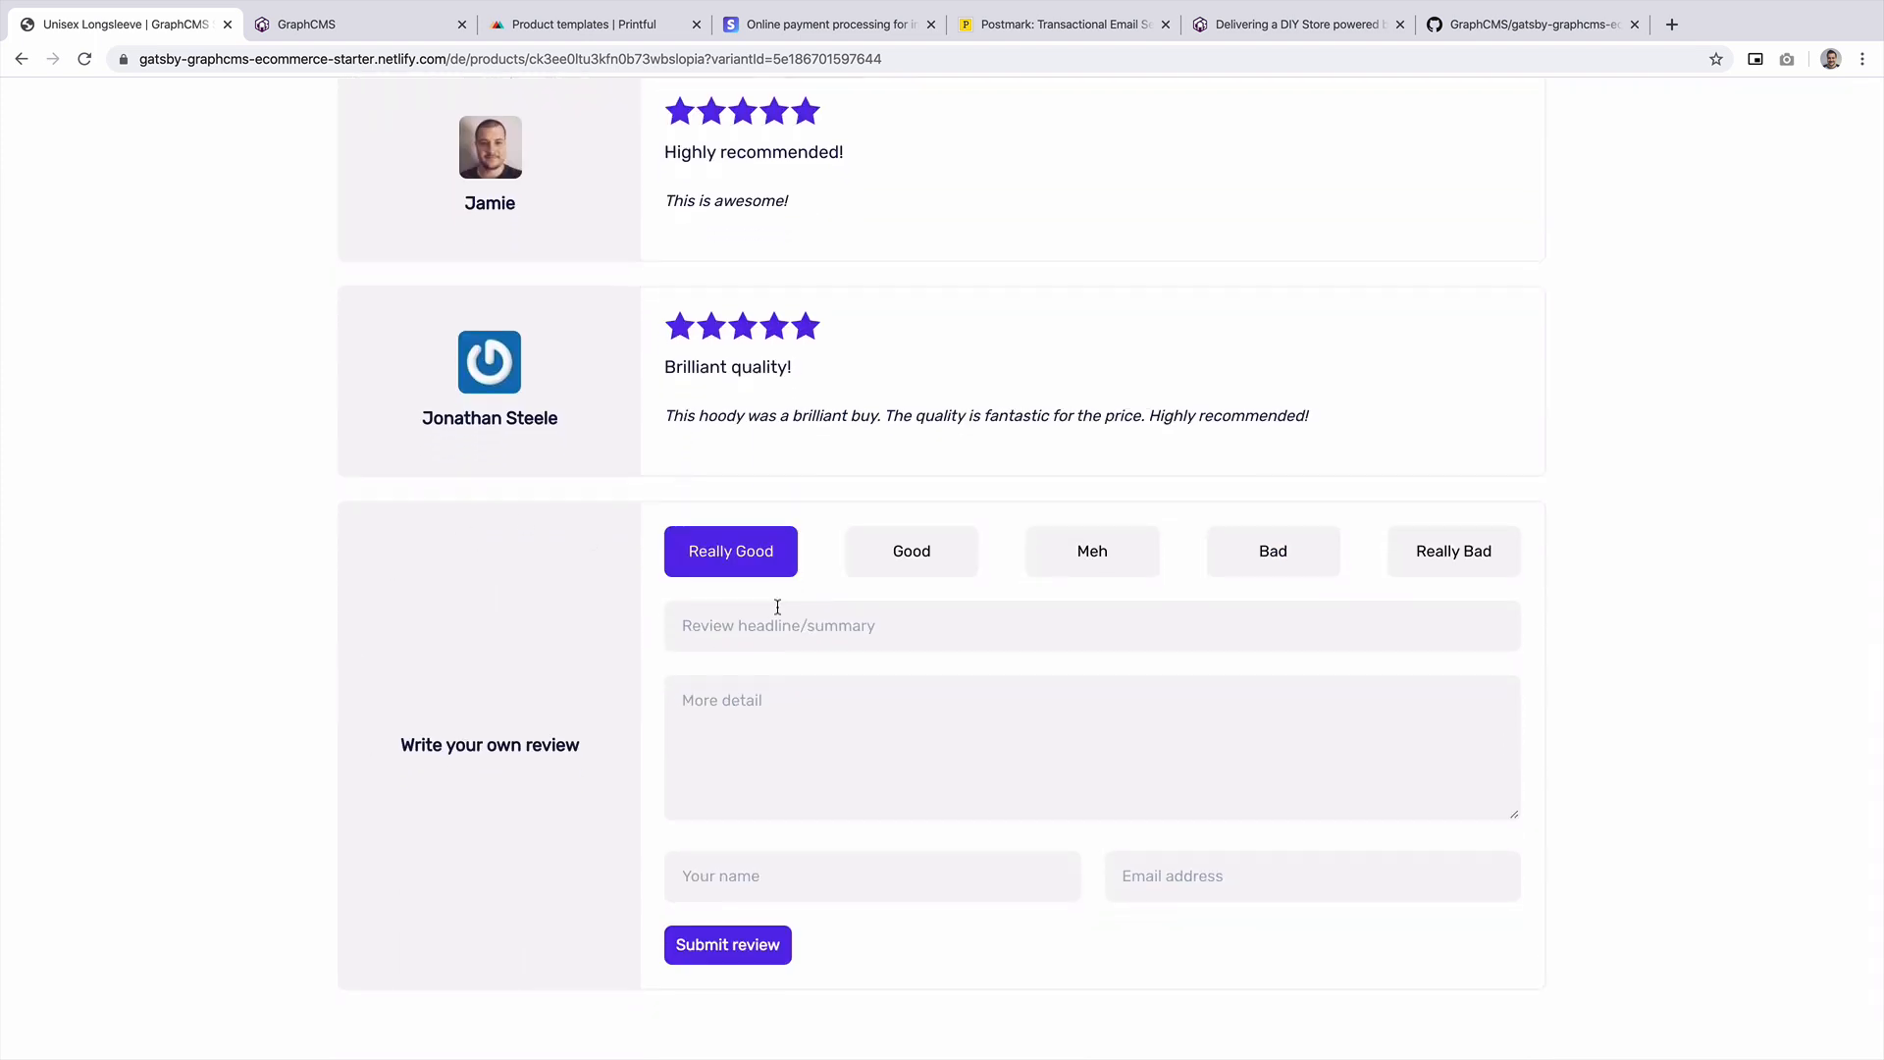
pyautogui.click(1091, 745)
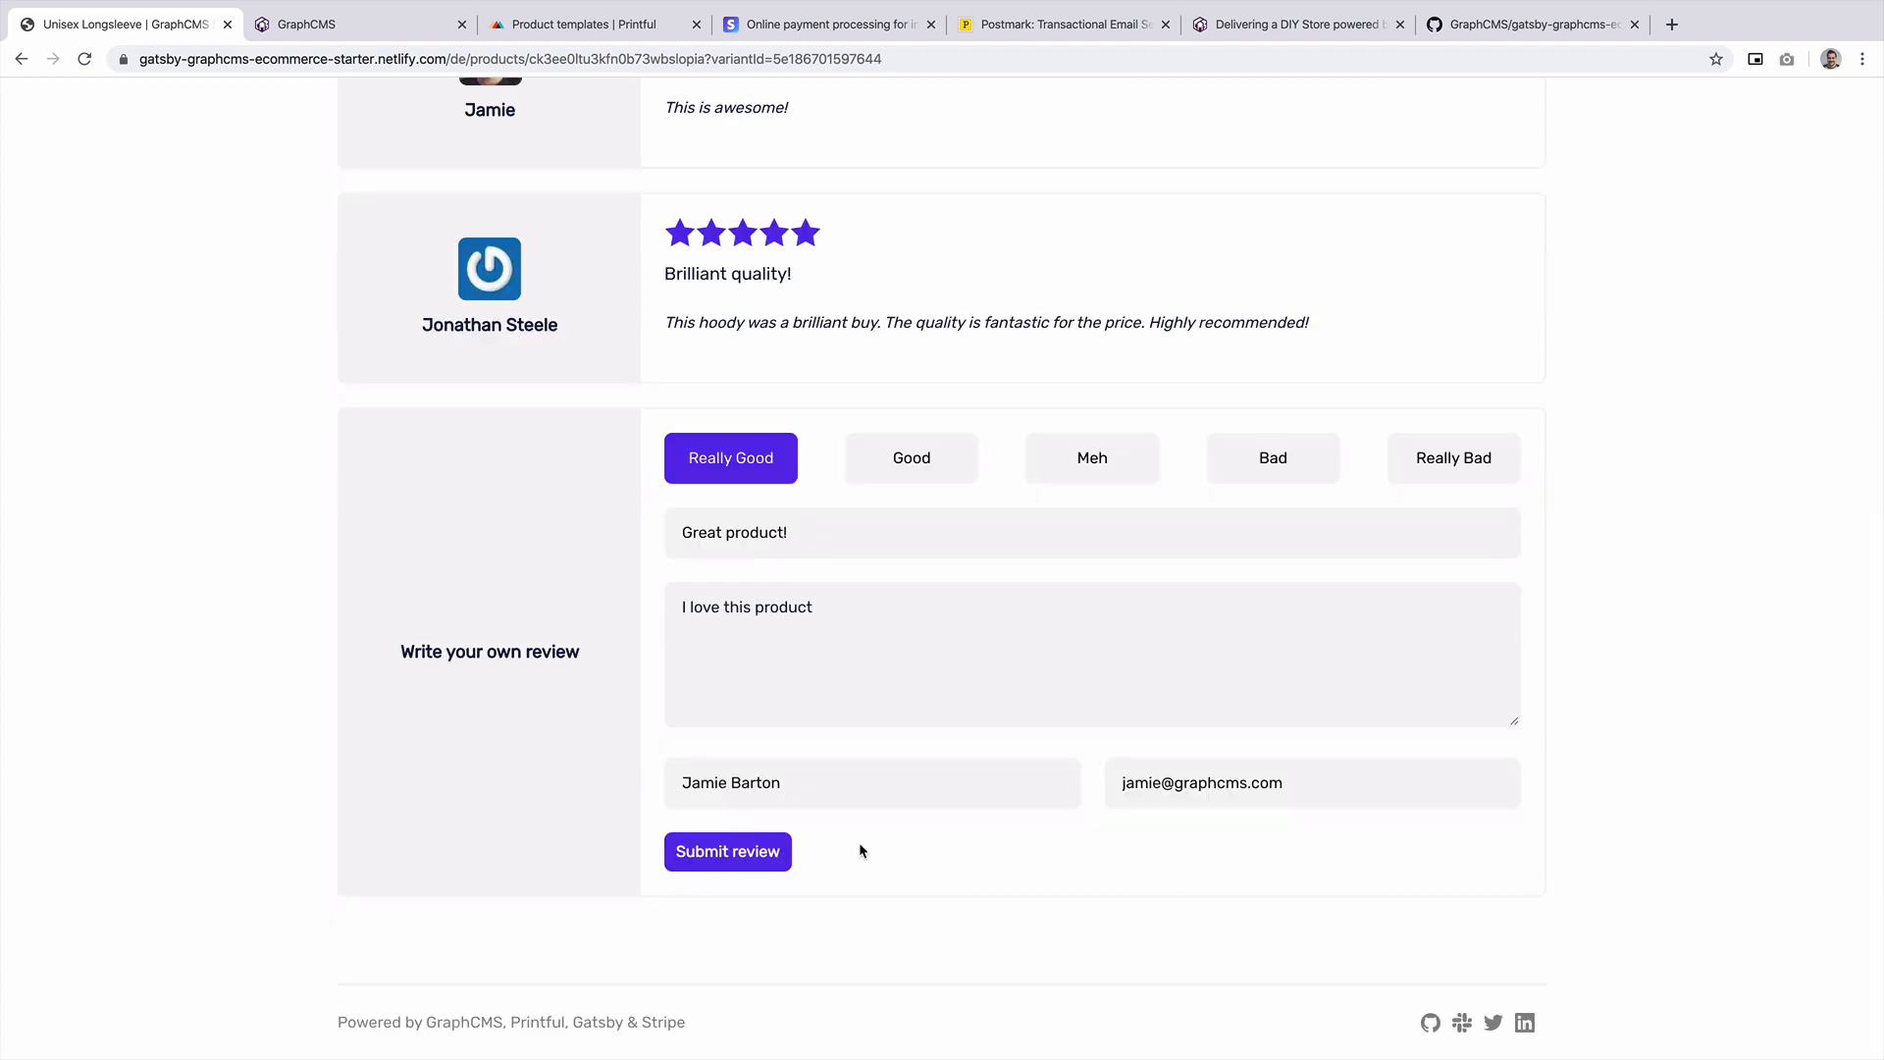
pyautogui.click(726, 851)
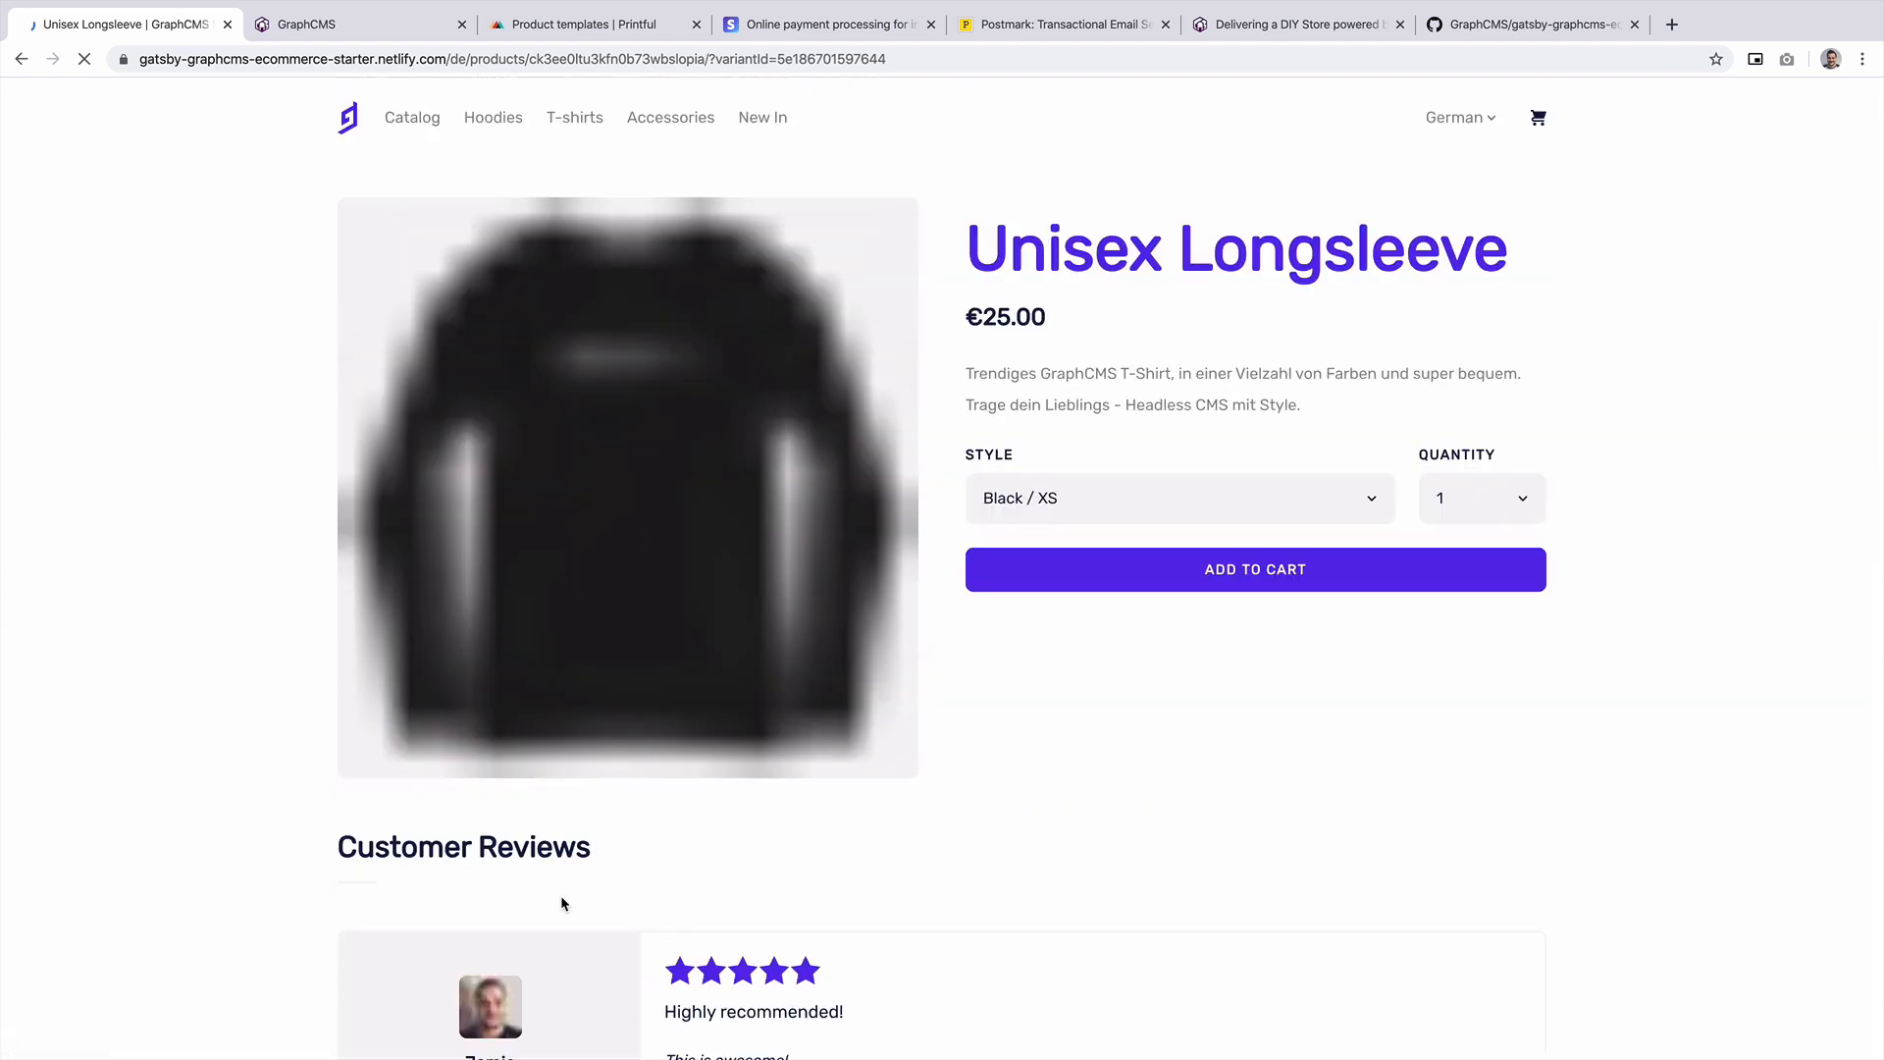
# Visit the Hoodies, Accessories and New In pages from the storefront's top navigation
pyautogui.scroll(-3)
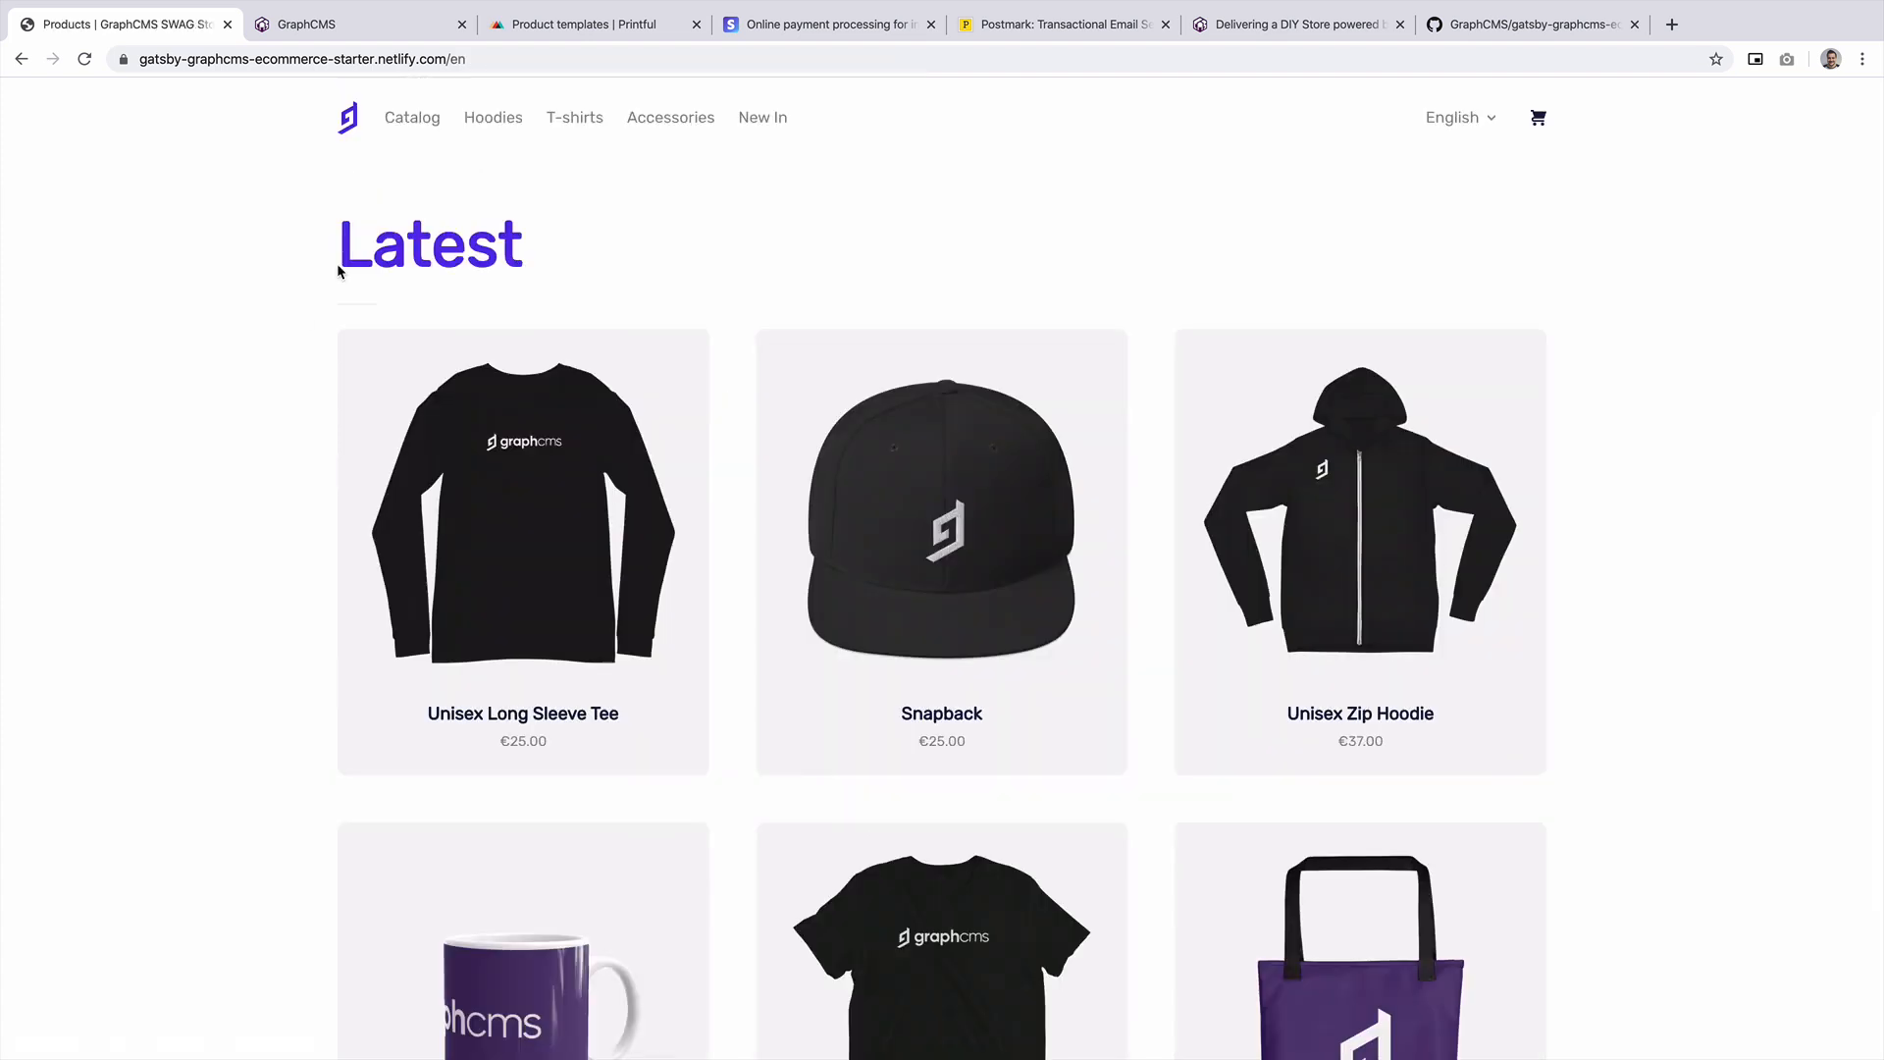
pyautogui.moveTo(761, 118)
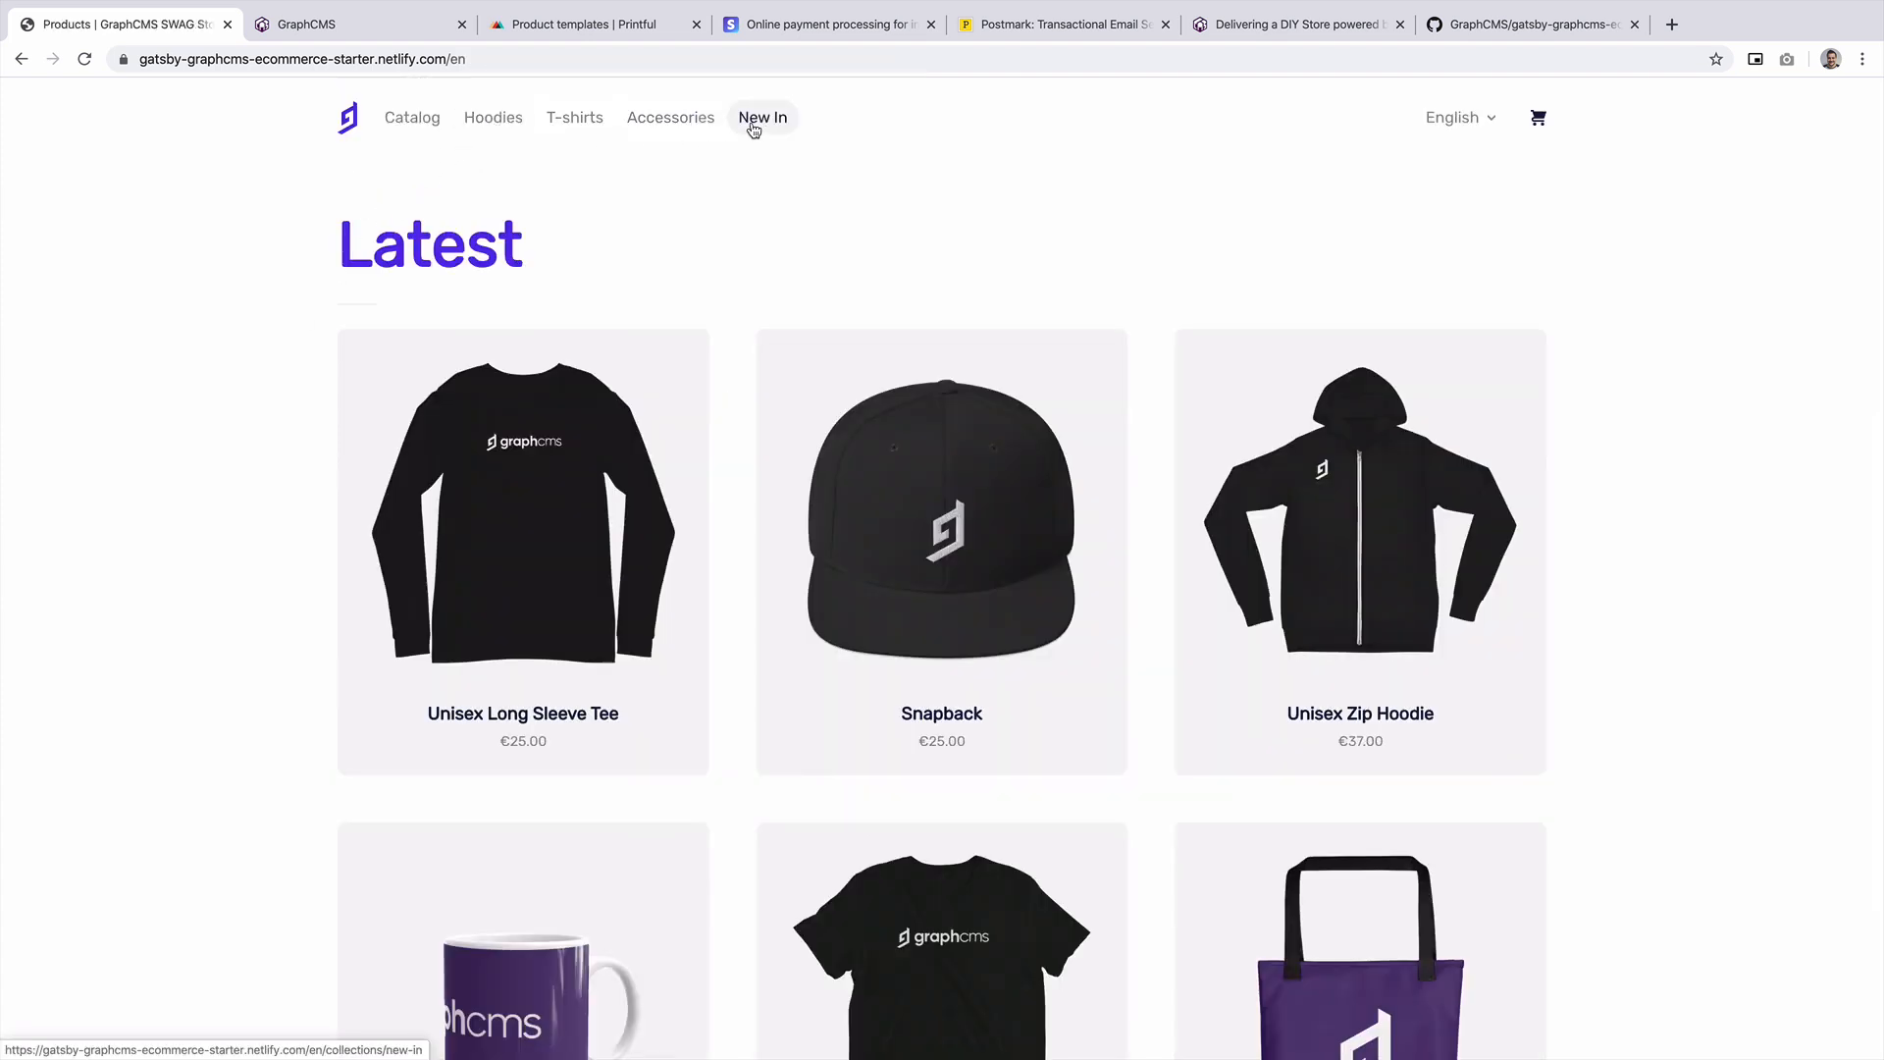
pyautogui.click(492, 117)
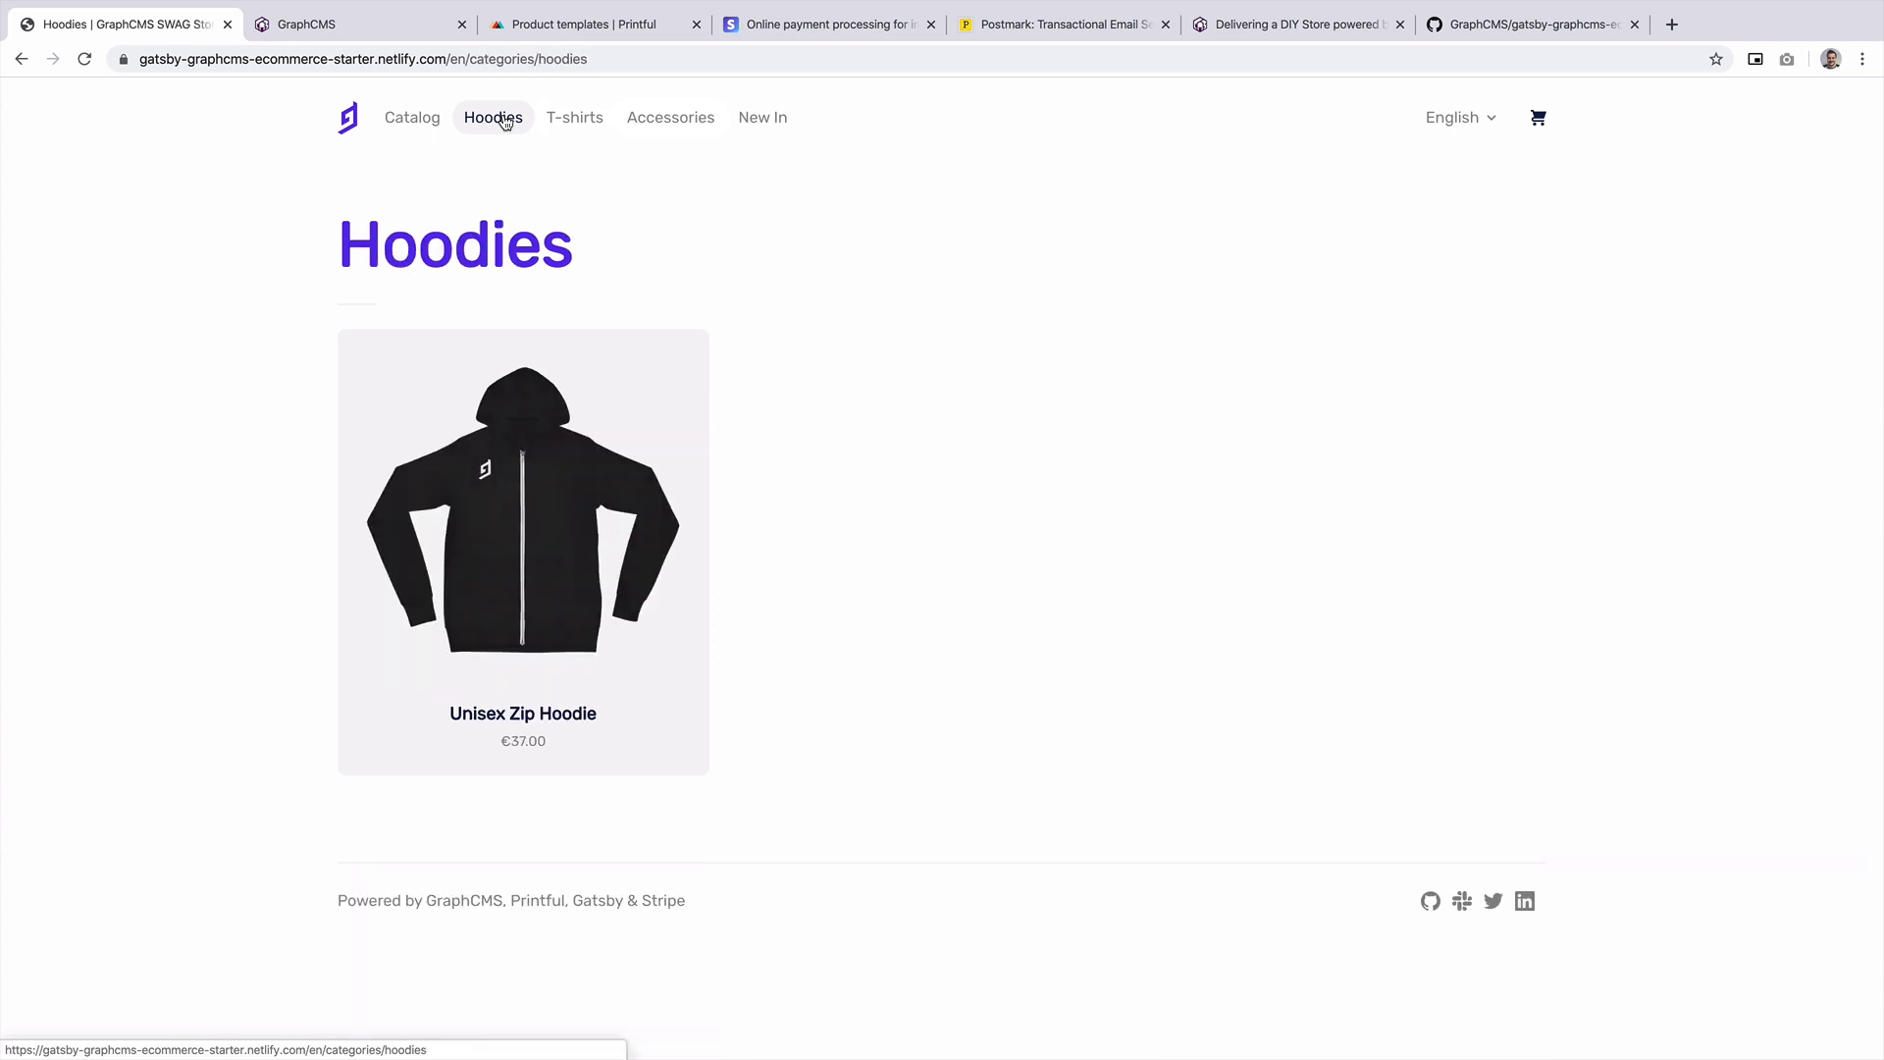
pyautogui.click(669, 117)
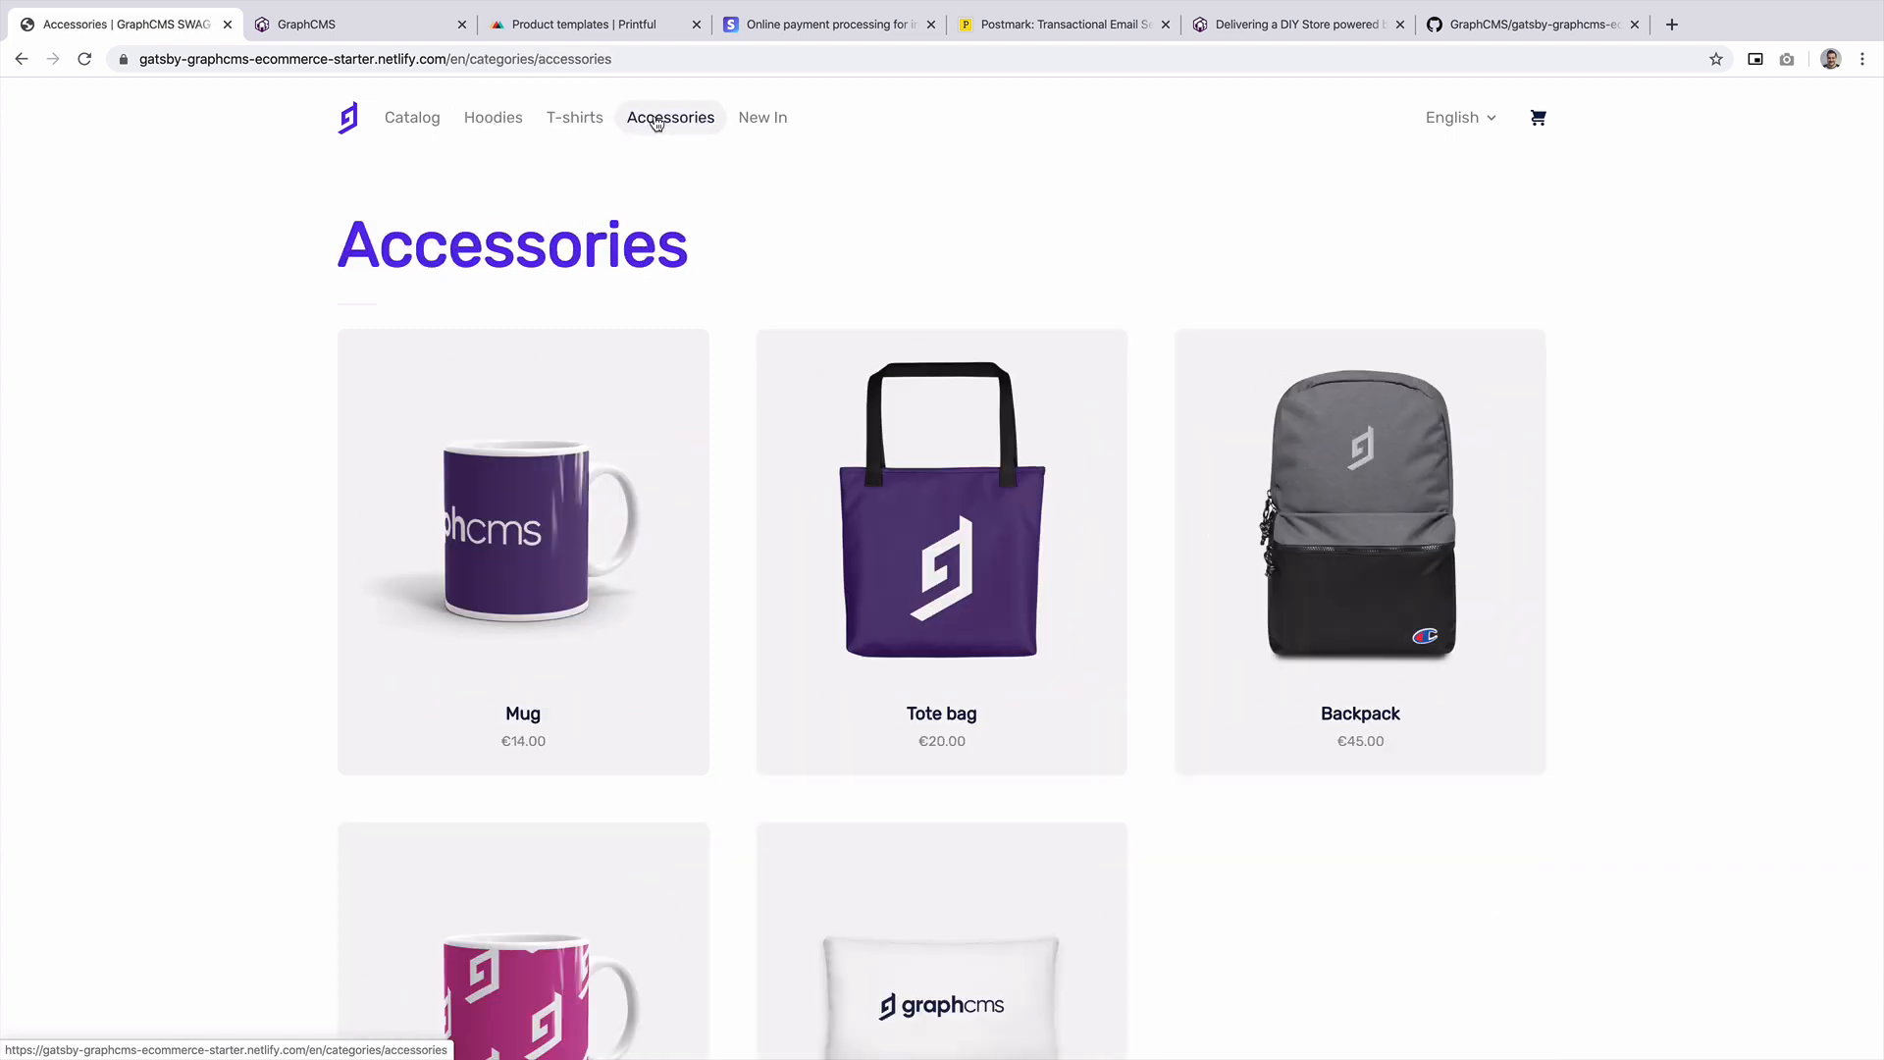
pyautogui.click(762, 117)
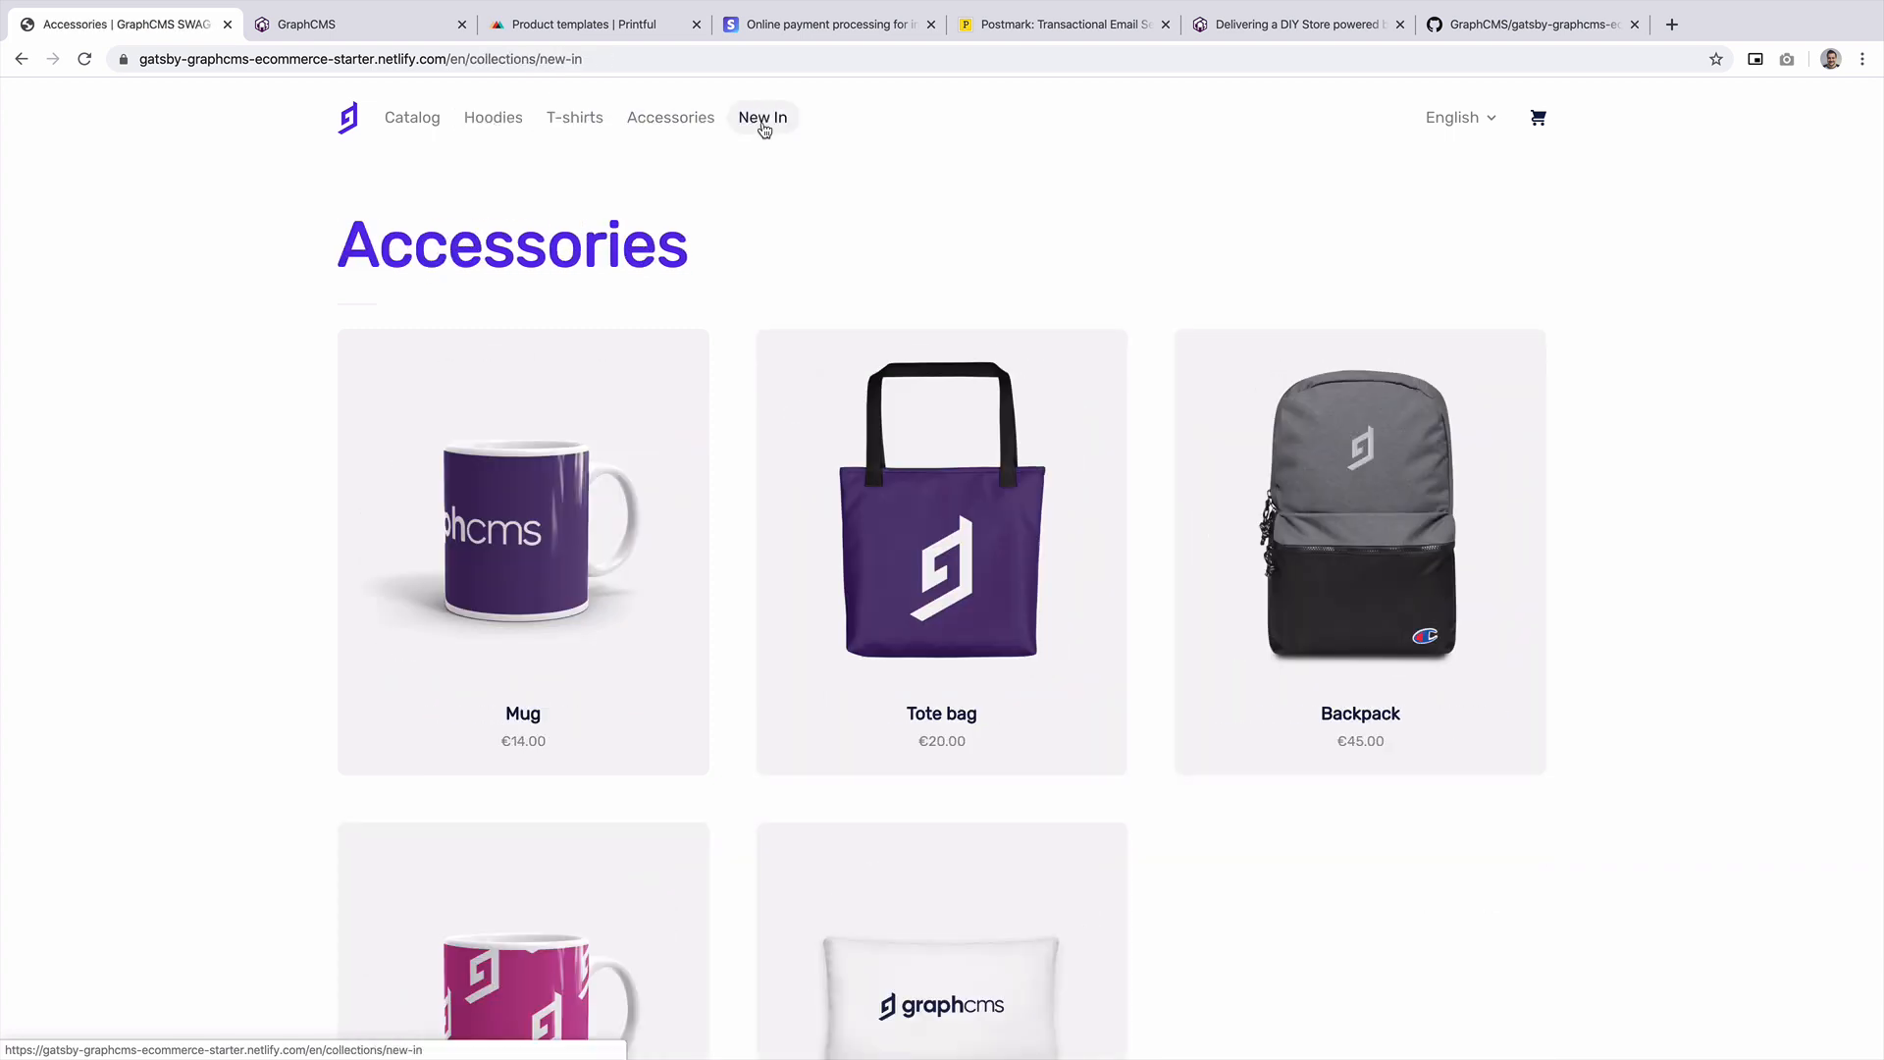
pyautogui.click(761, 118)
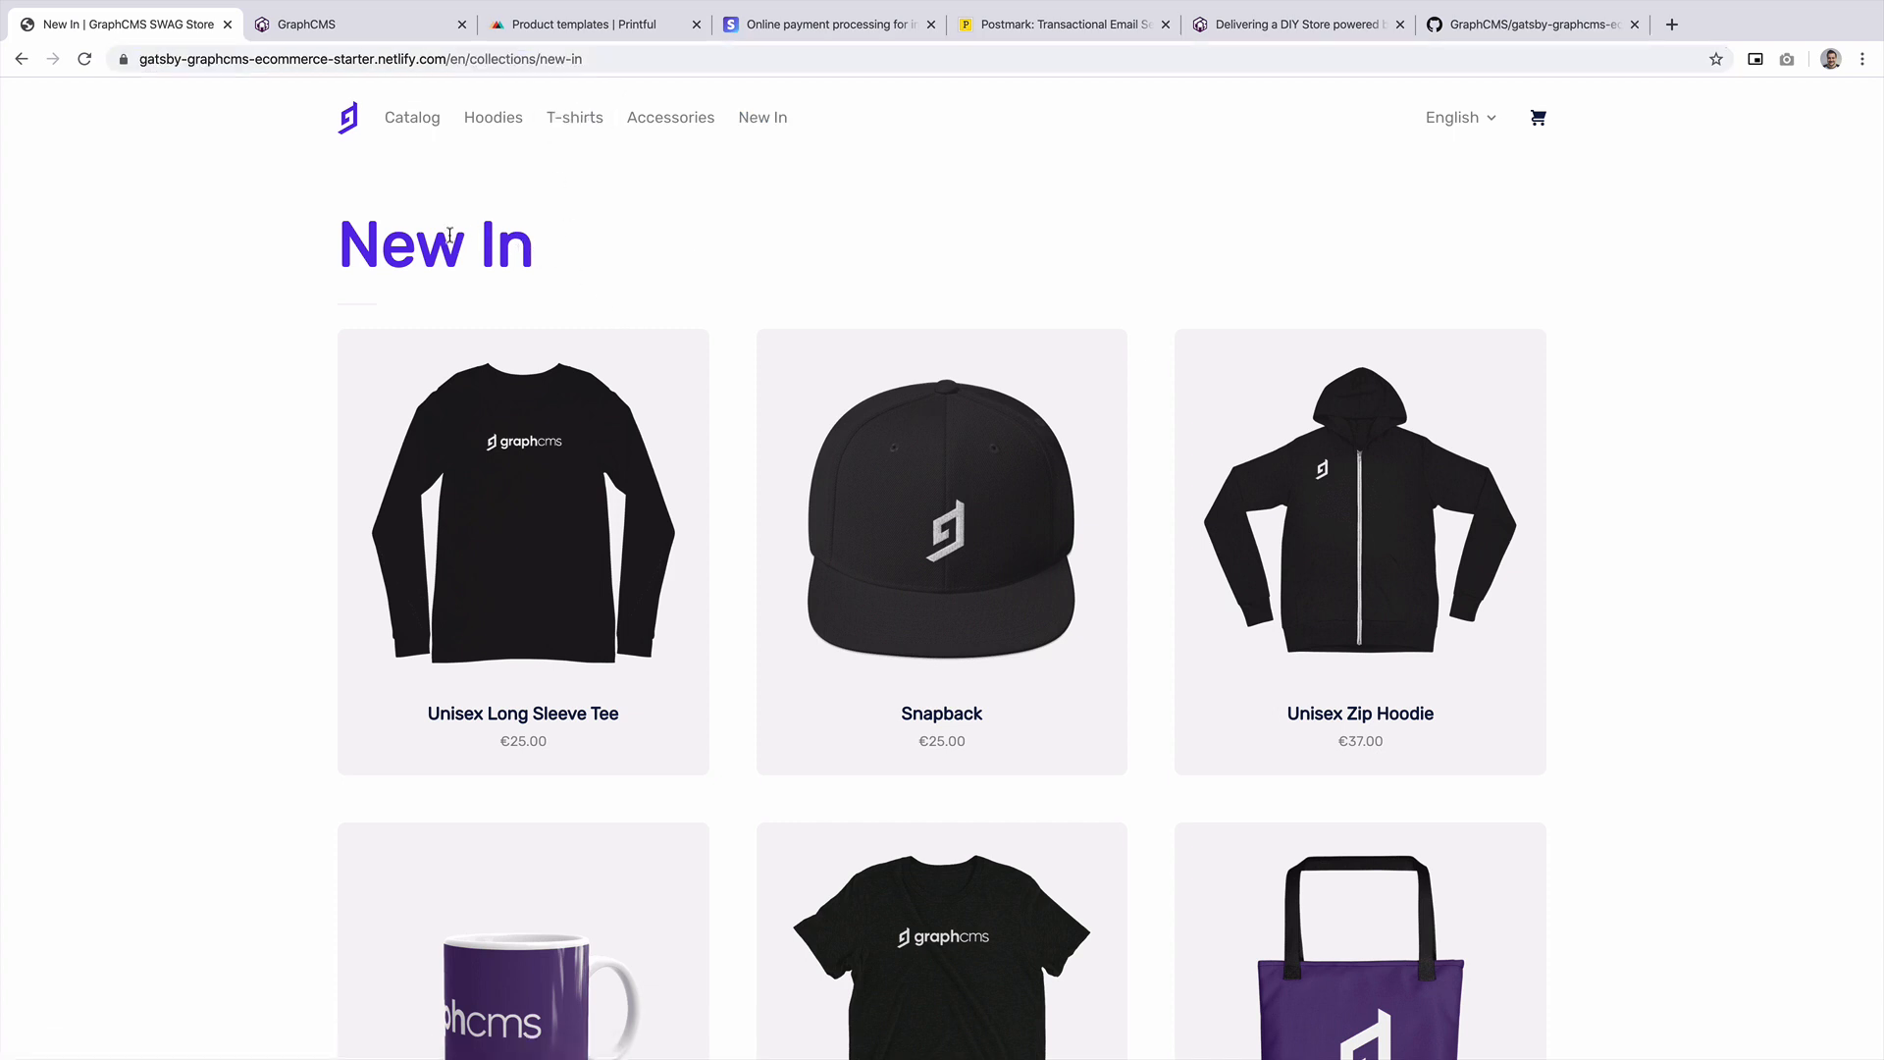
pyautogui.moveTo(429, 590)
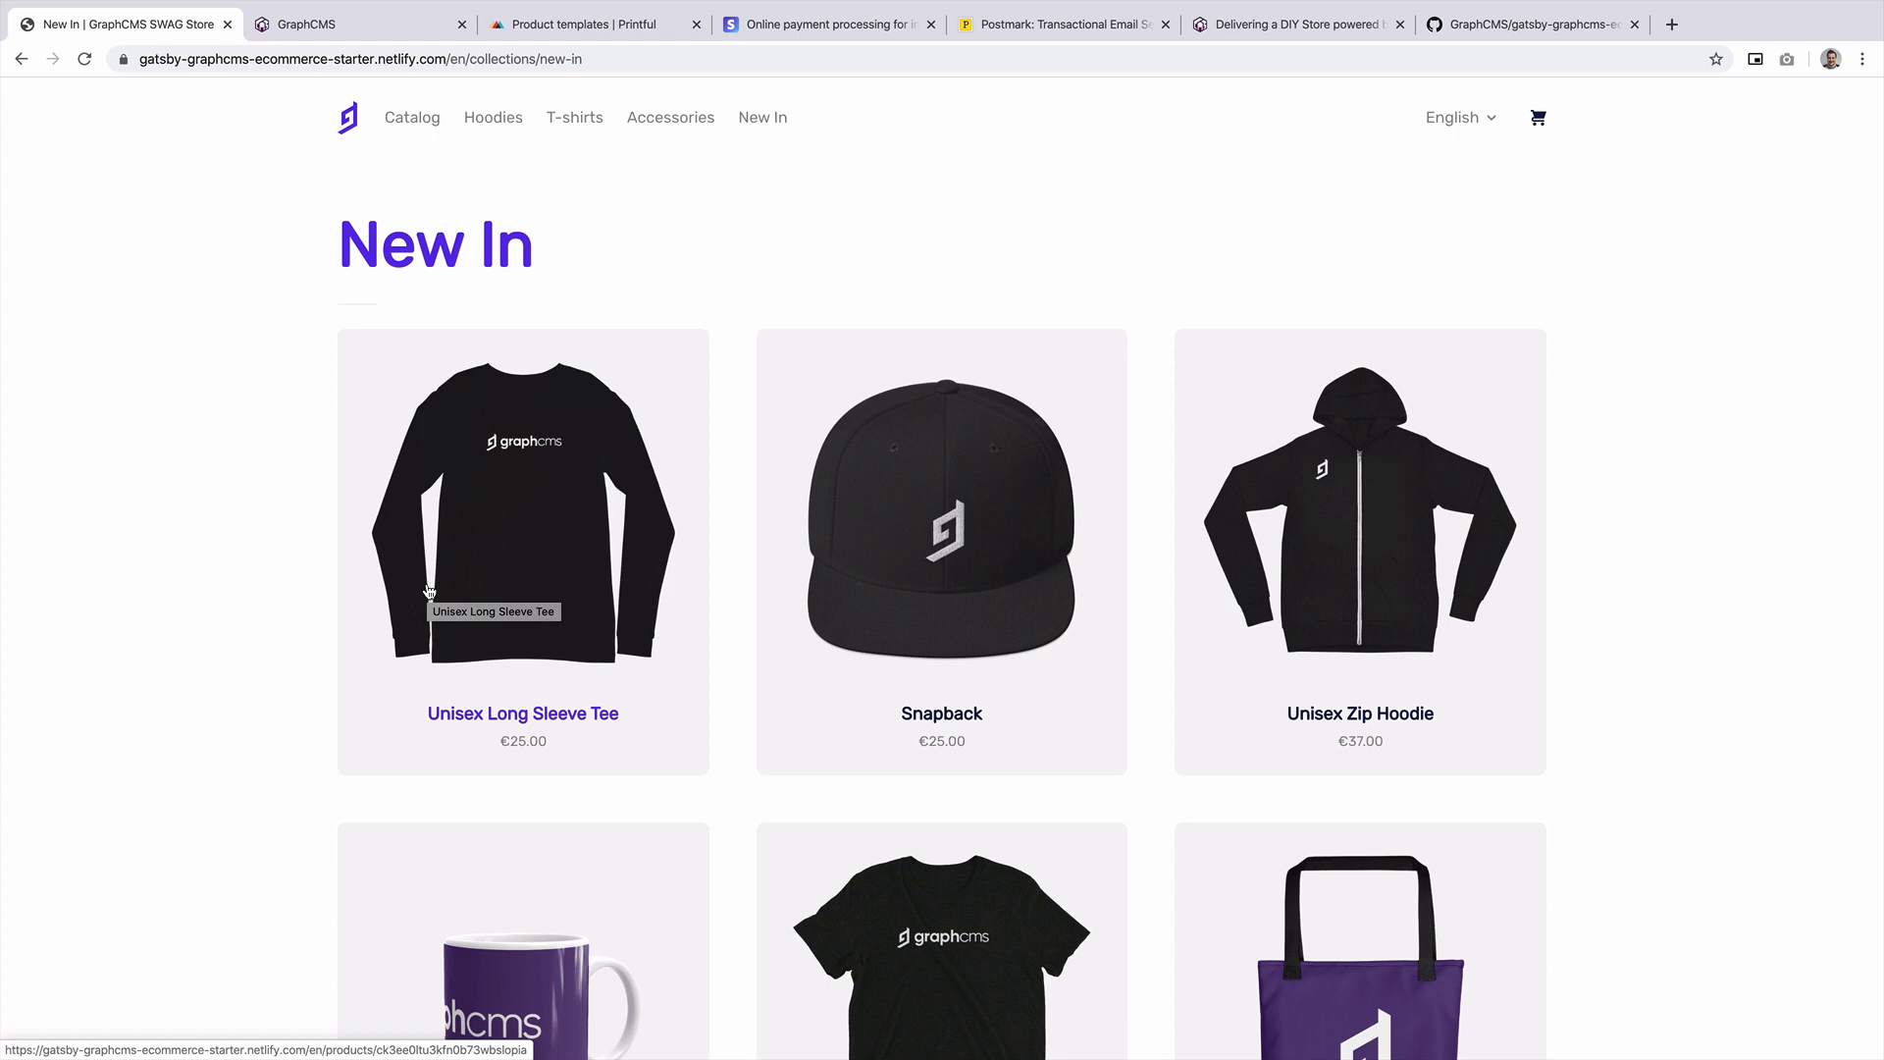
pyautogui.click(315, 23)
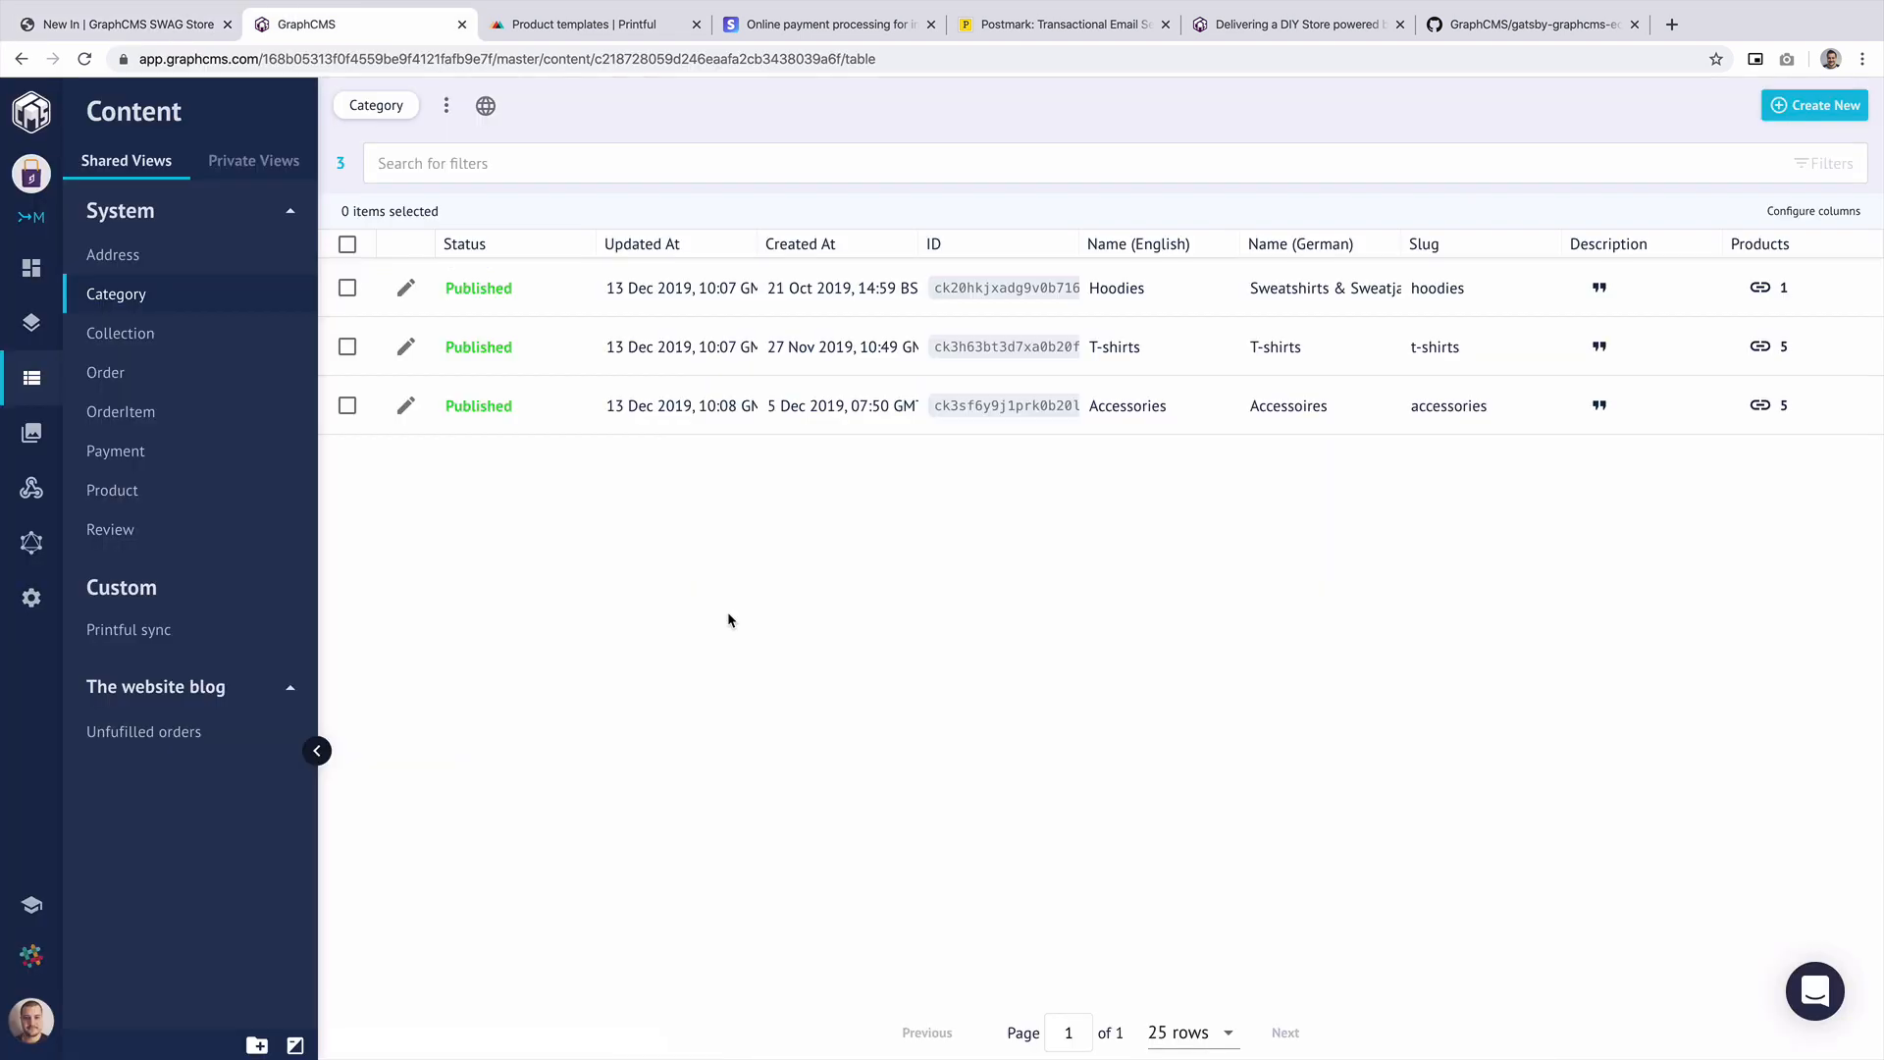
# Inspect the New In collection entry, 'Neue Produkte' with 12 linked products
pyautogui.click(120, 333)
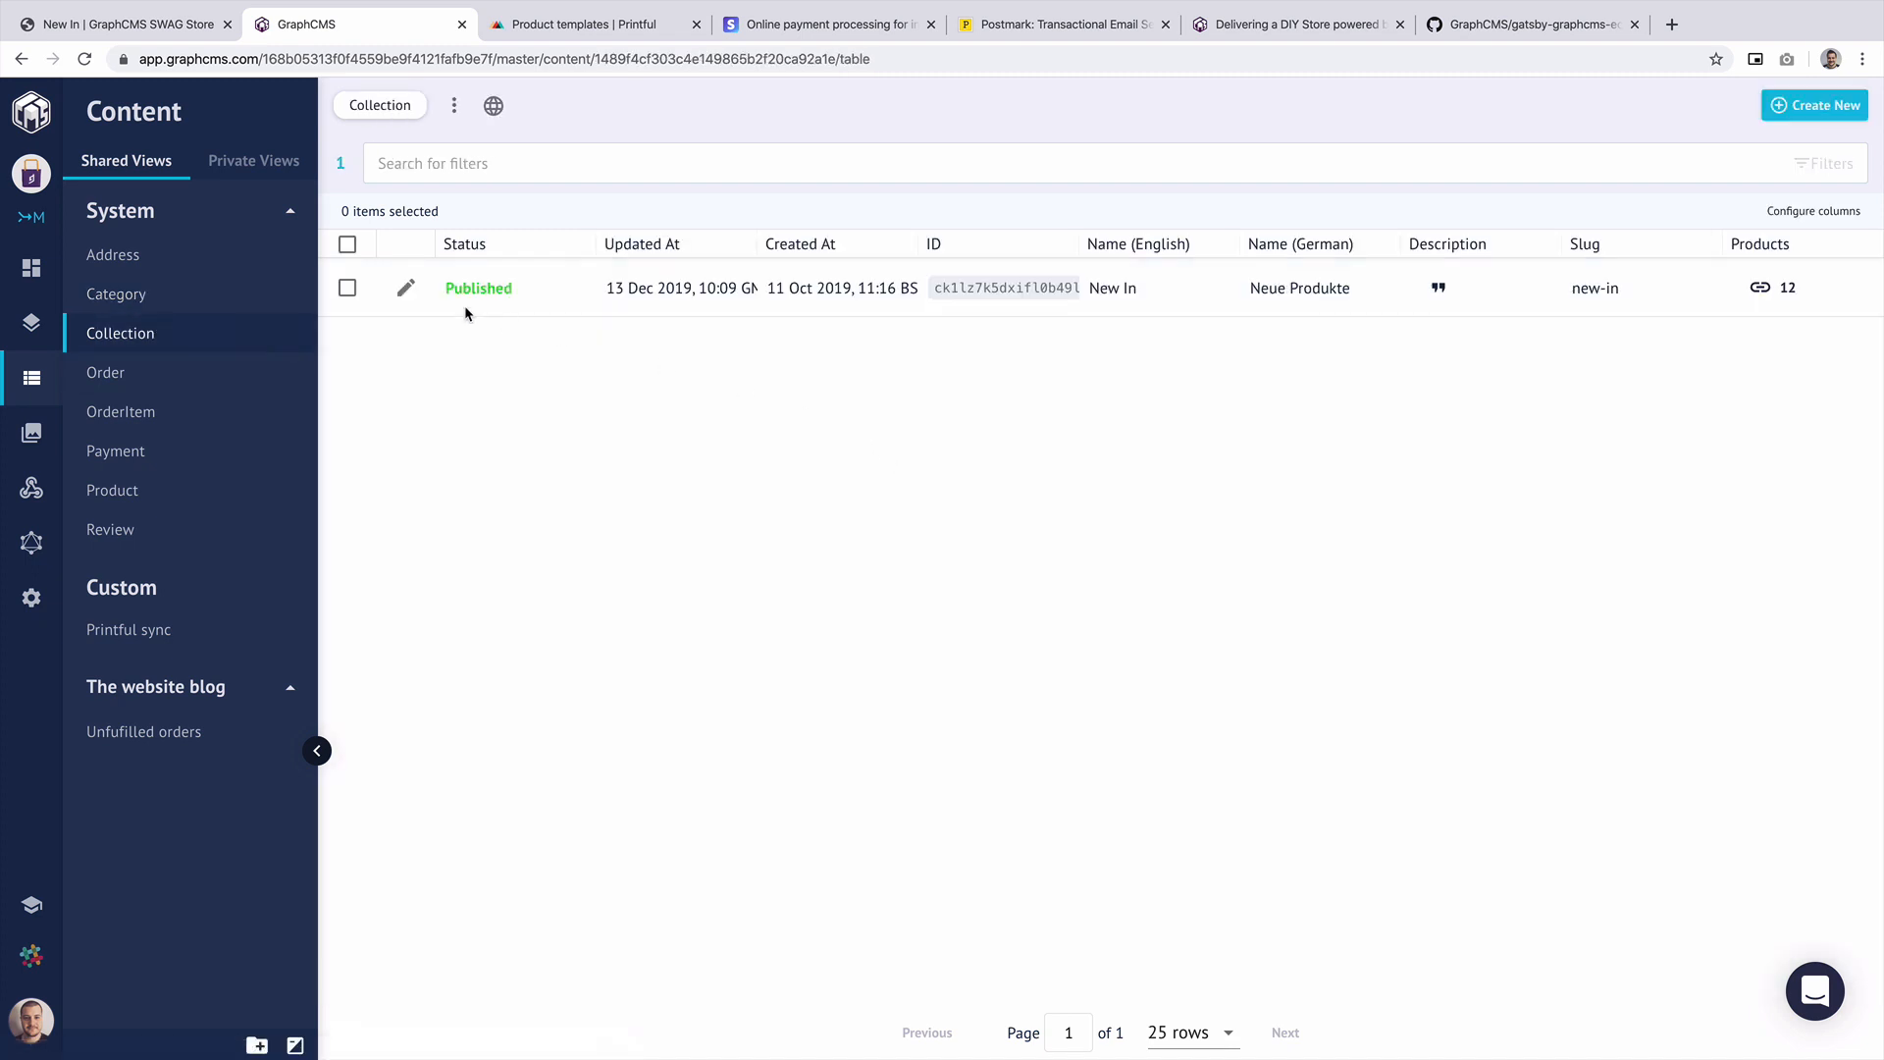
pyautogui.click(406, 287)
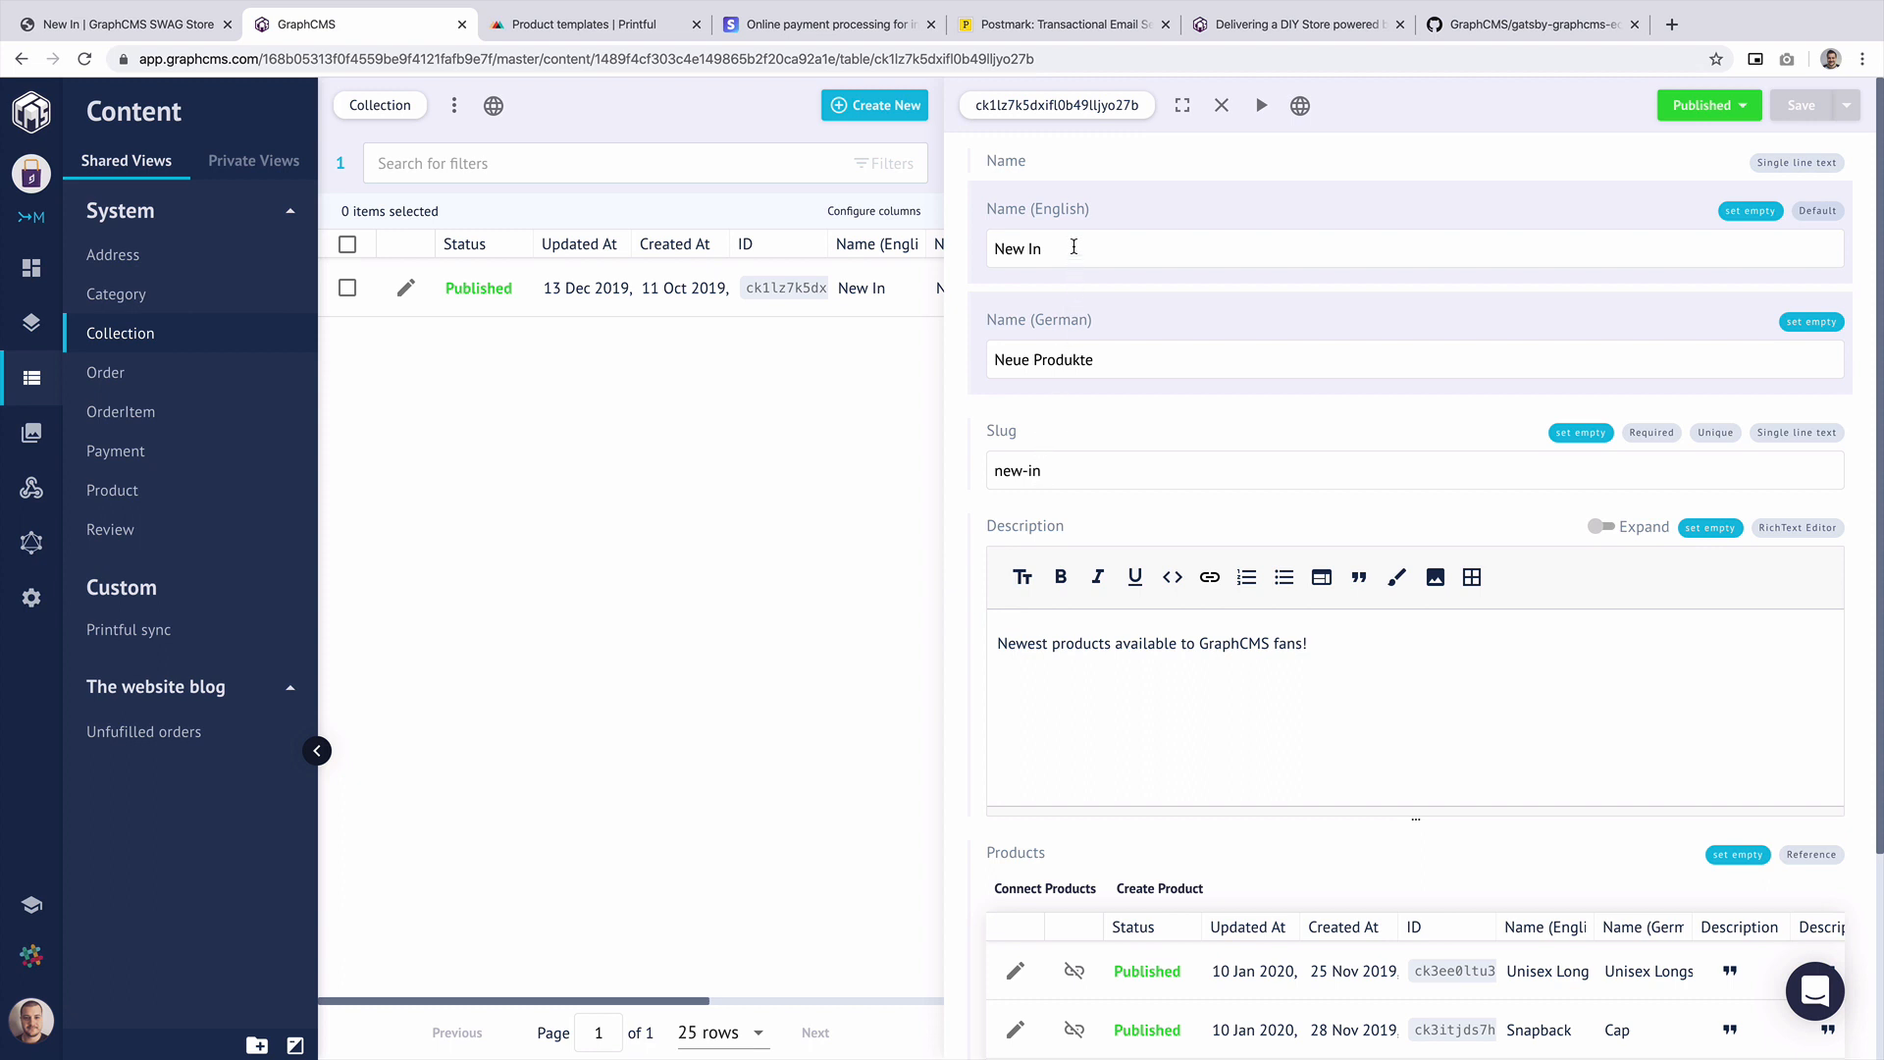
pyautogui.scroll(-3)
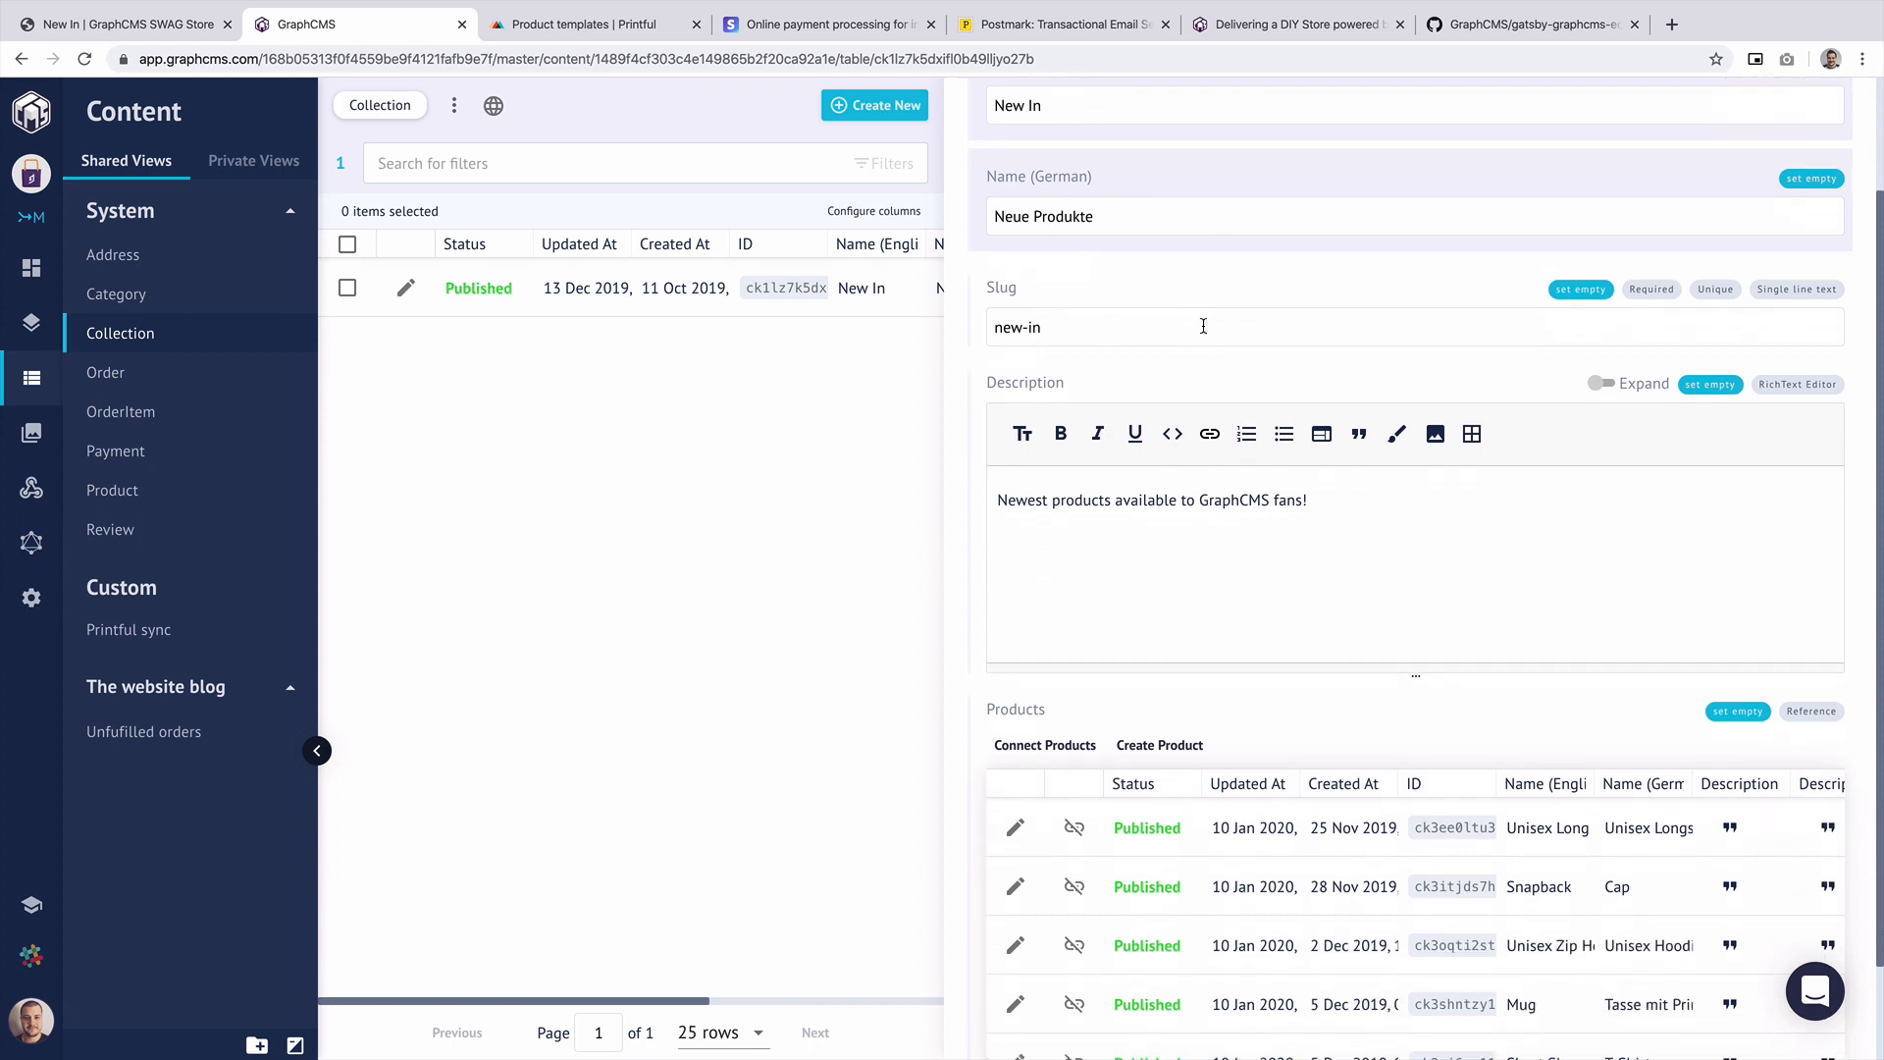
pyautogui.scroll(-3)
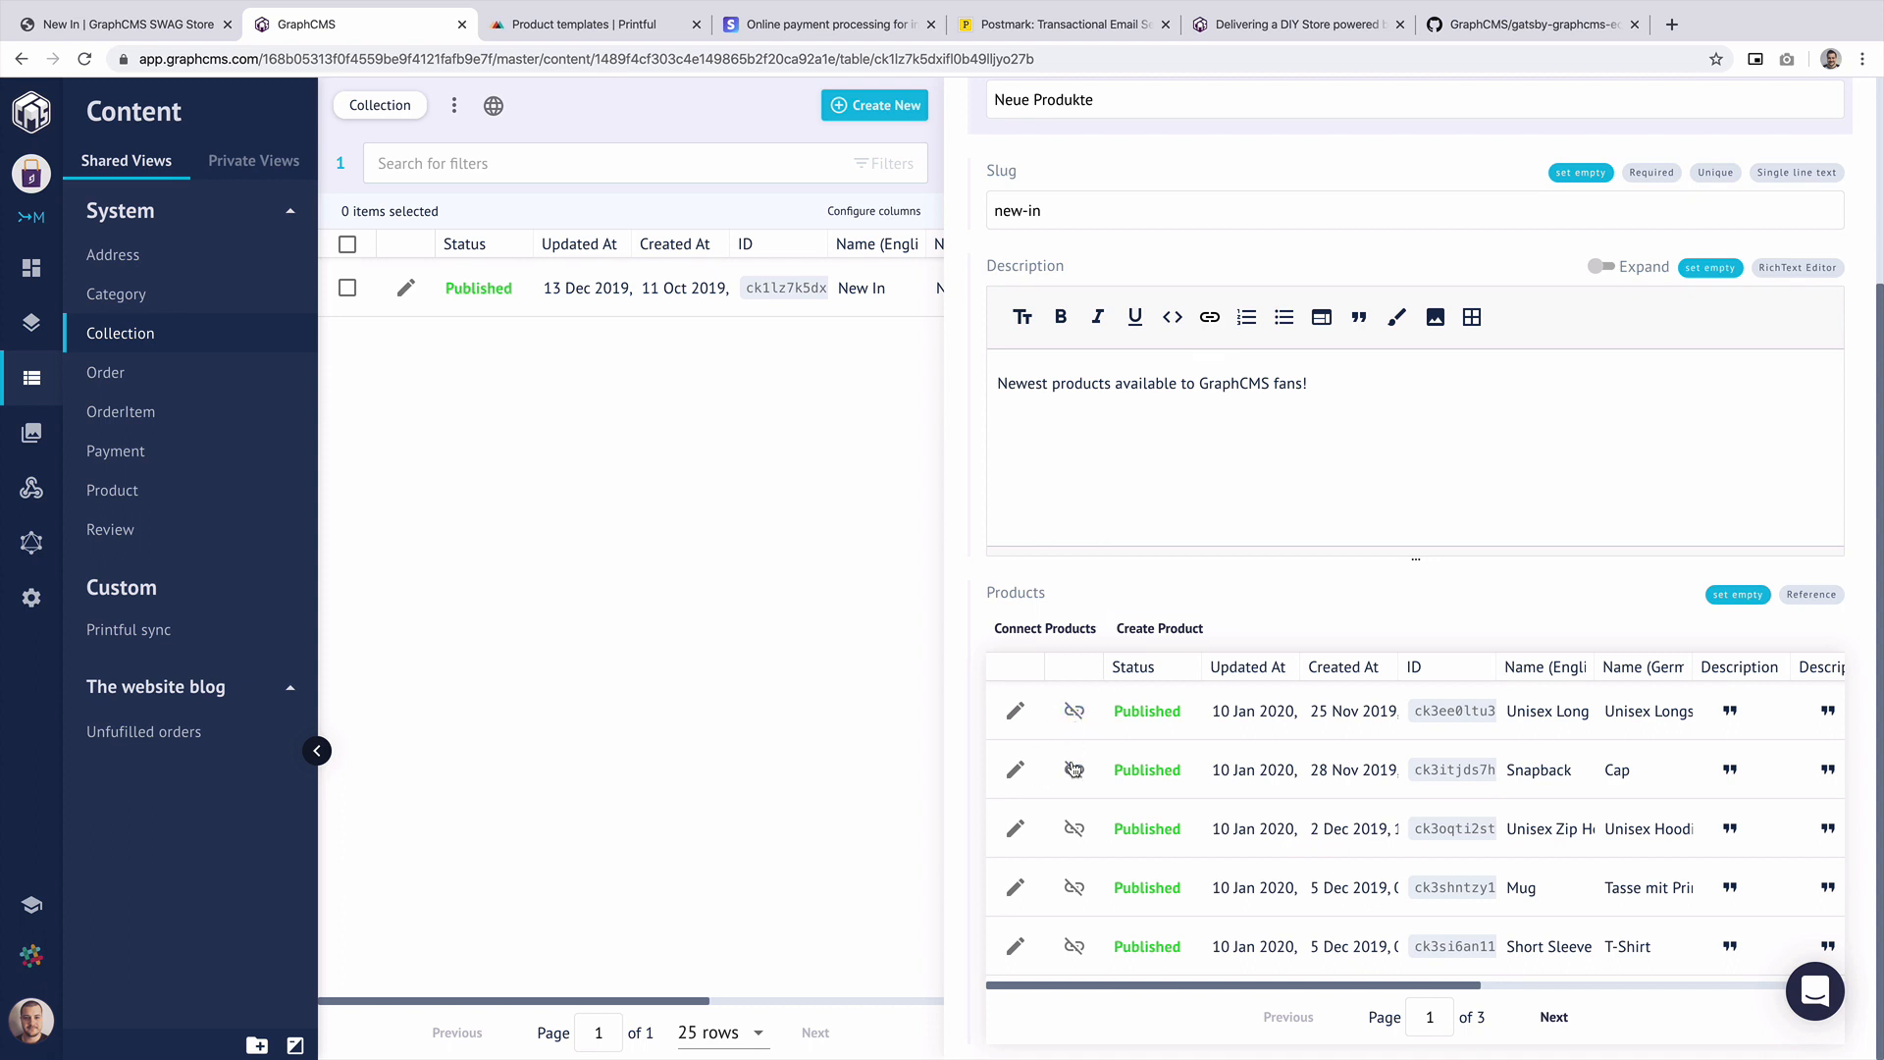
pyautogui.moveTo(1077, 929)
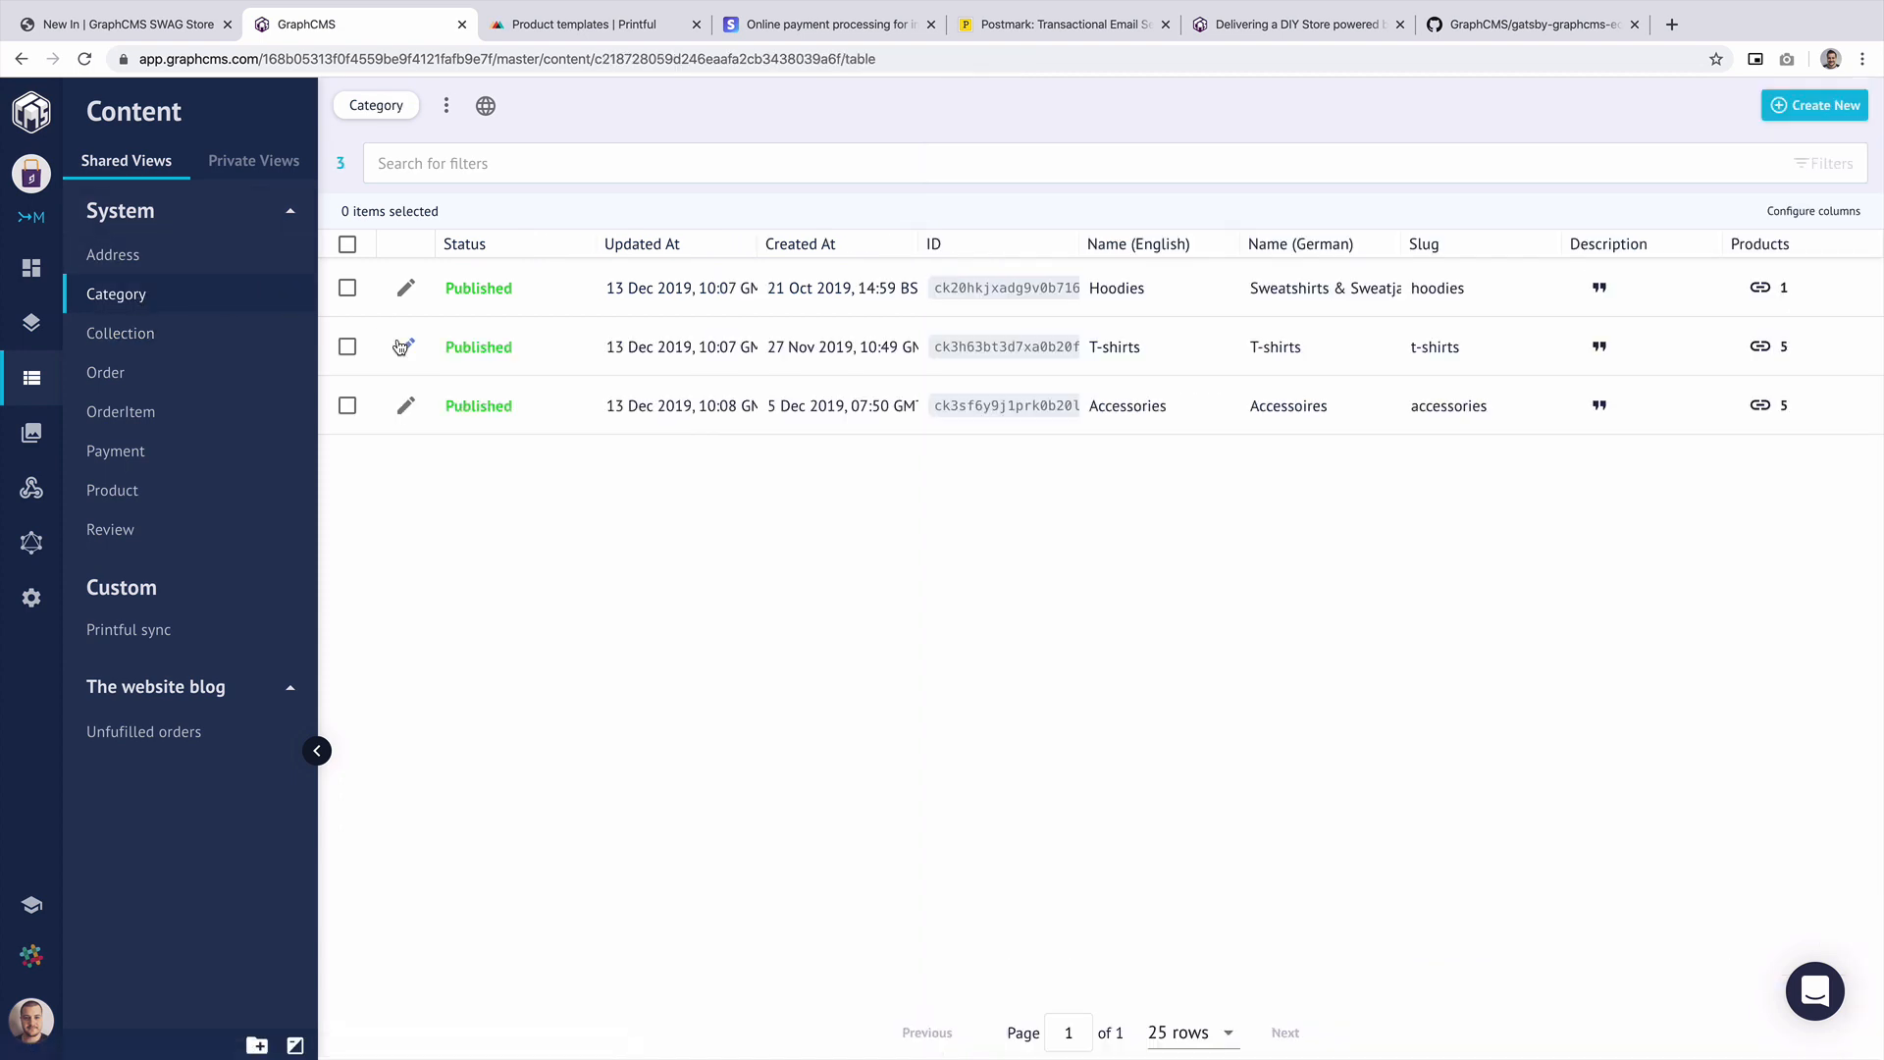
pyautogui.click(127, 23)
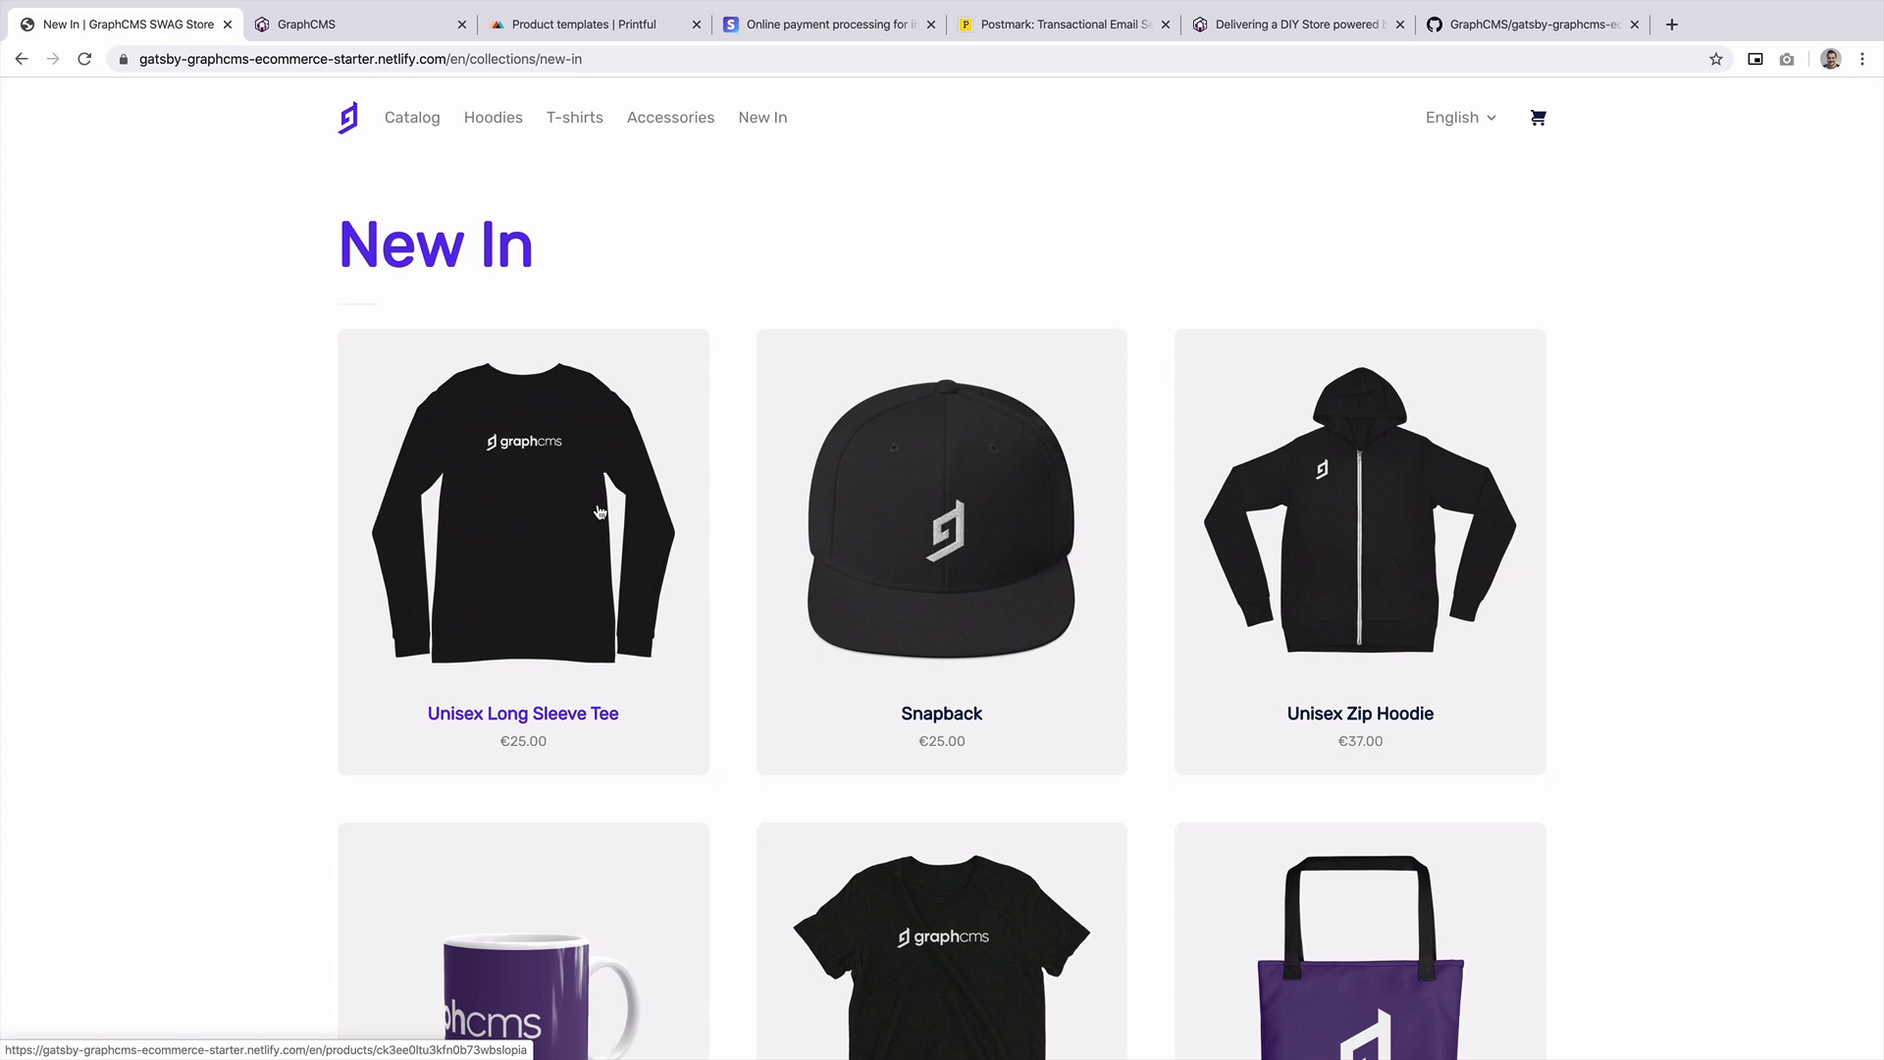
# Open the Snapback, select the Royal Blue style and add it to the cart
pyautogui.click(941, 517)
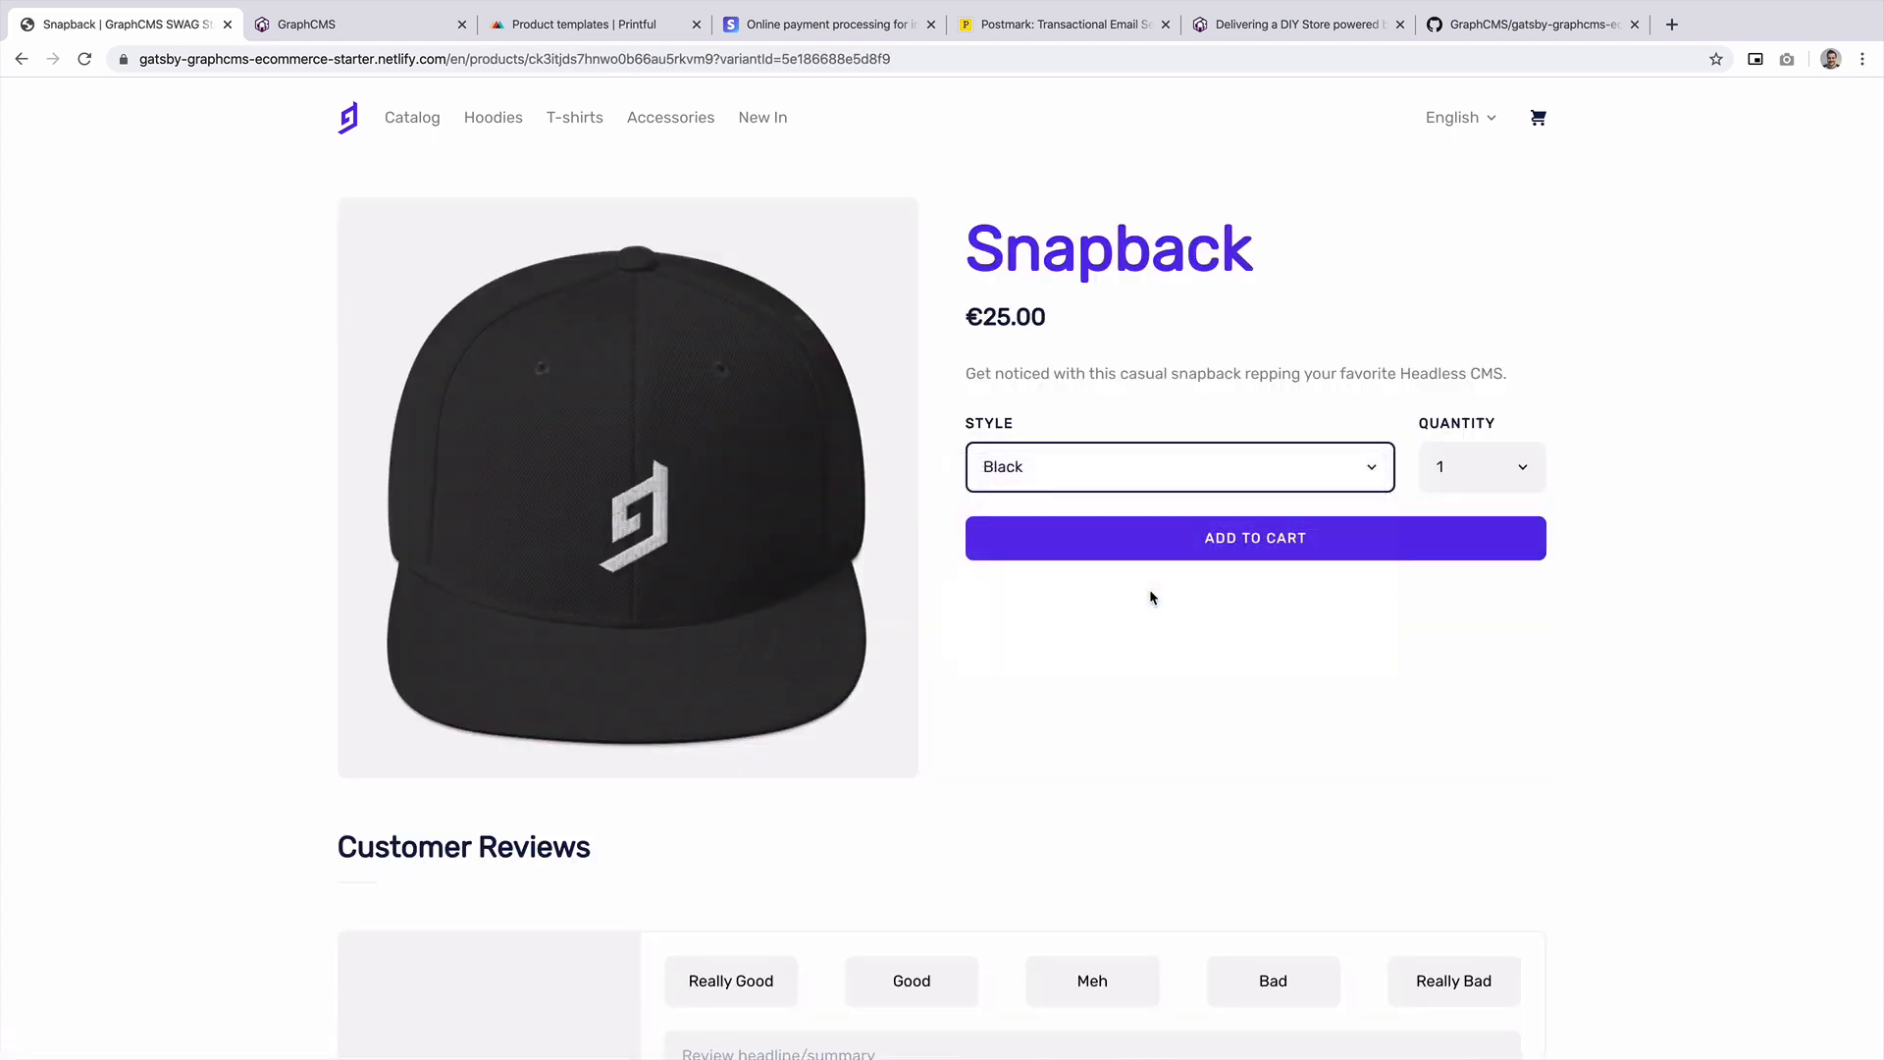
pyautogui.click(1178, 466)
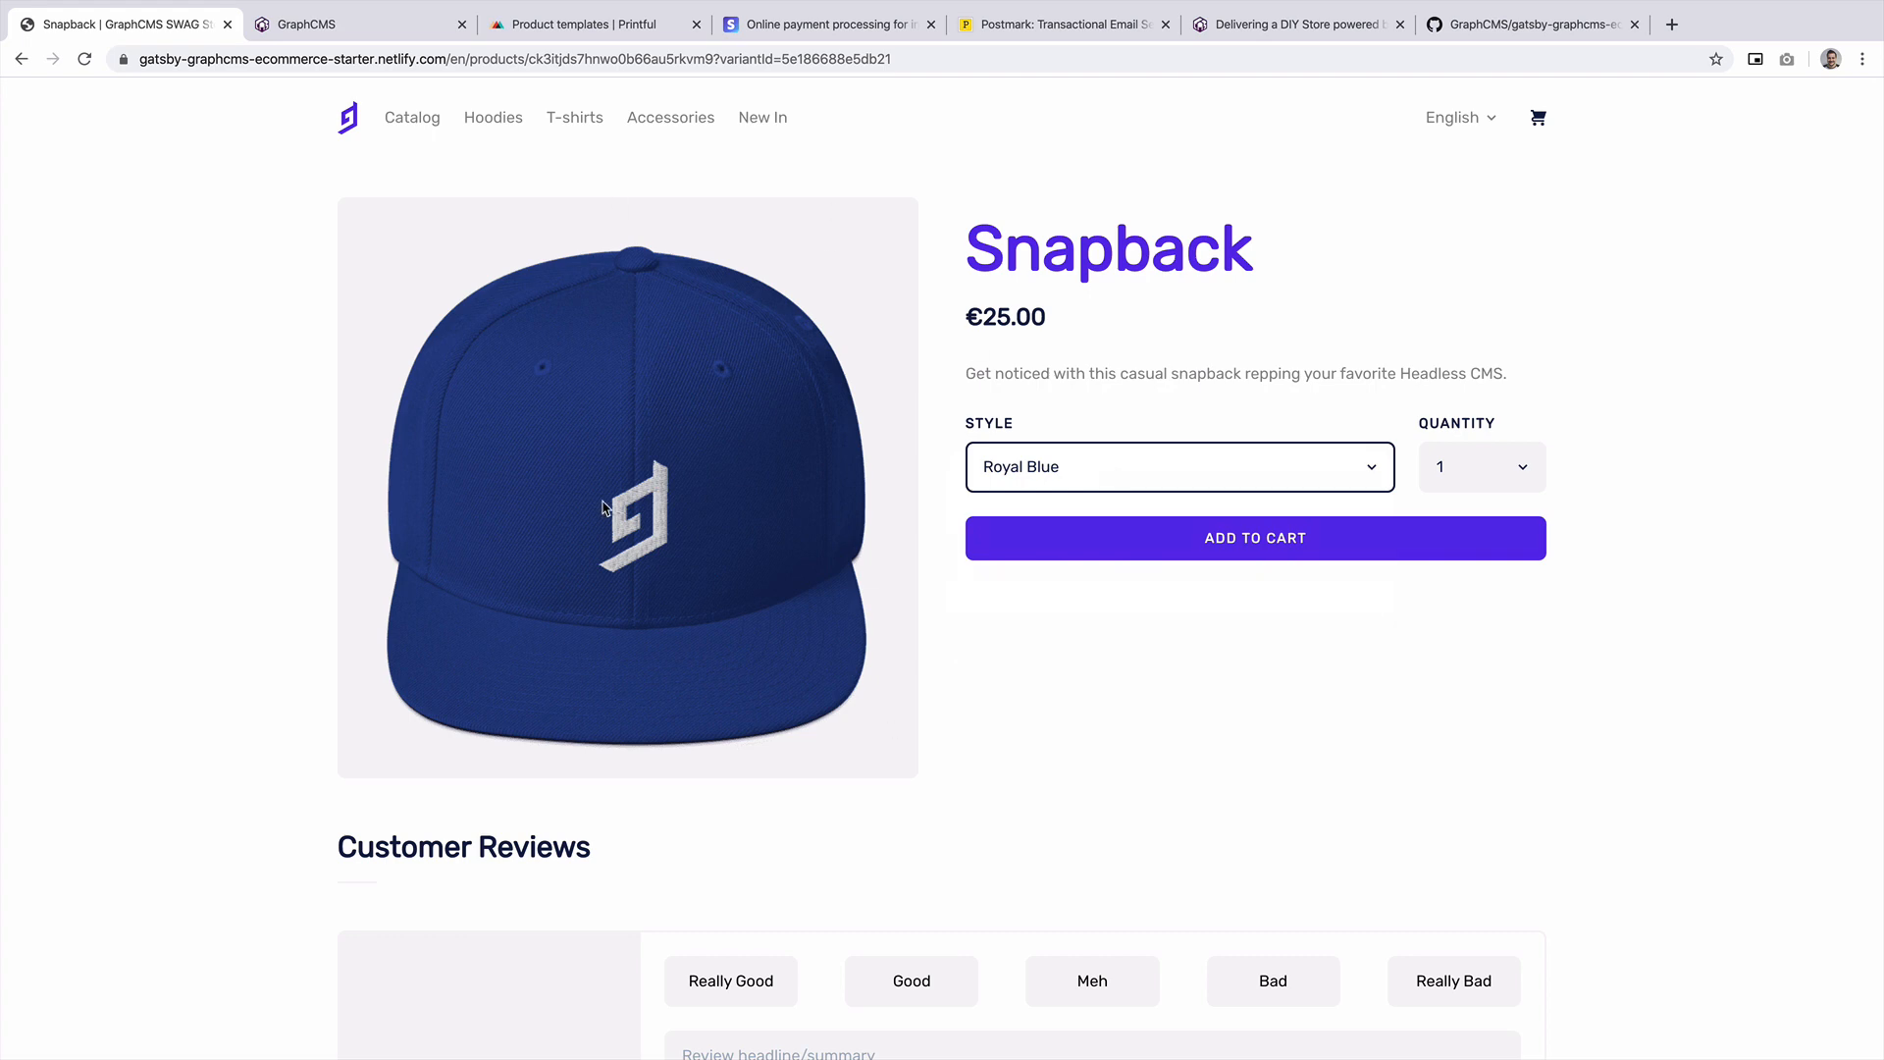
pyautogui.moveTo(1163, 357)
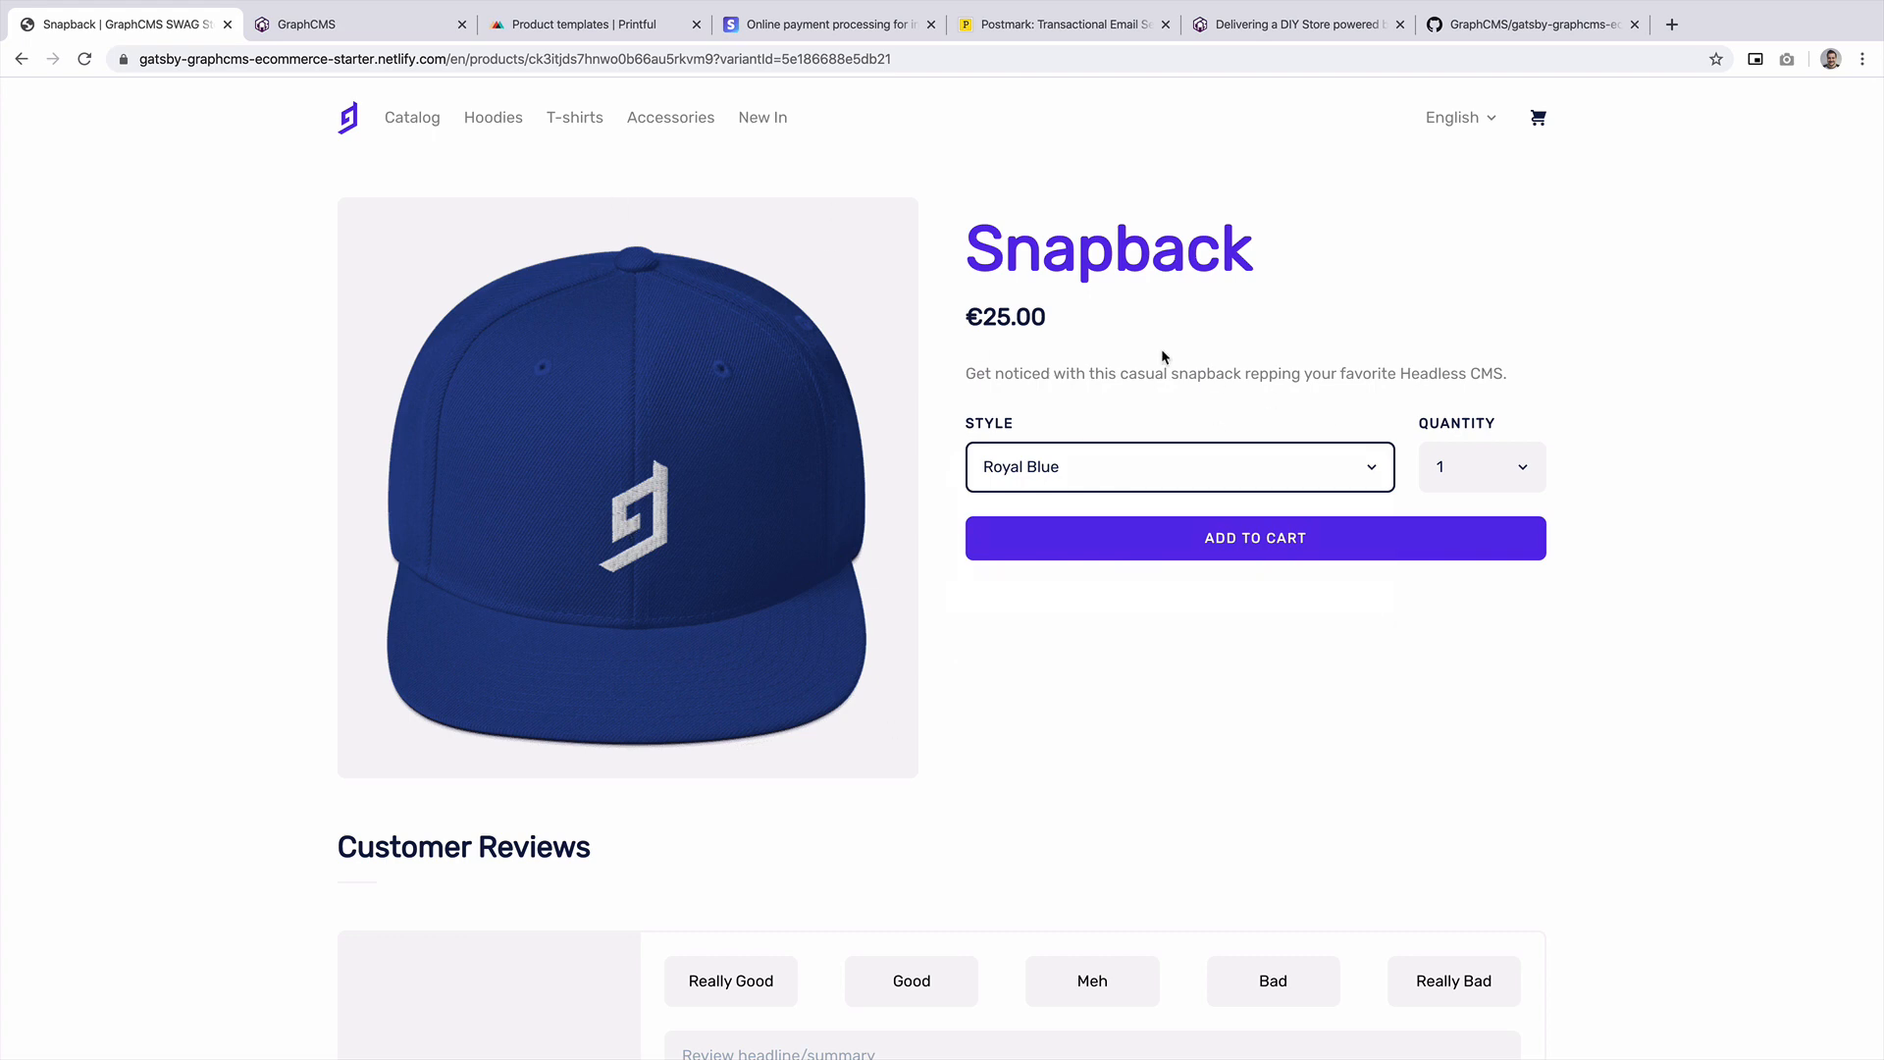
pyautogui.moveTo(1120, 364)
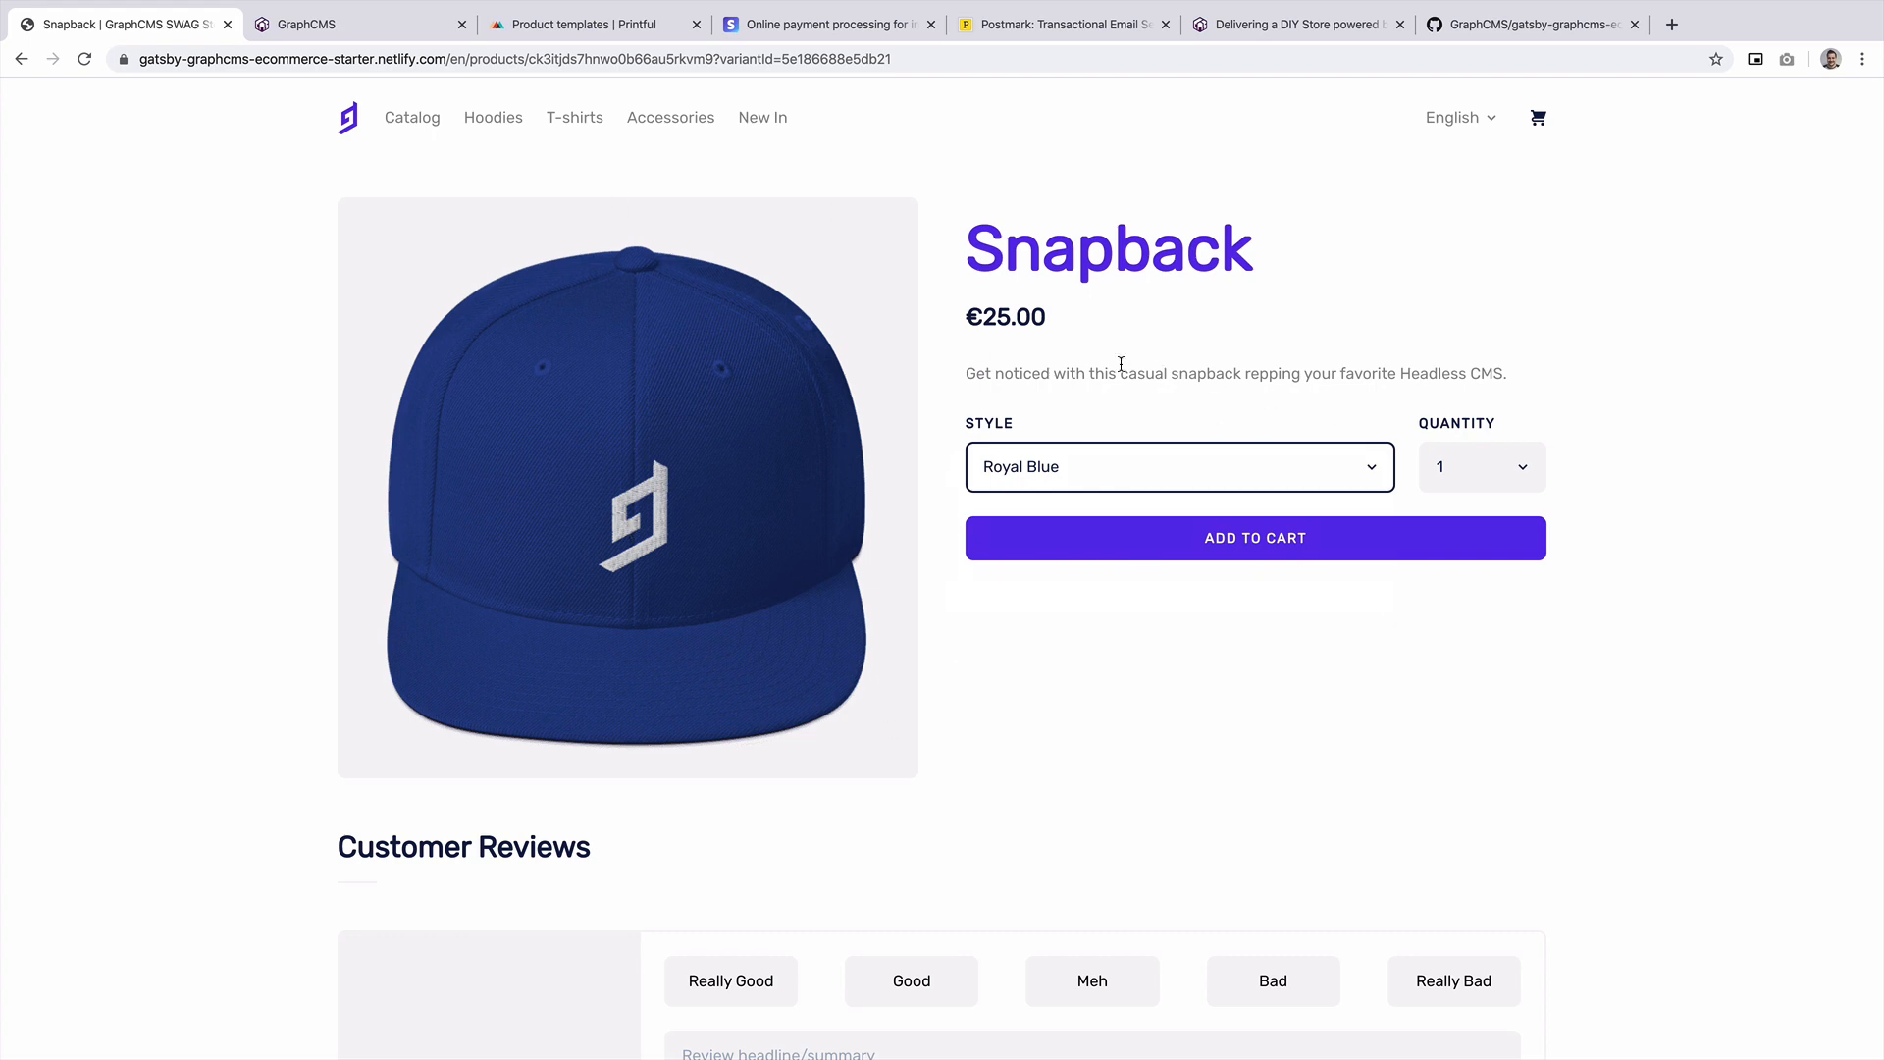
pyautogui.moveTo(1169, 513)
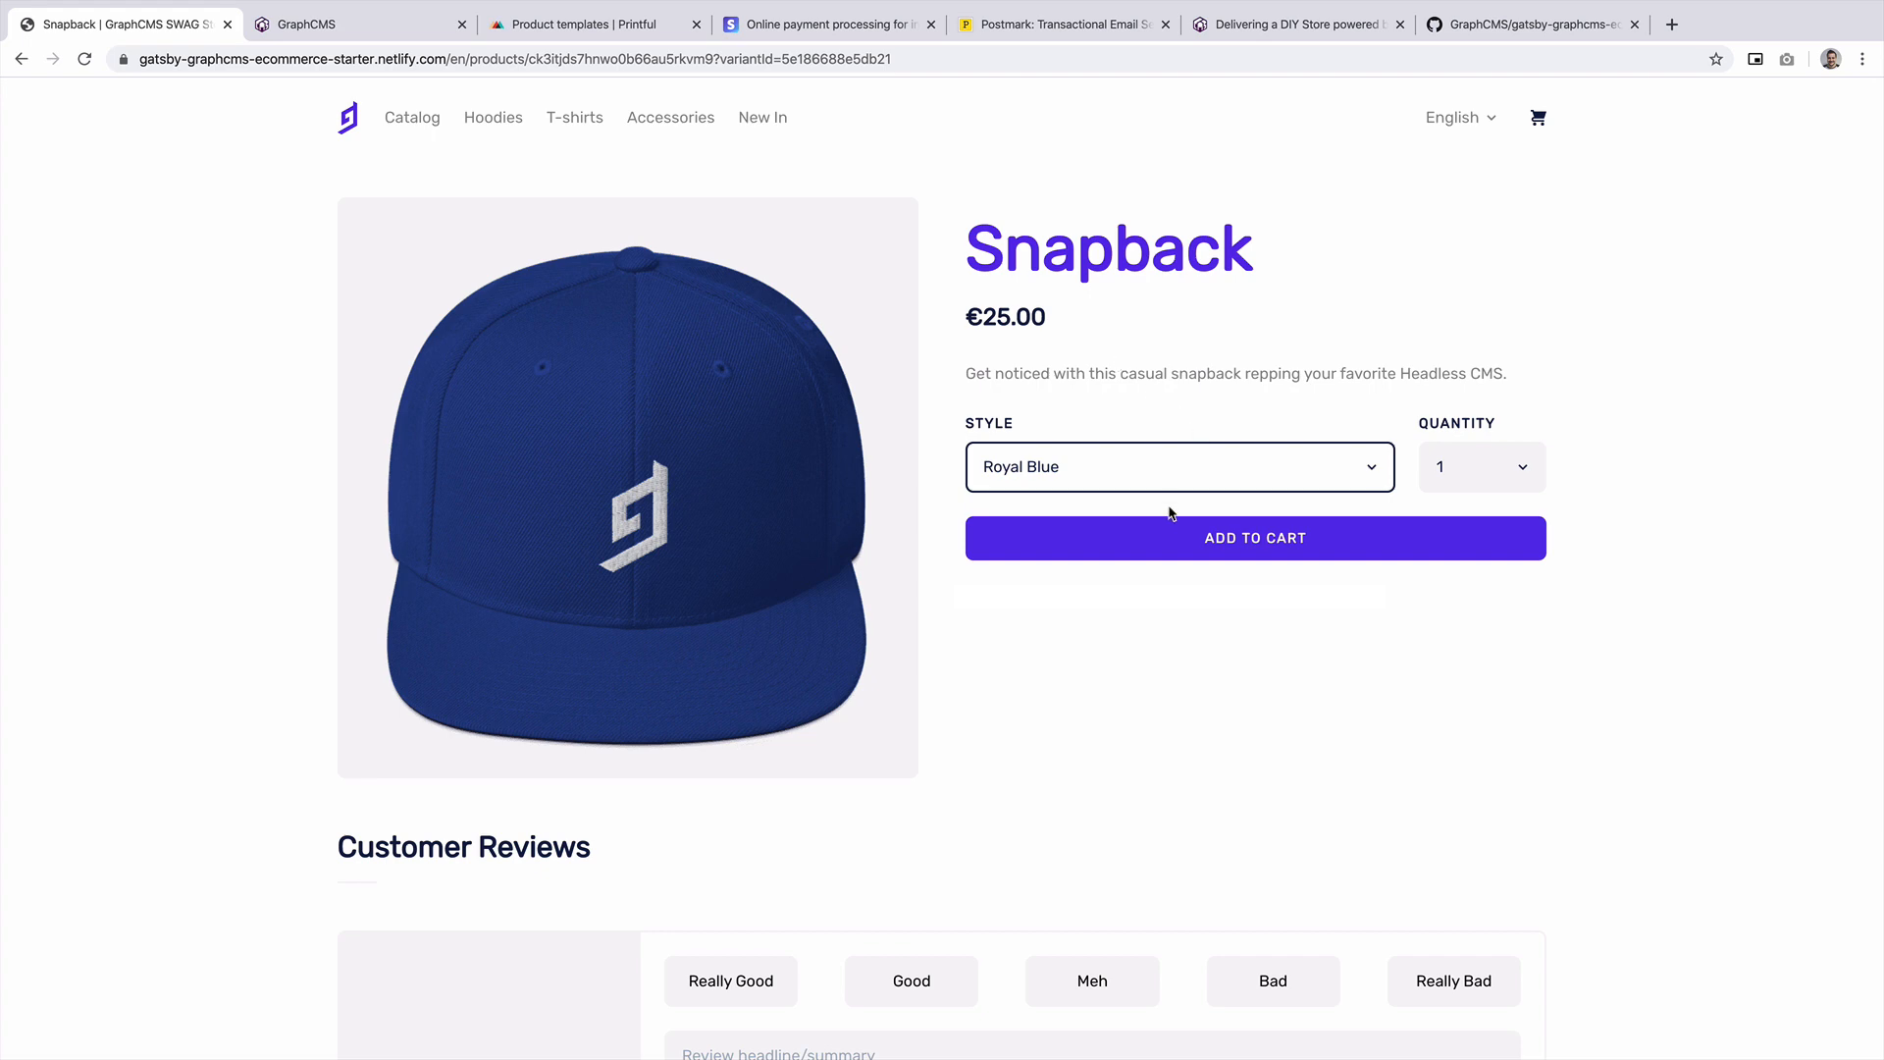
pyautogui.click(1537, 117)
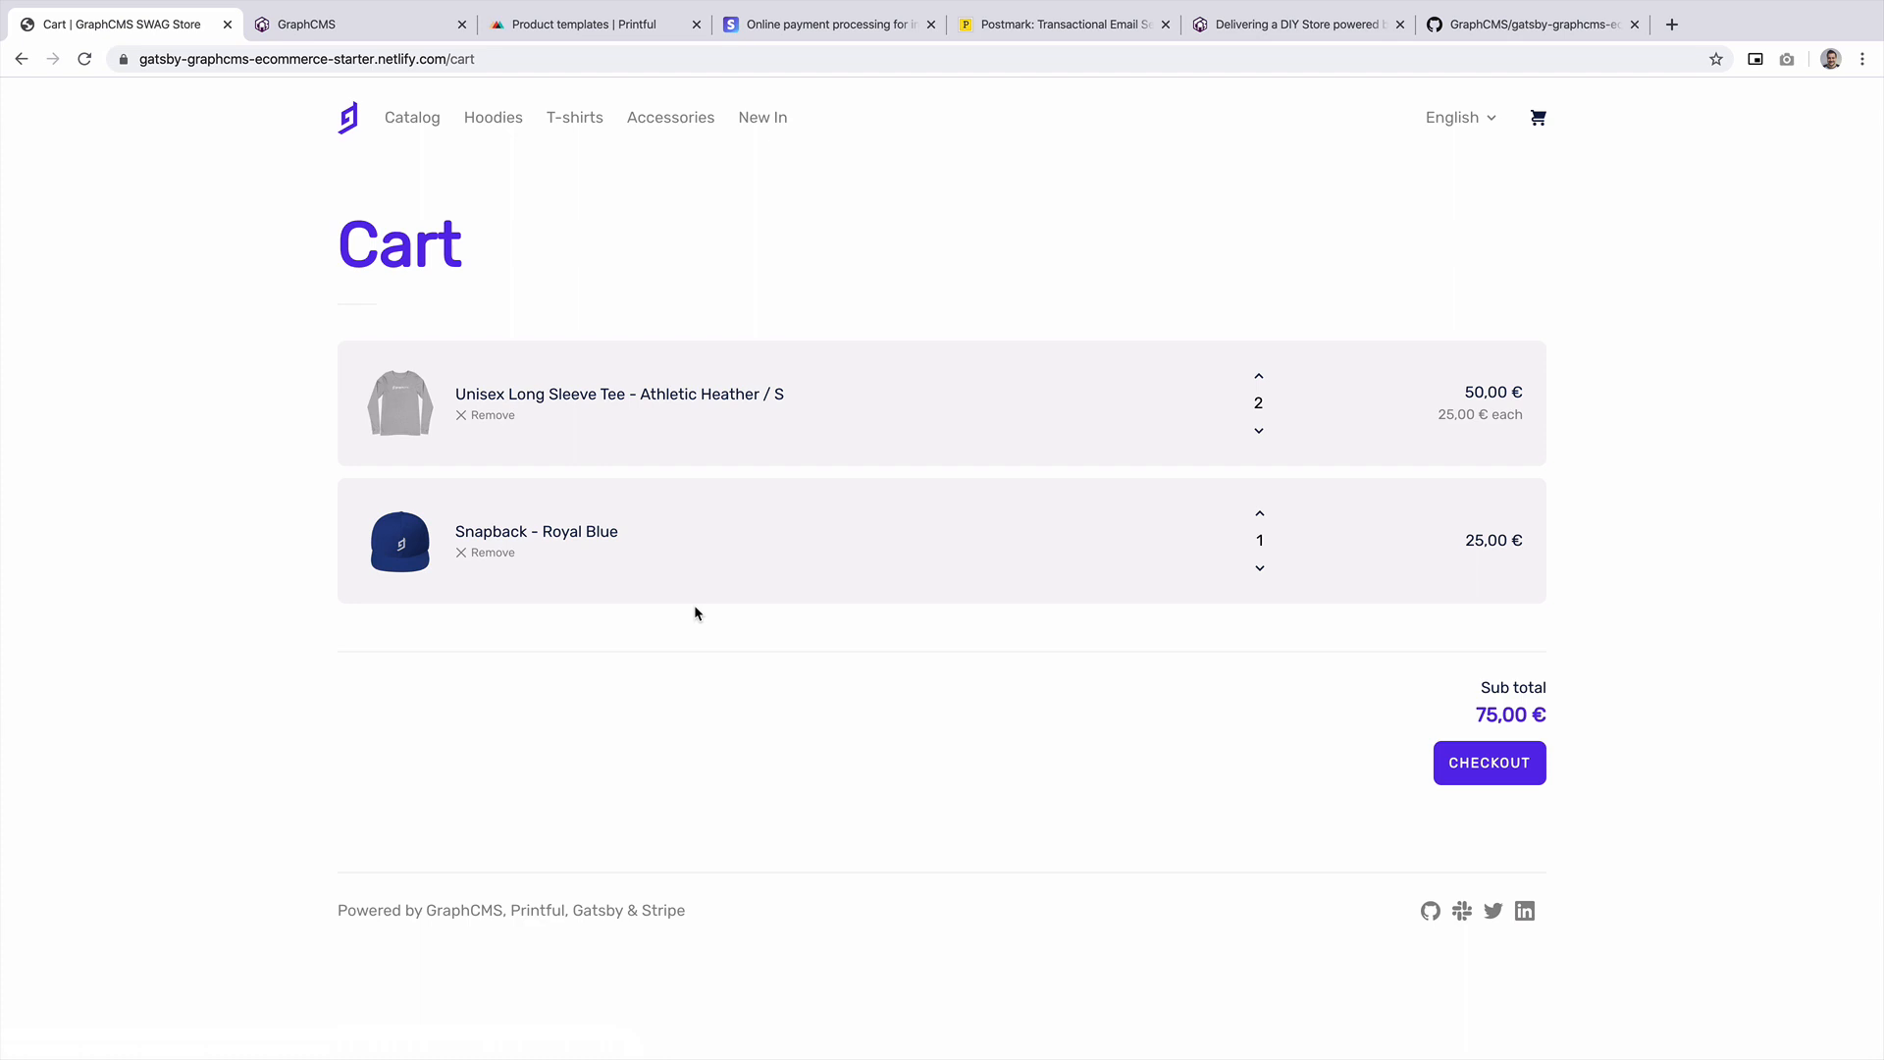
pyautogui.moveTo(679, 416)
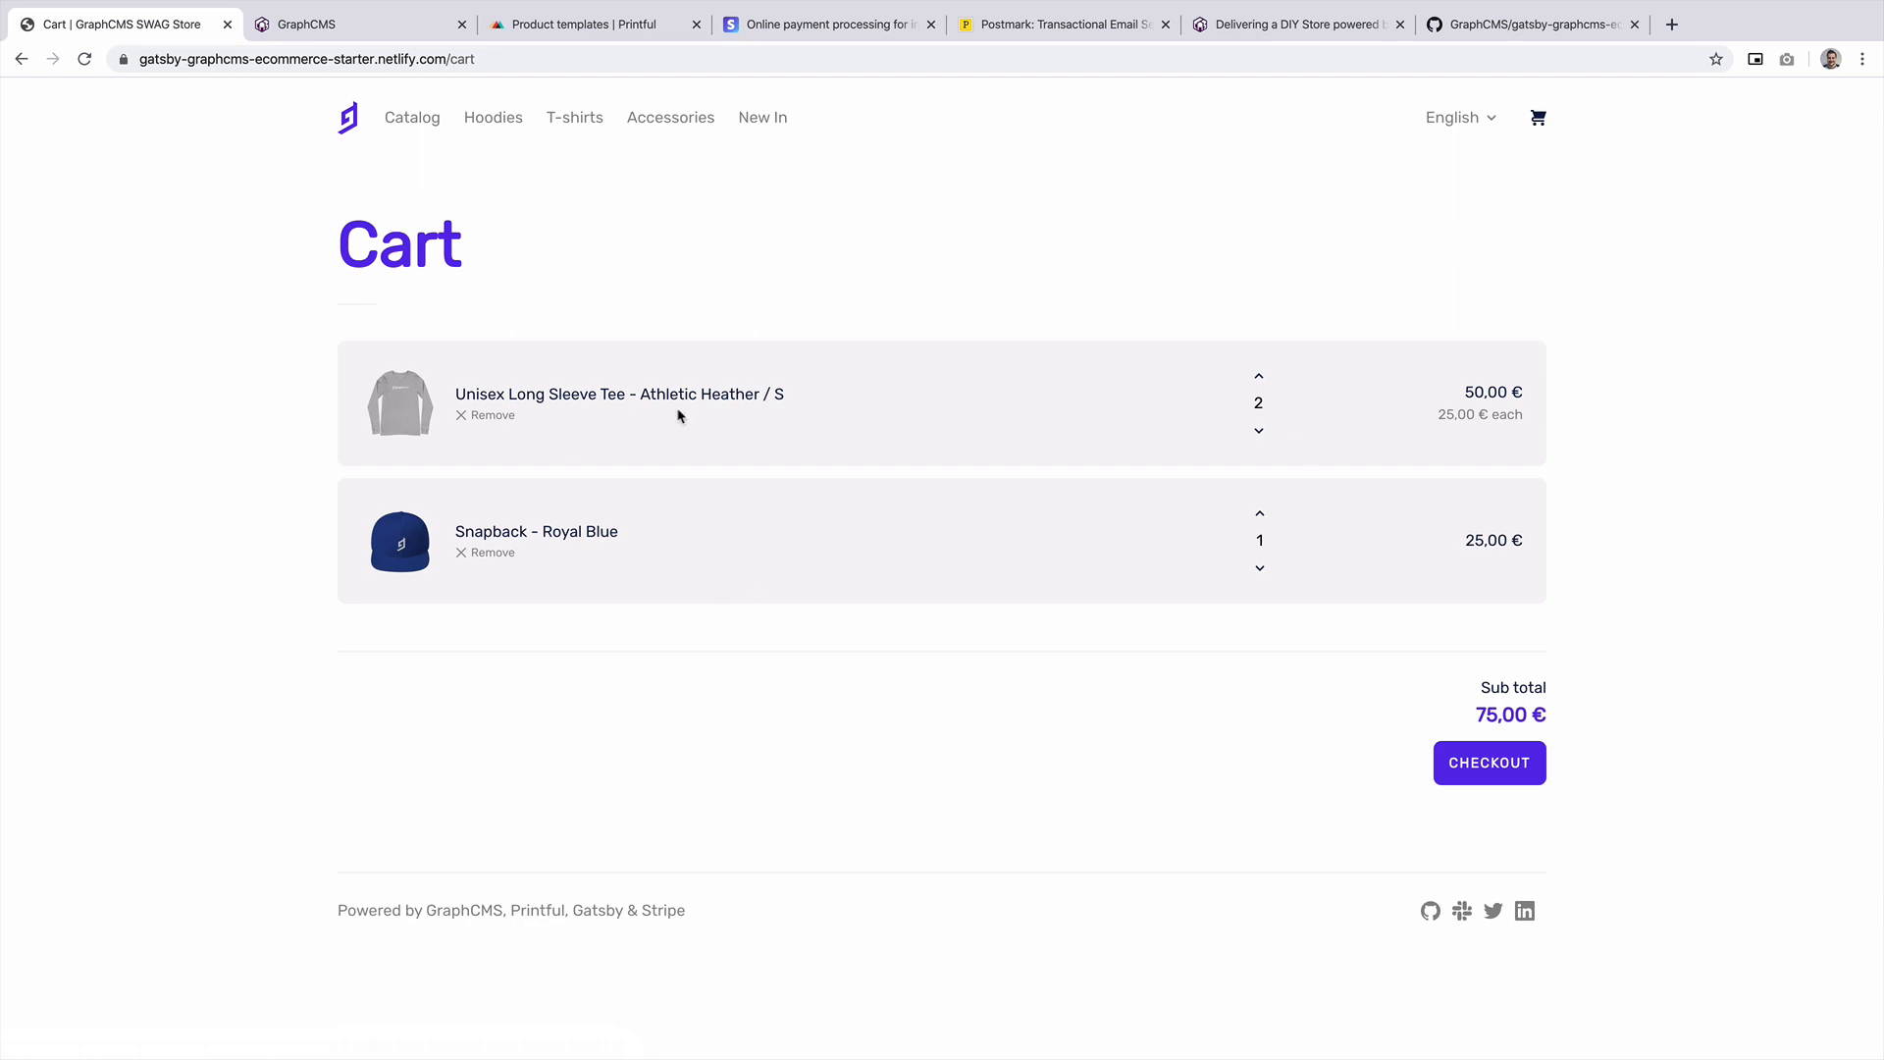
pyautogui.moveTo(547, 523)
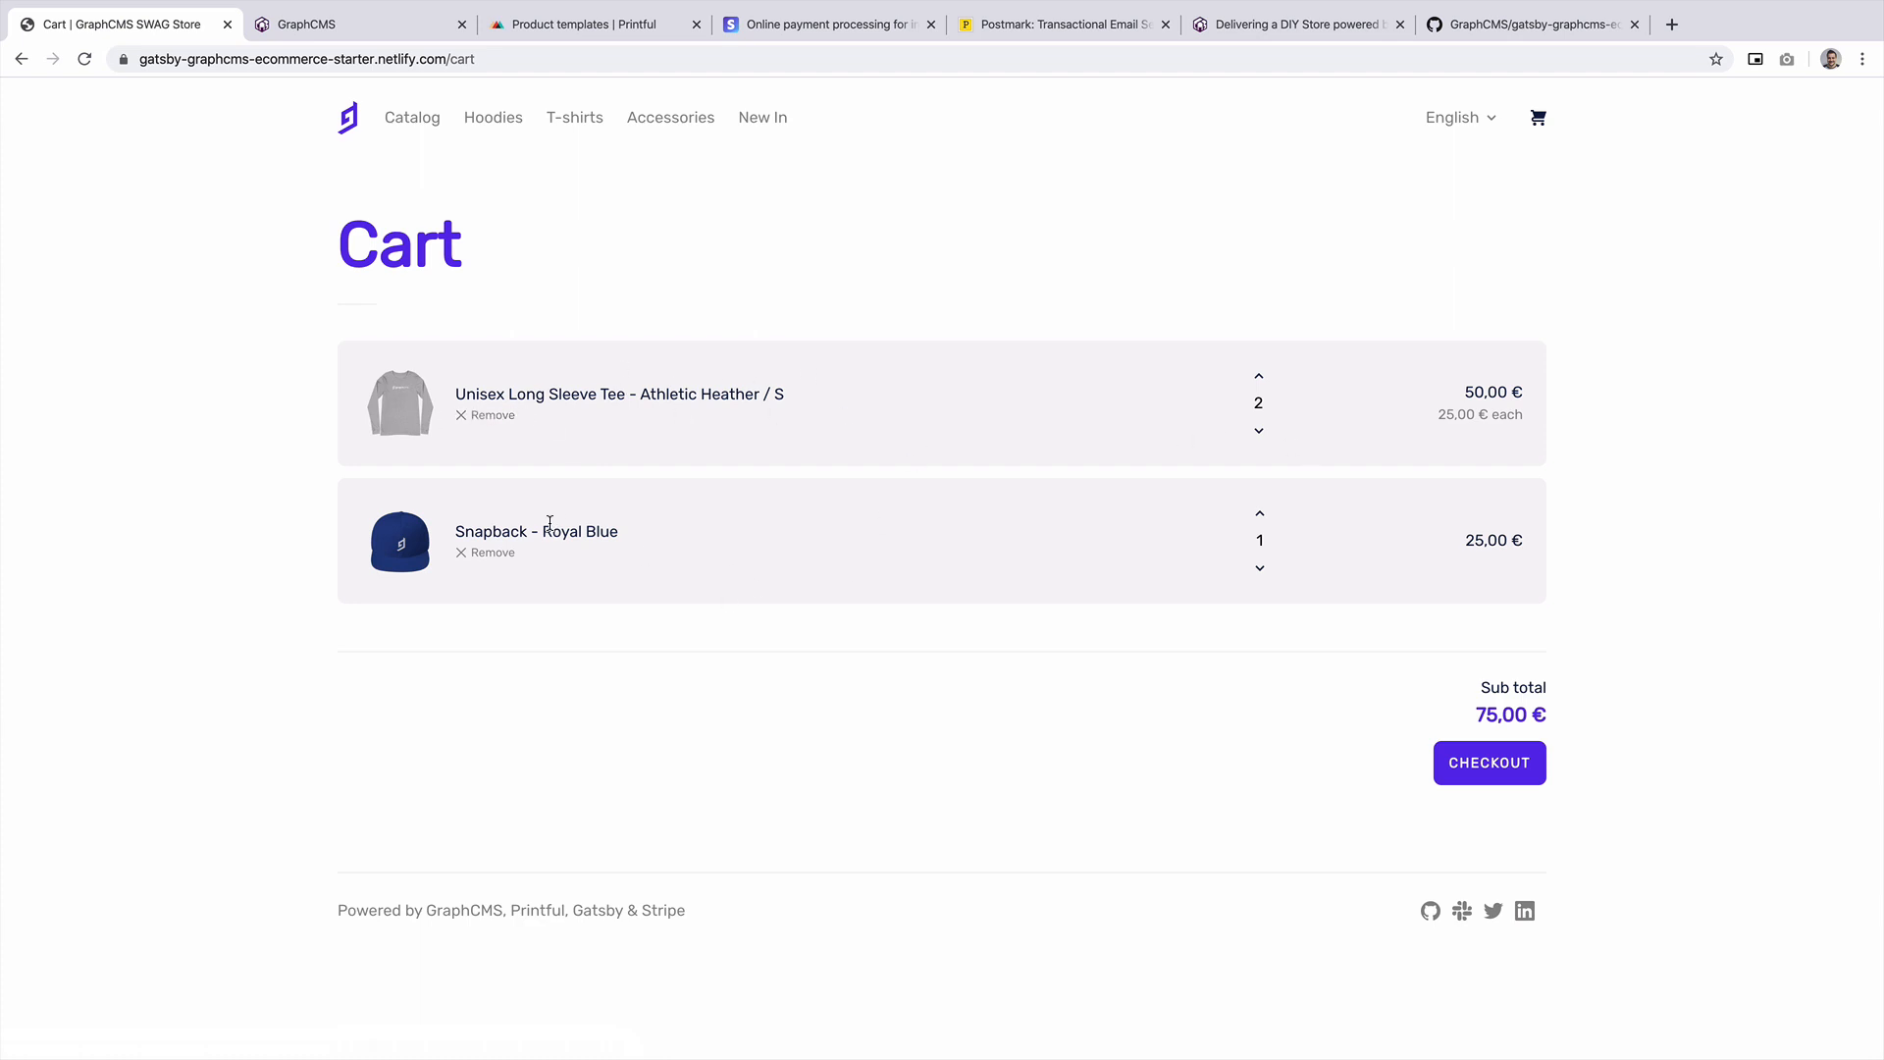
pyautogui.moveTo(1260, 436)
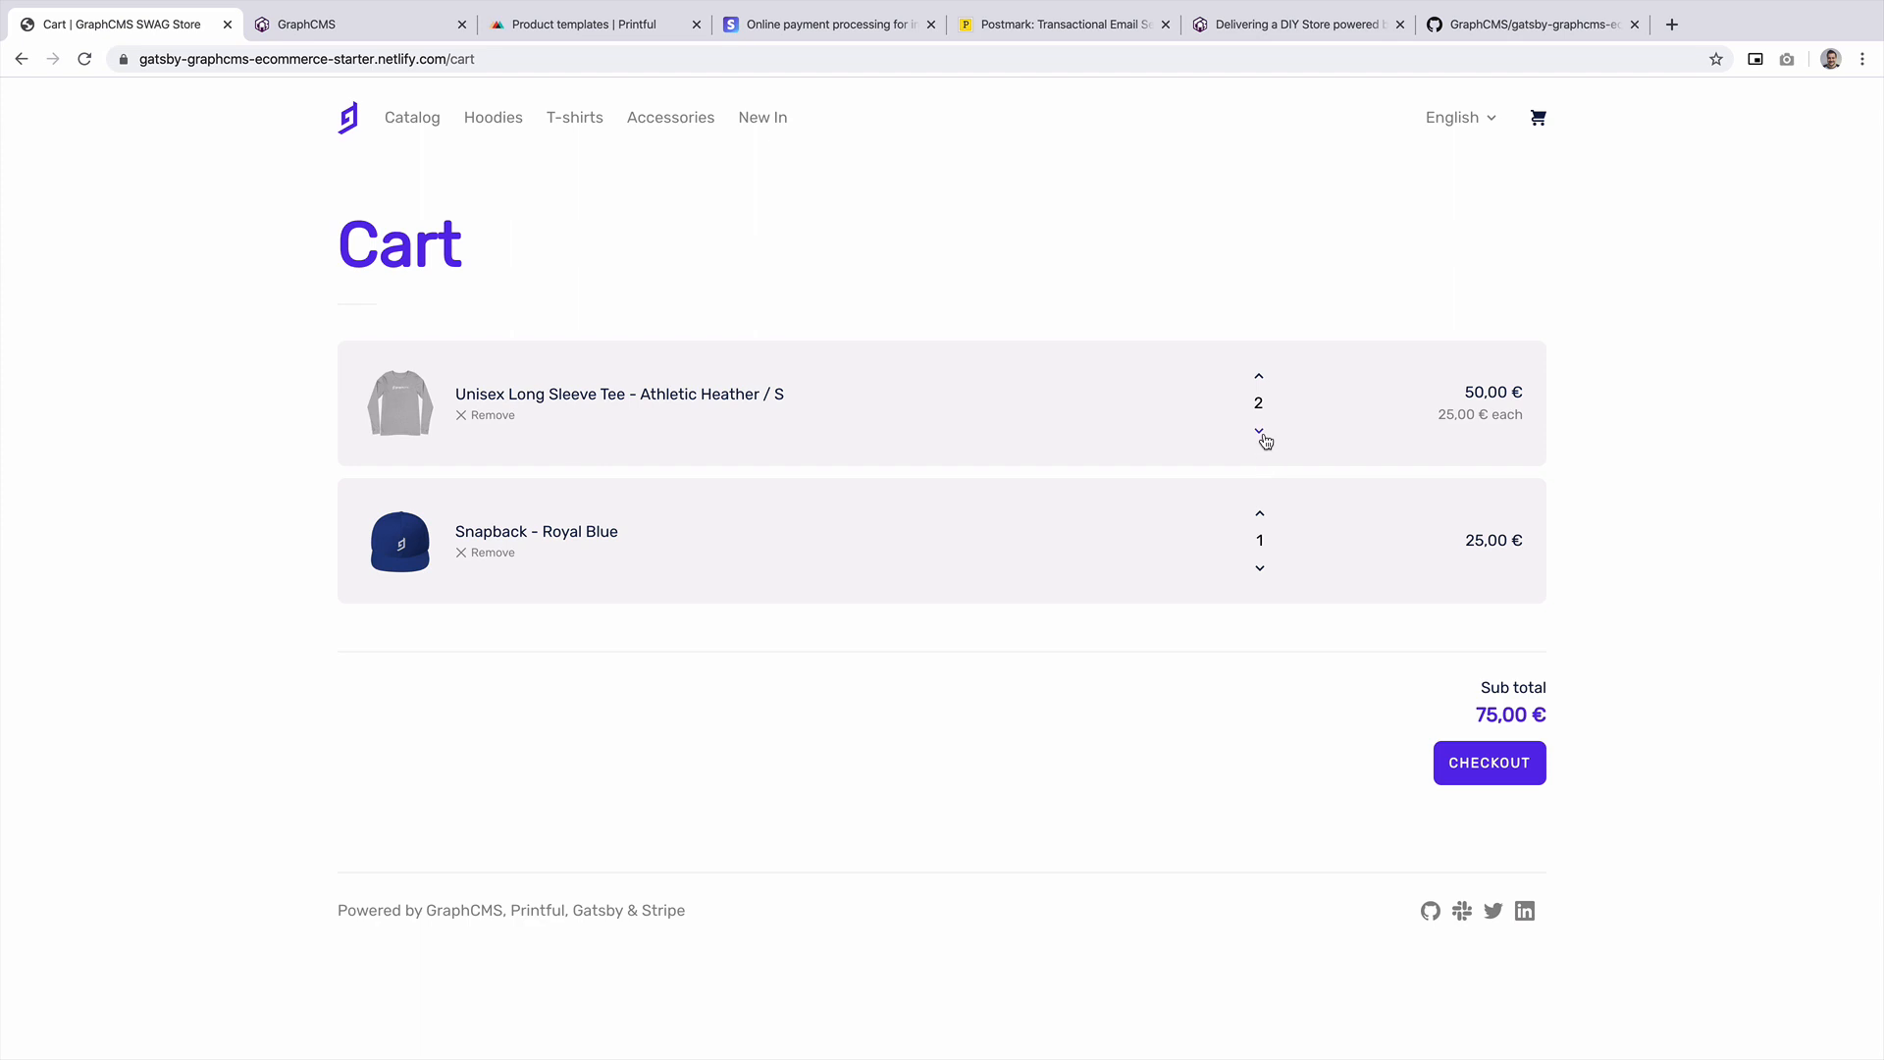
# Lower the long sleeve tee quantity to one and proceed to checkout at €50
pyautogui.click(1259, 432)
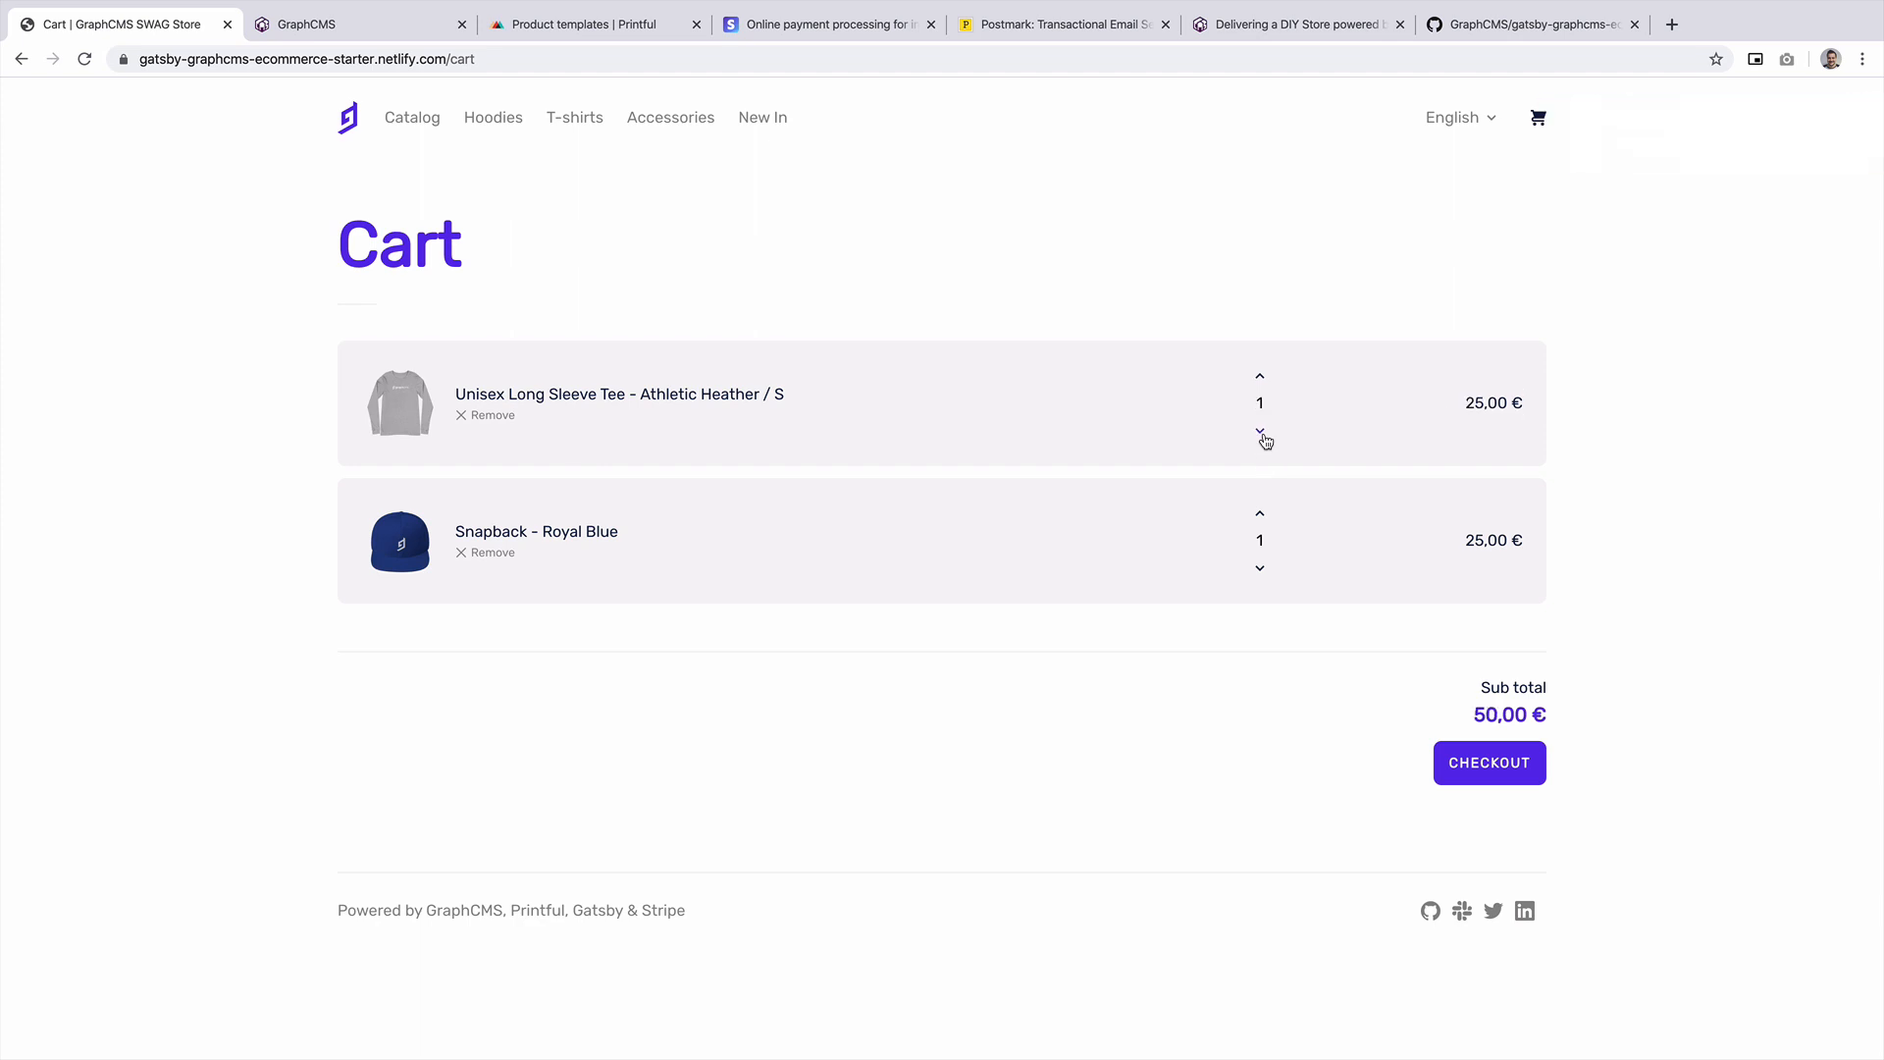
pyautogui.moveTo(1294, 574)
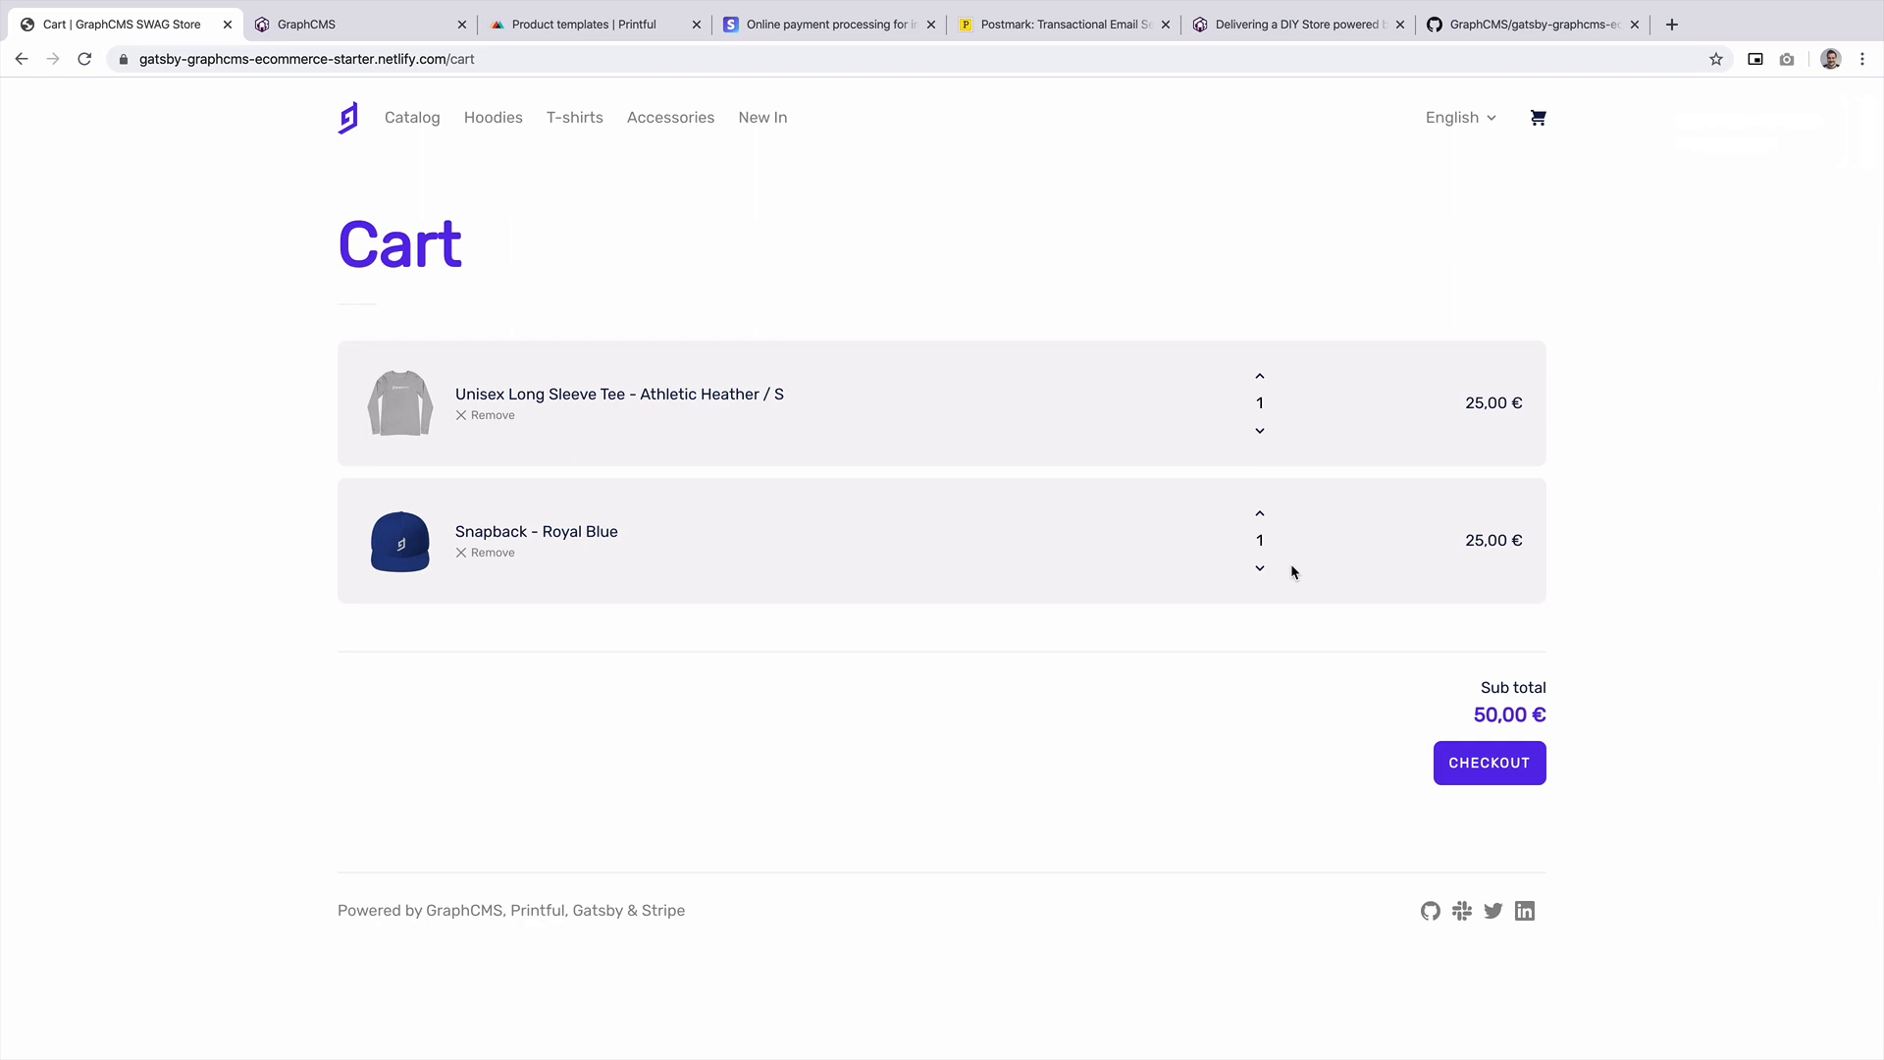
pyautogui.moveTo(1426, 410)
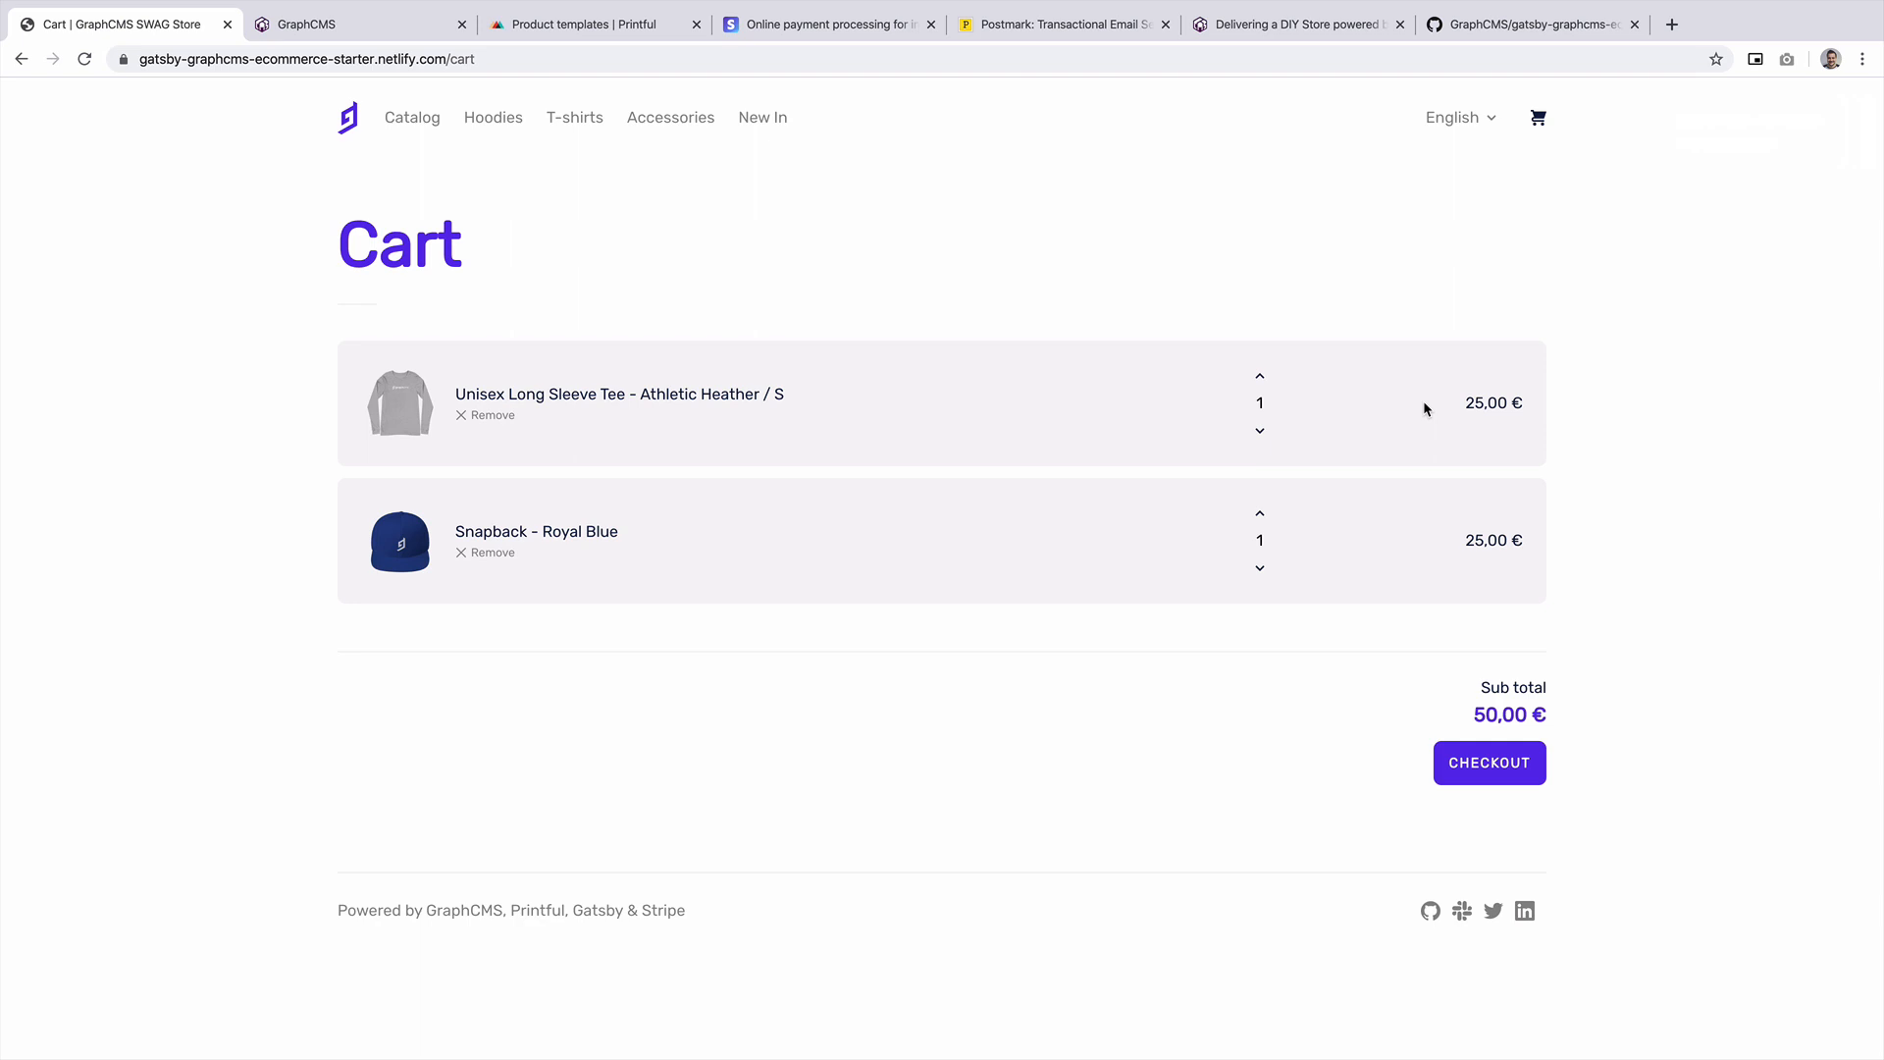
pyautogui.click(1488, 763)
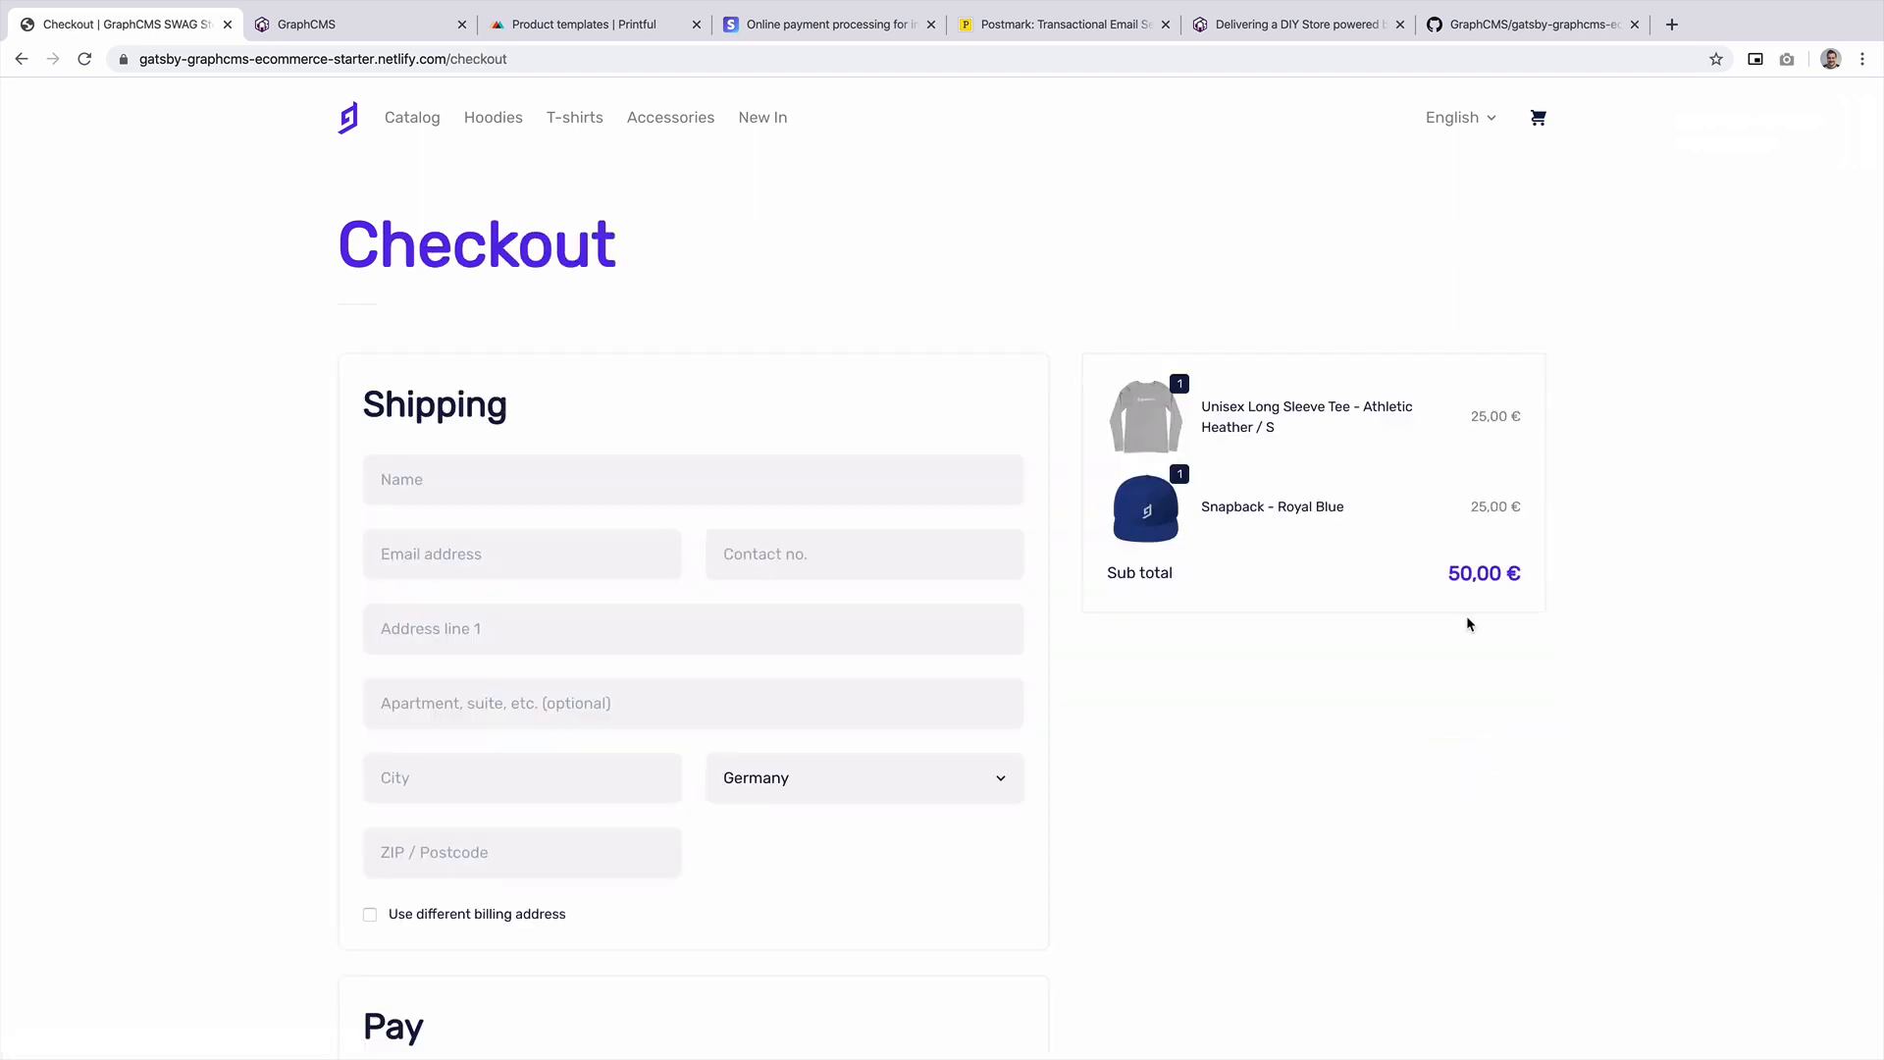
pyautogui.scroll(-3)
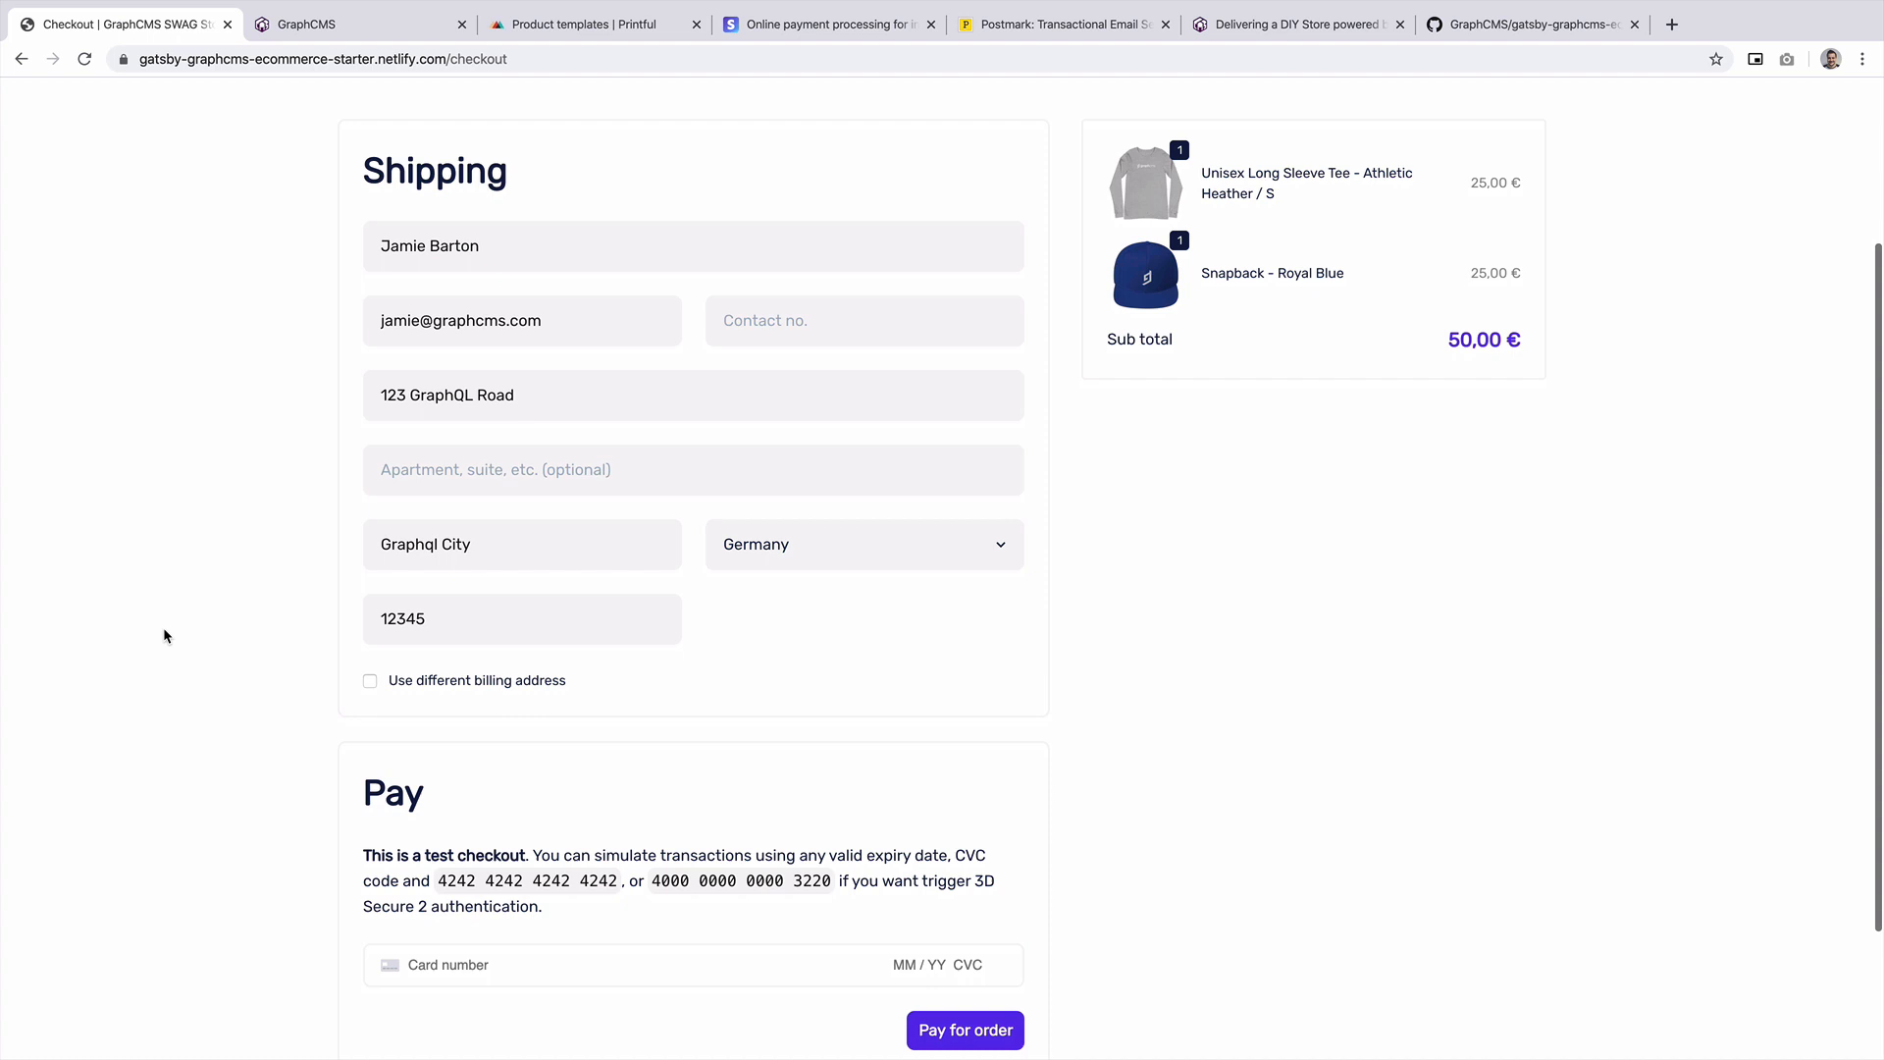
pyautogui.click(370, 680)
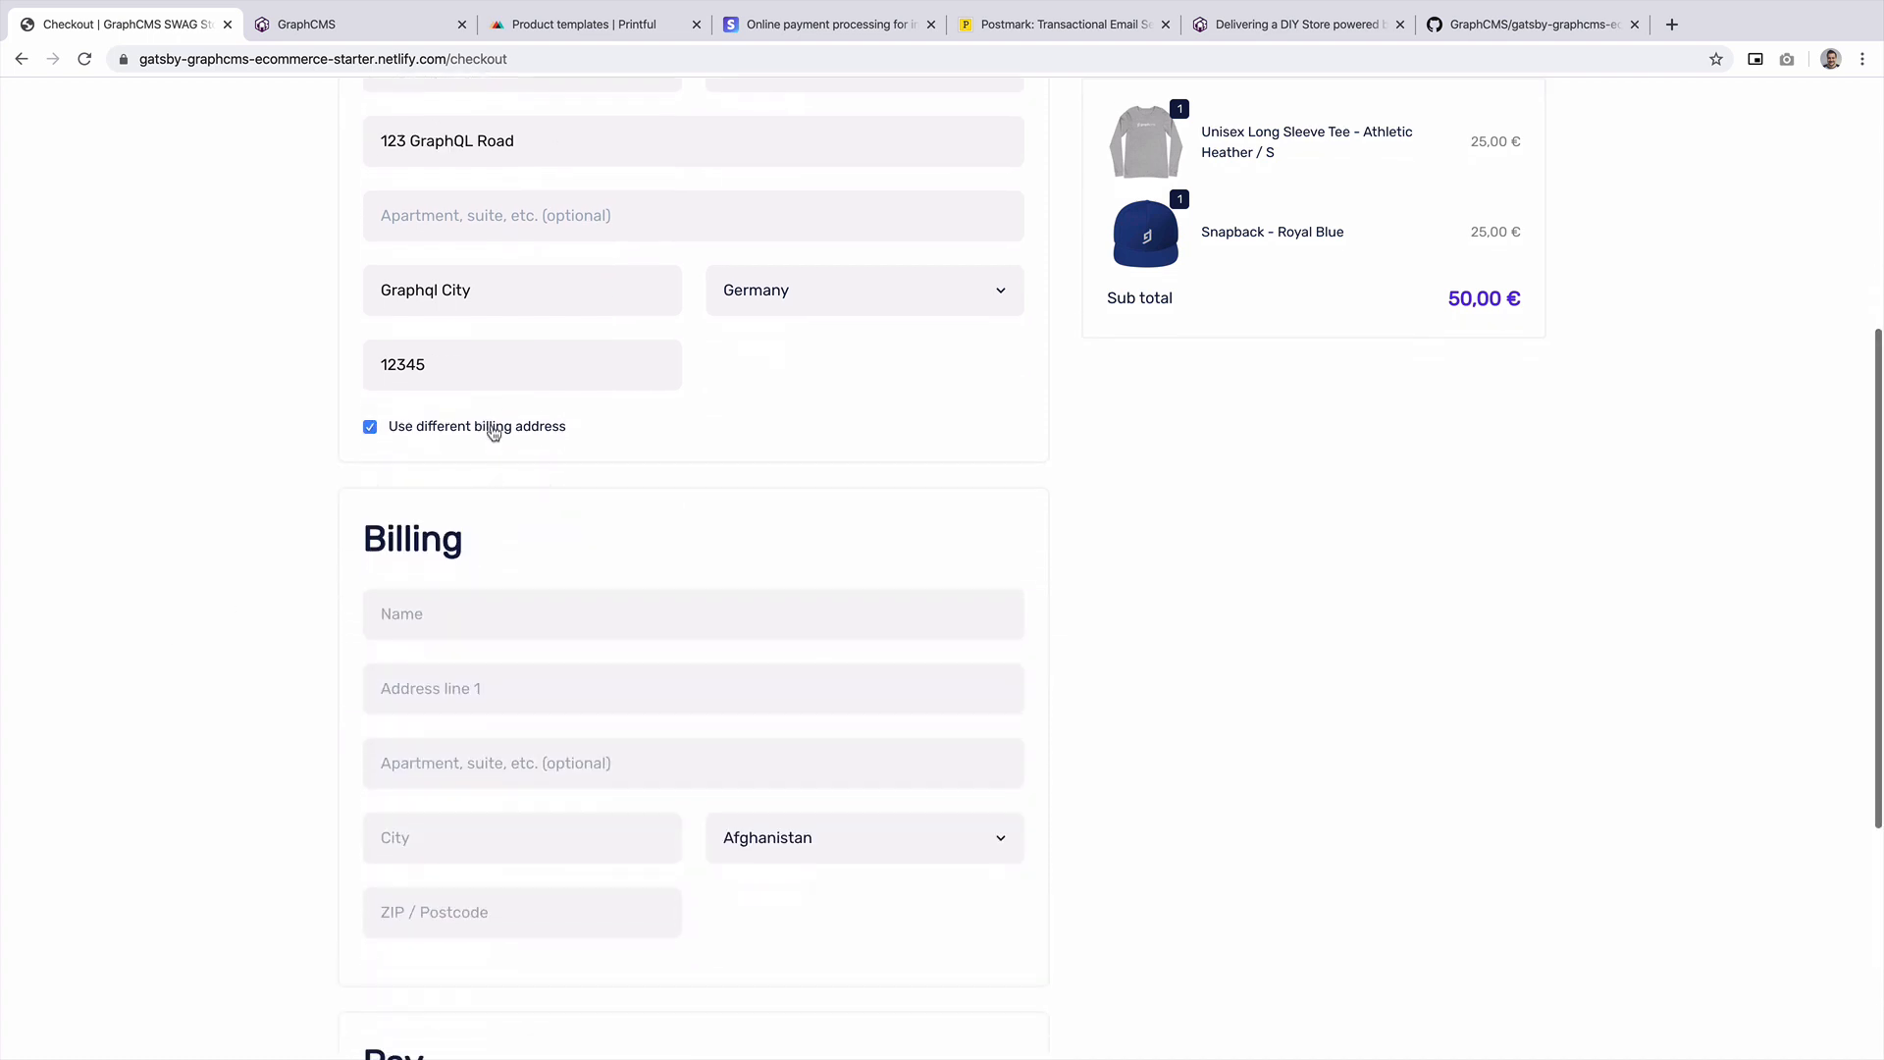
pyautogui.click(370, 425)
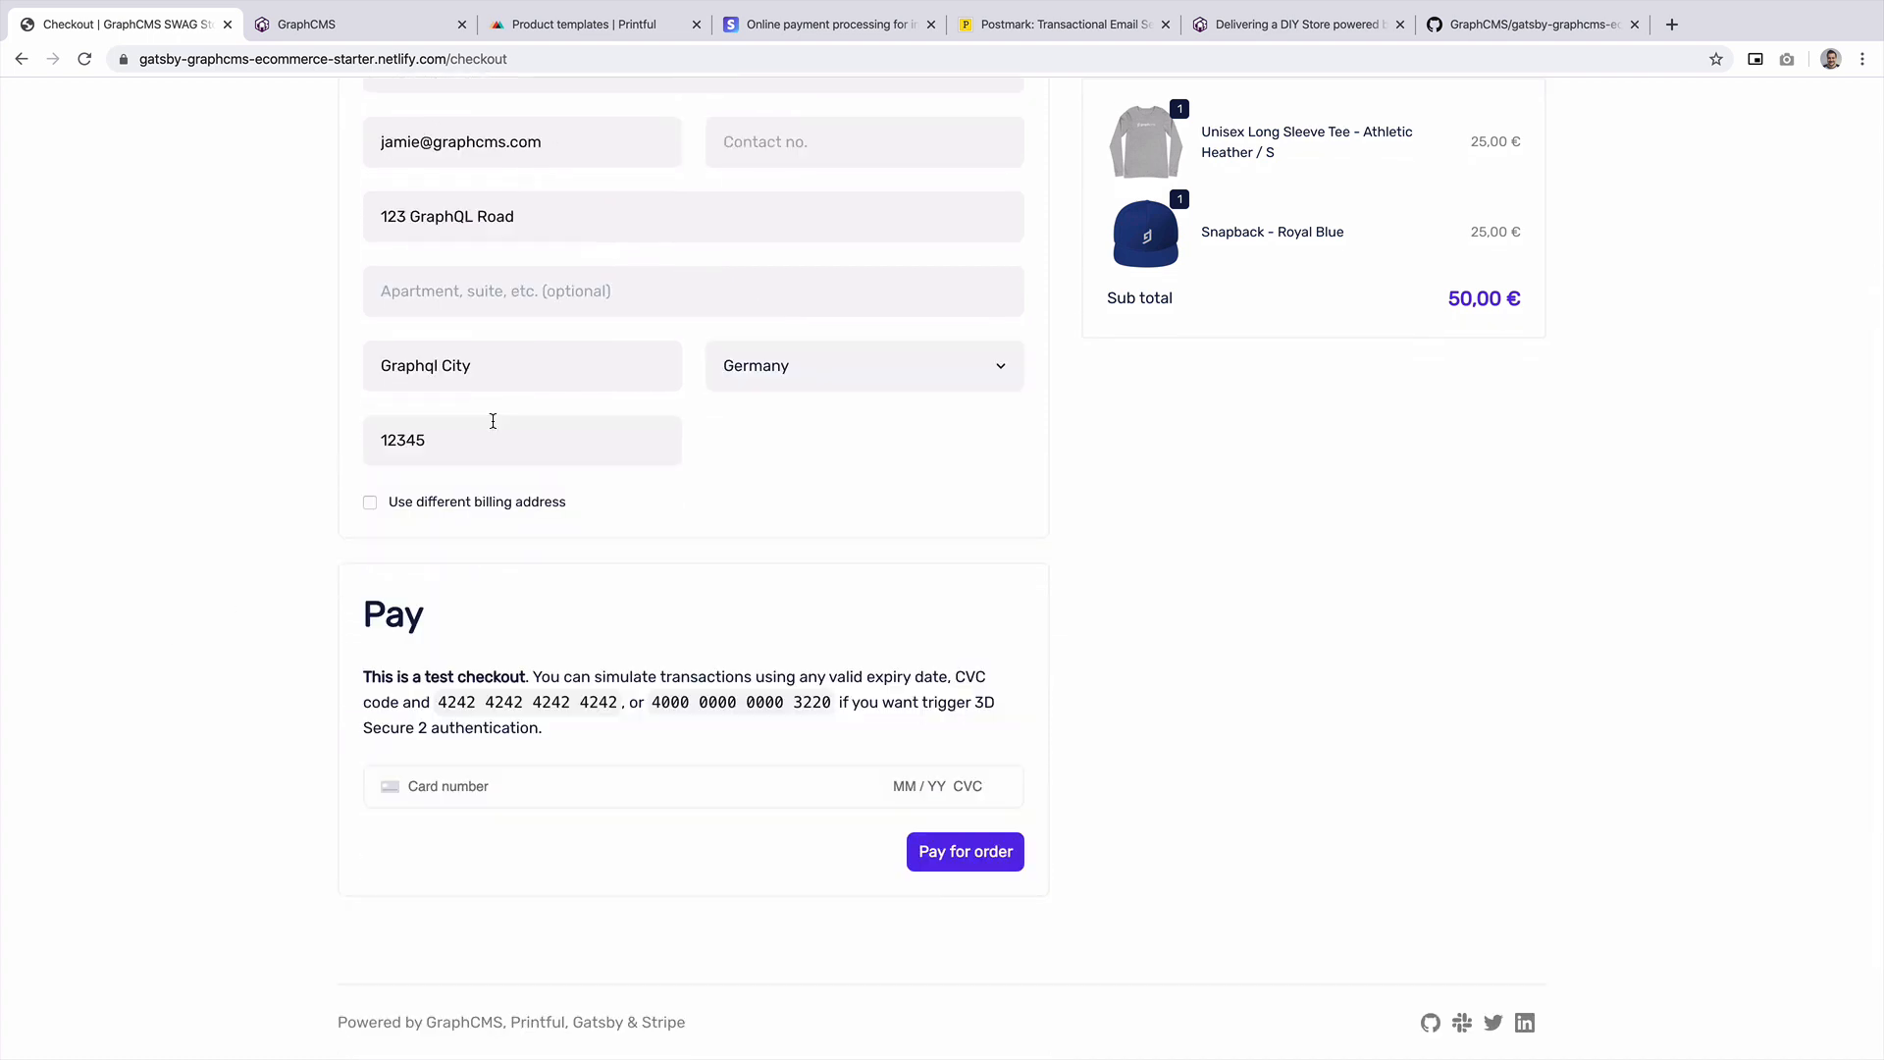
pyautogui.write('4000 0000 0000 3220')
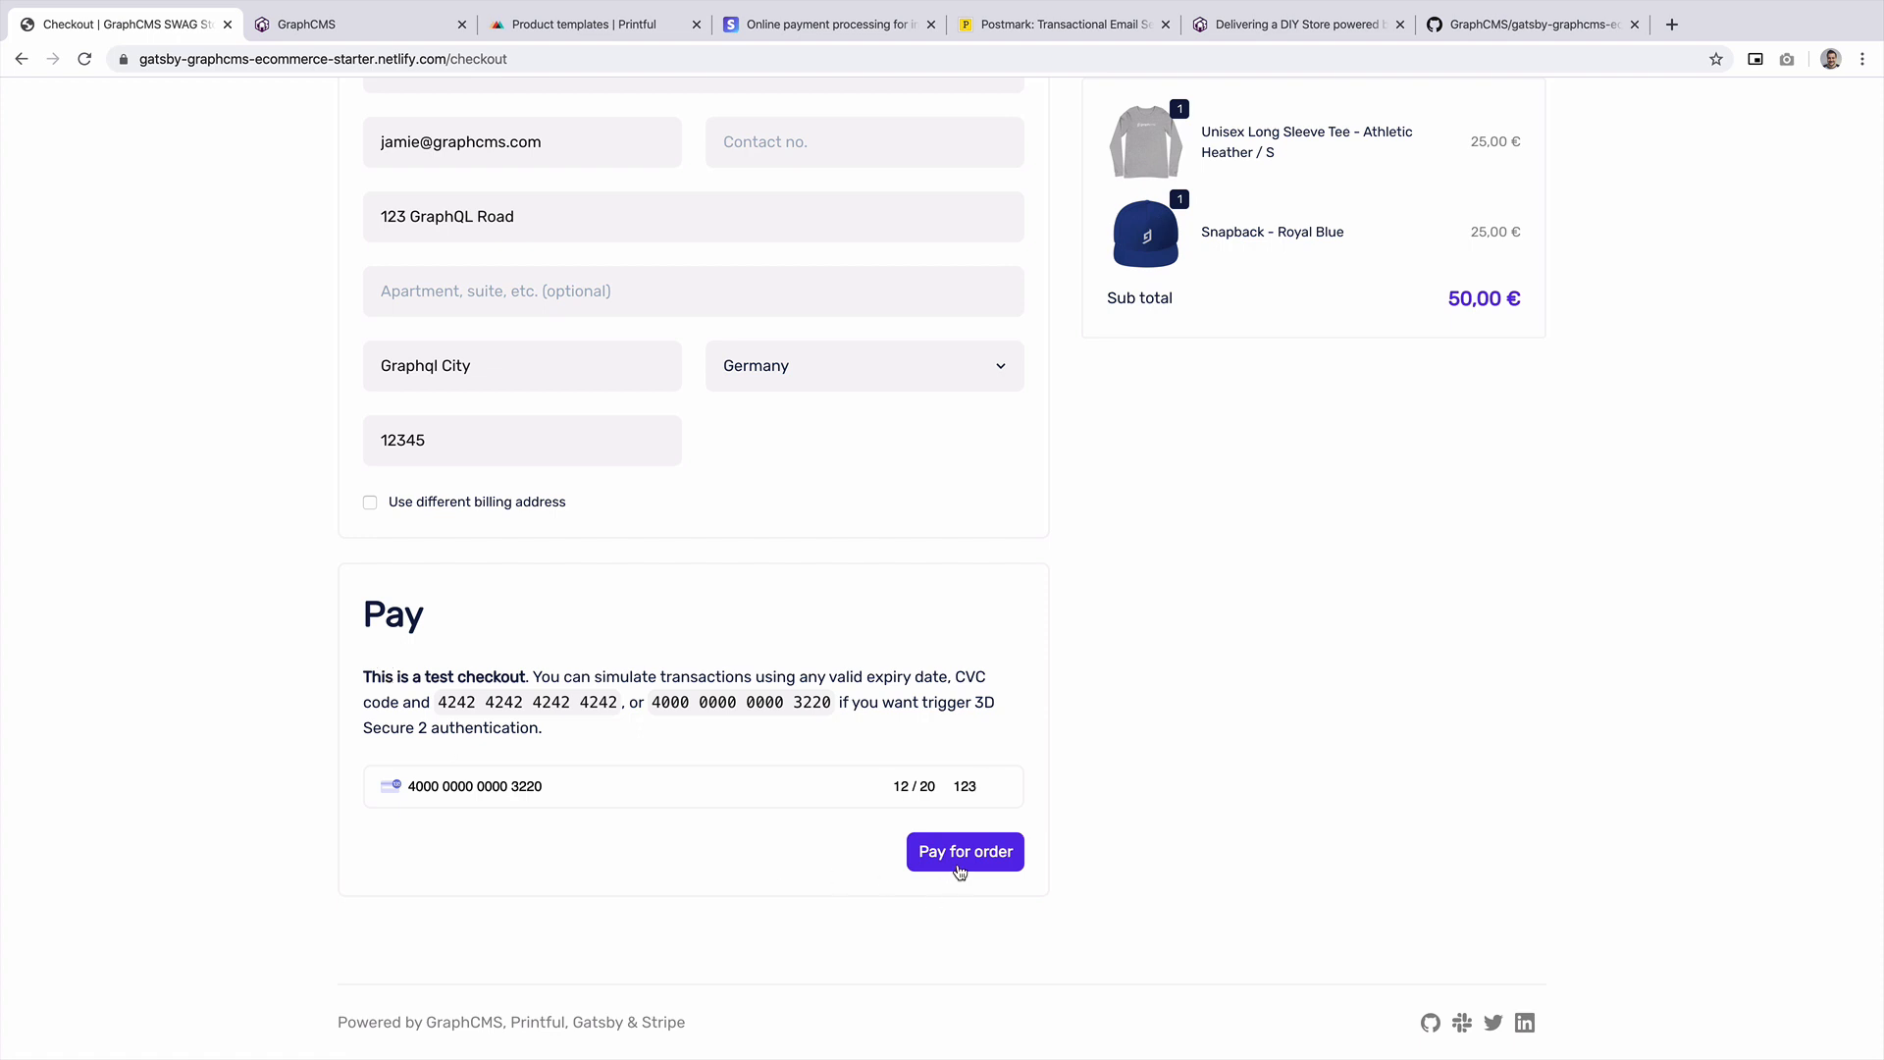
# Pay for the order, approve the 3D Secure test, and view the Draft order in GraphCMS
pyautogui.click(964, 851)
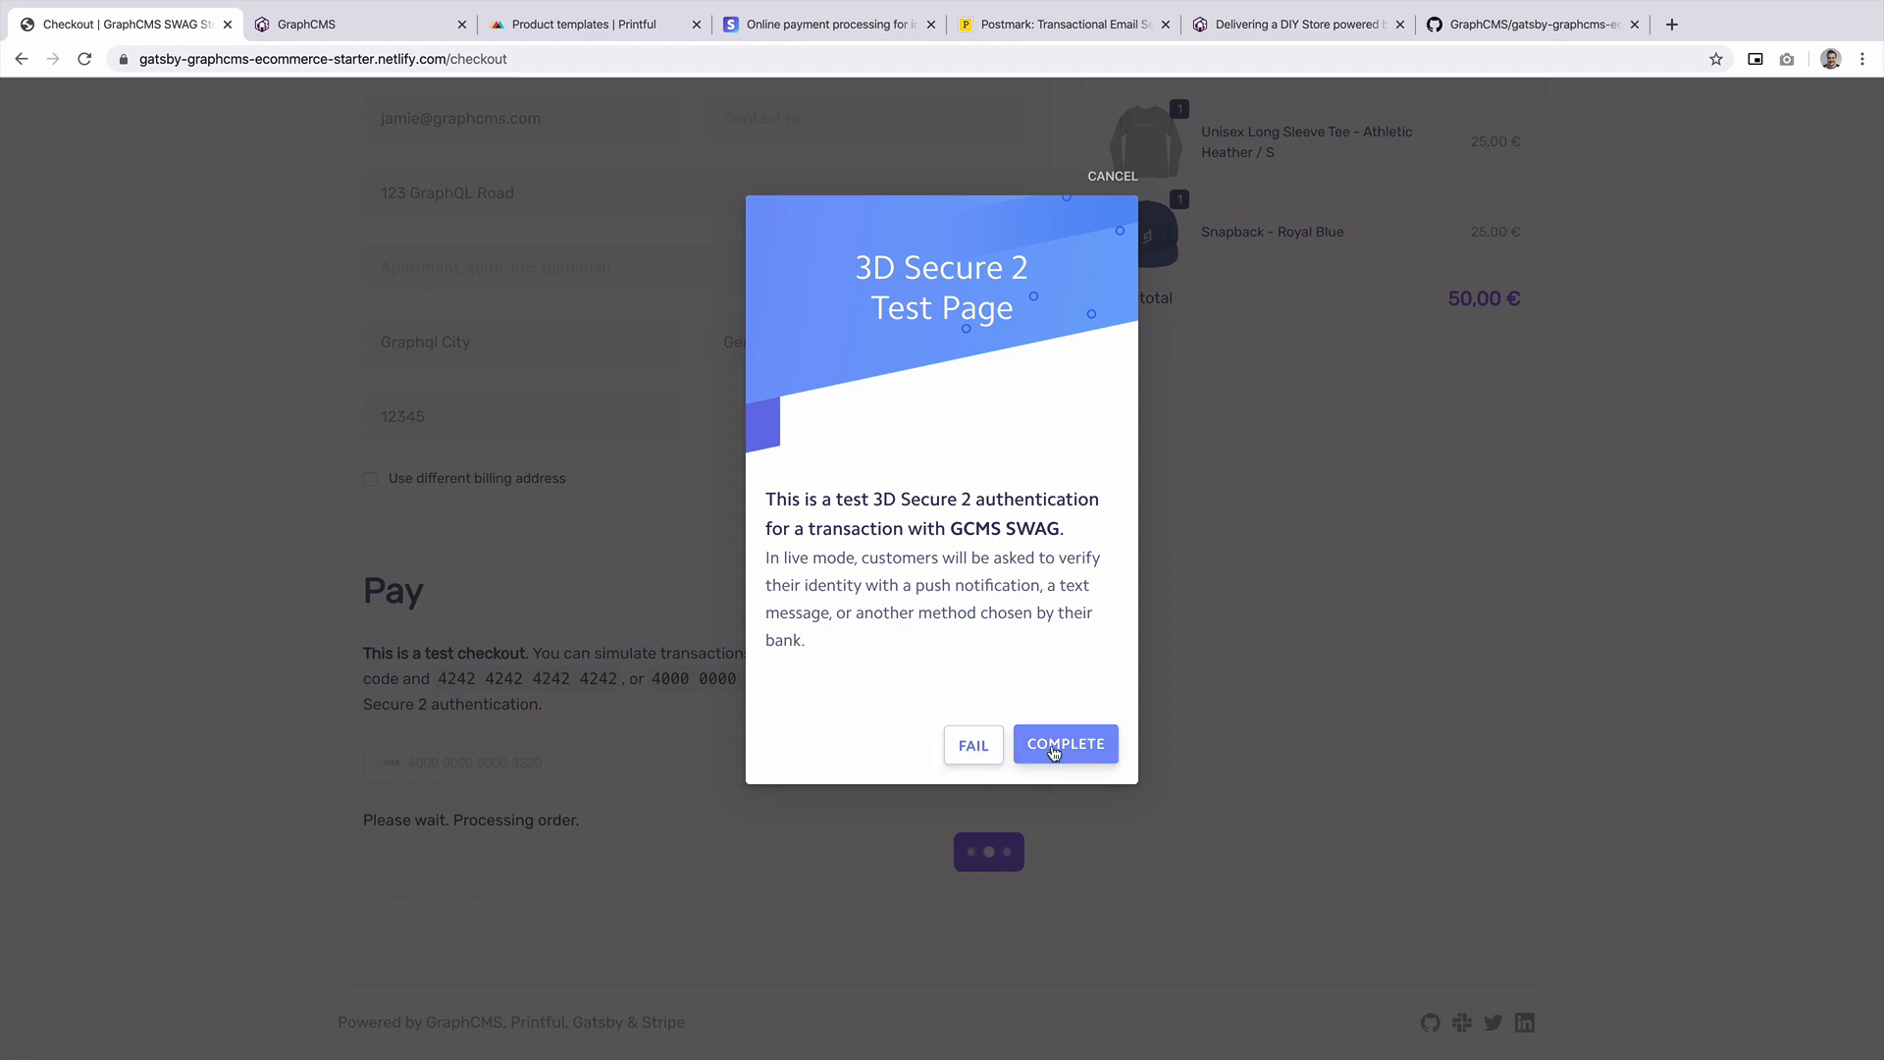
pyautogui.click(1065, 744)
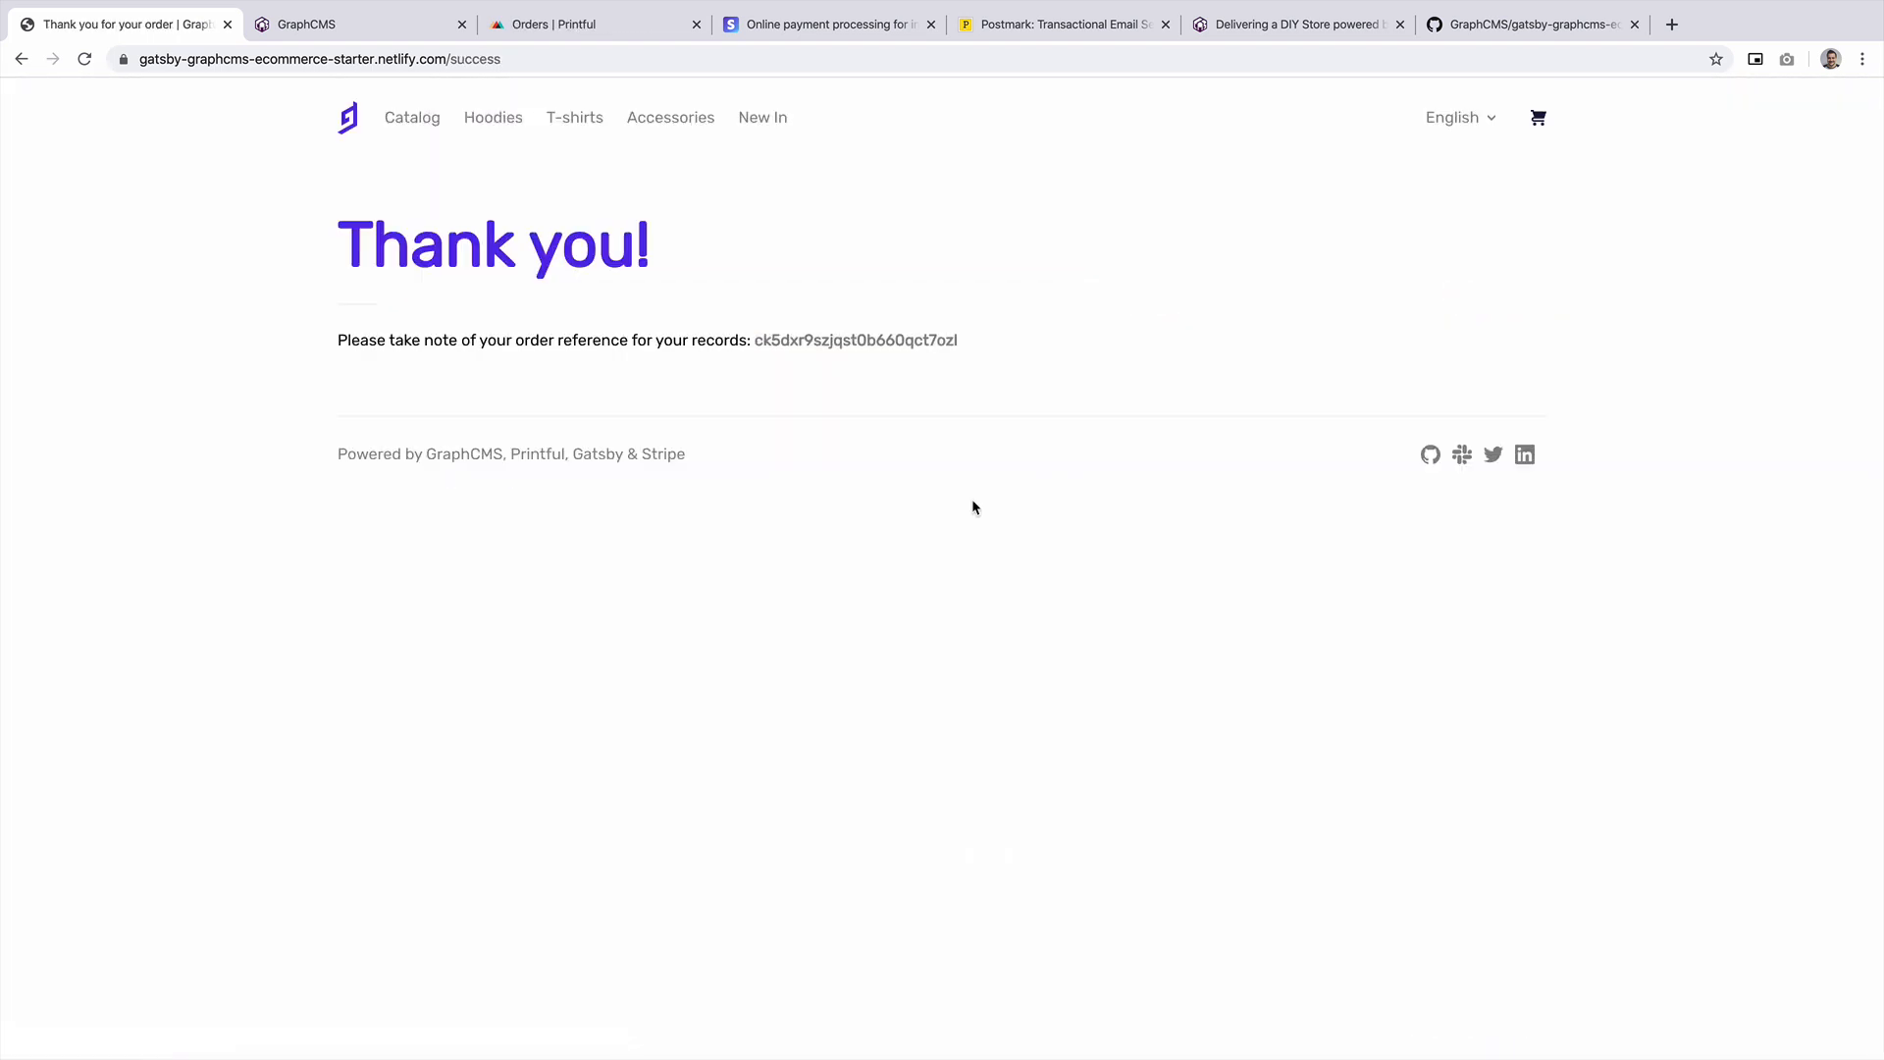
pyautogui.click(349, 23)
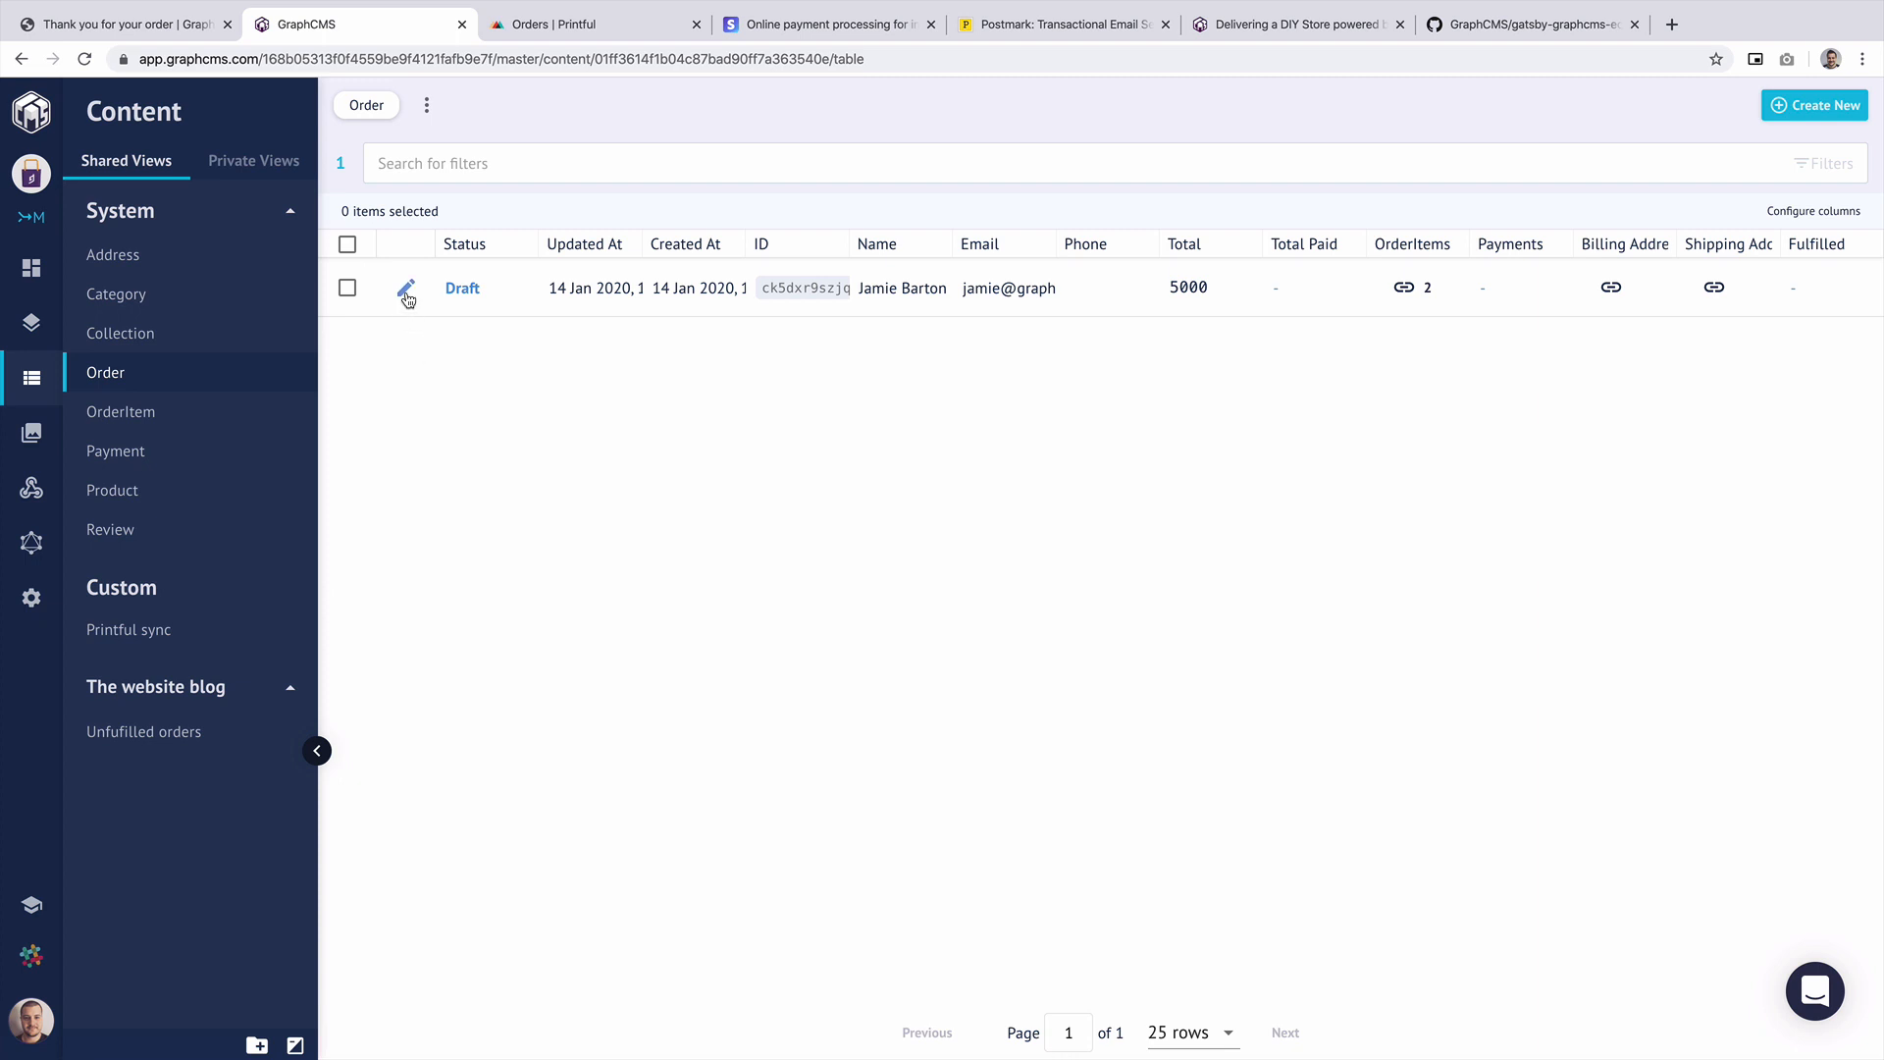
# Open the Draft order's details, review its items and addresses, and open its Billing Address
pyautogui.click(406, 288)
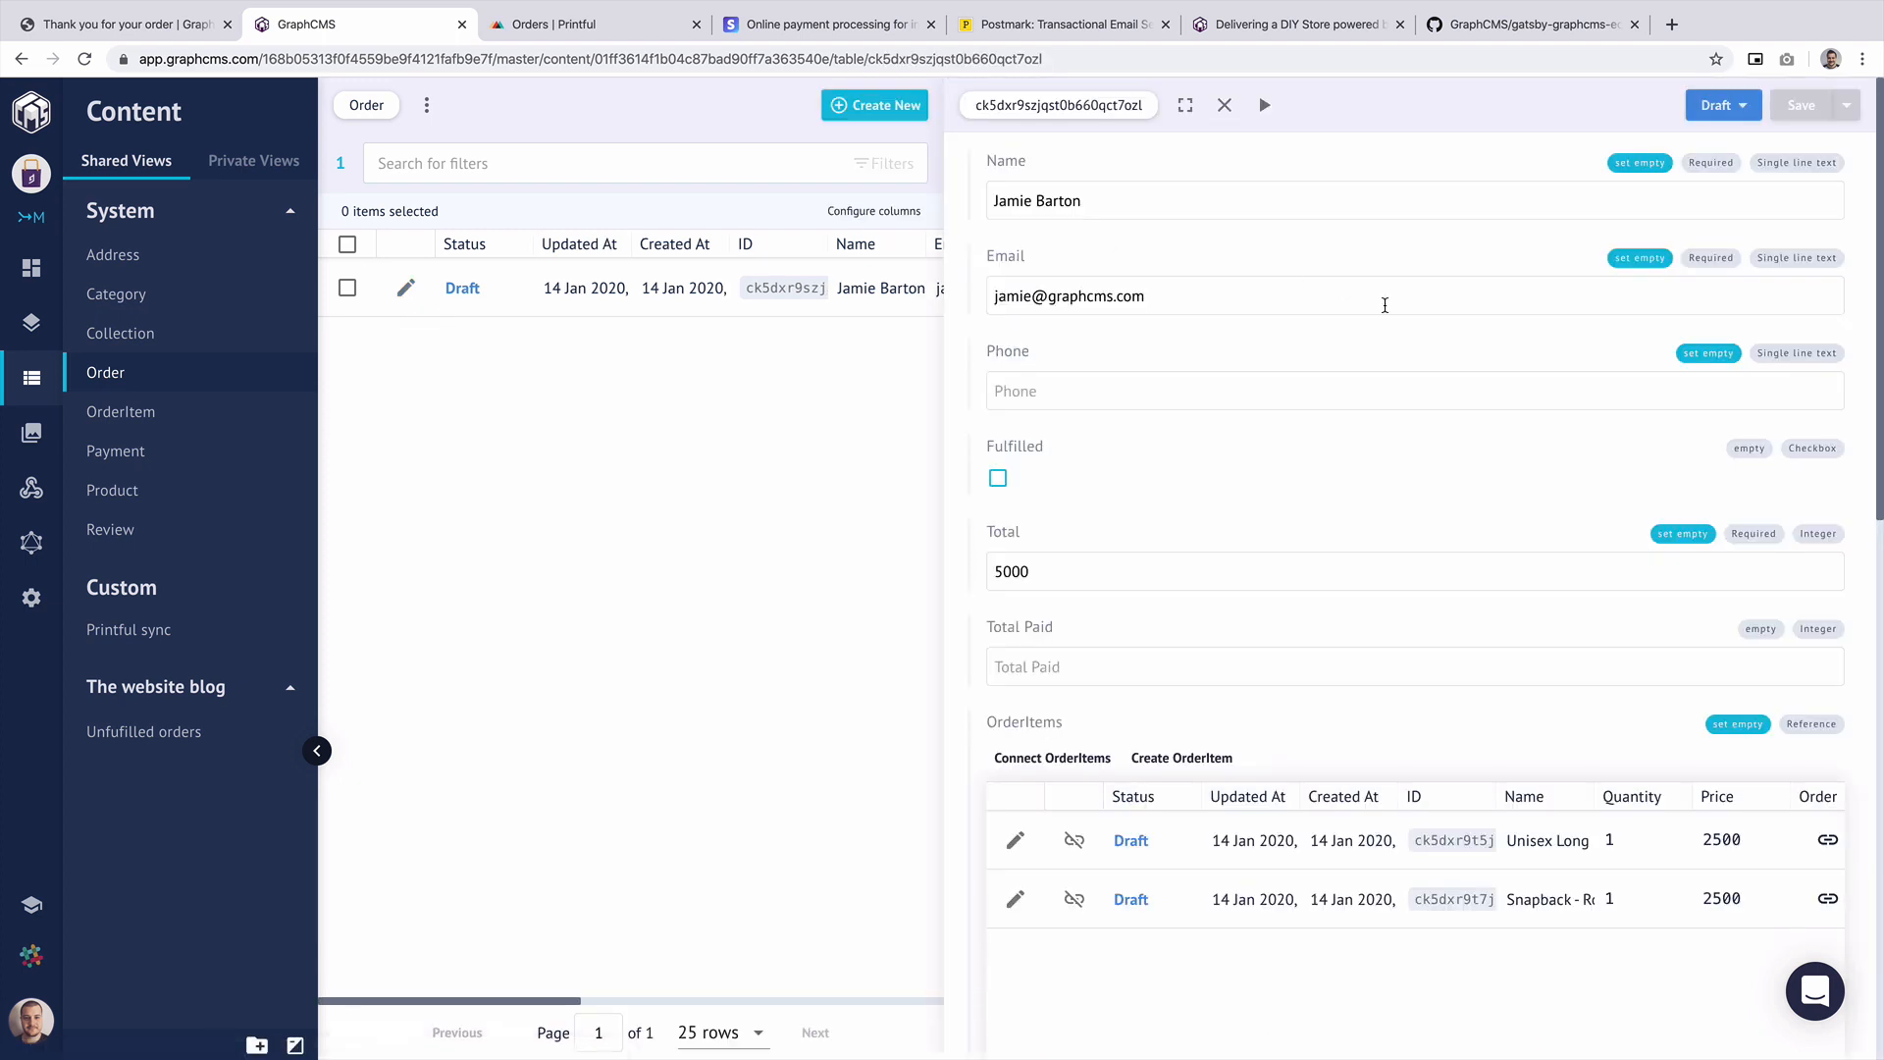
pyautogui.moveTo(1224, 370)
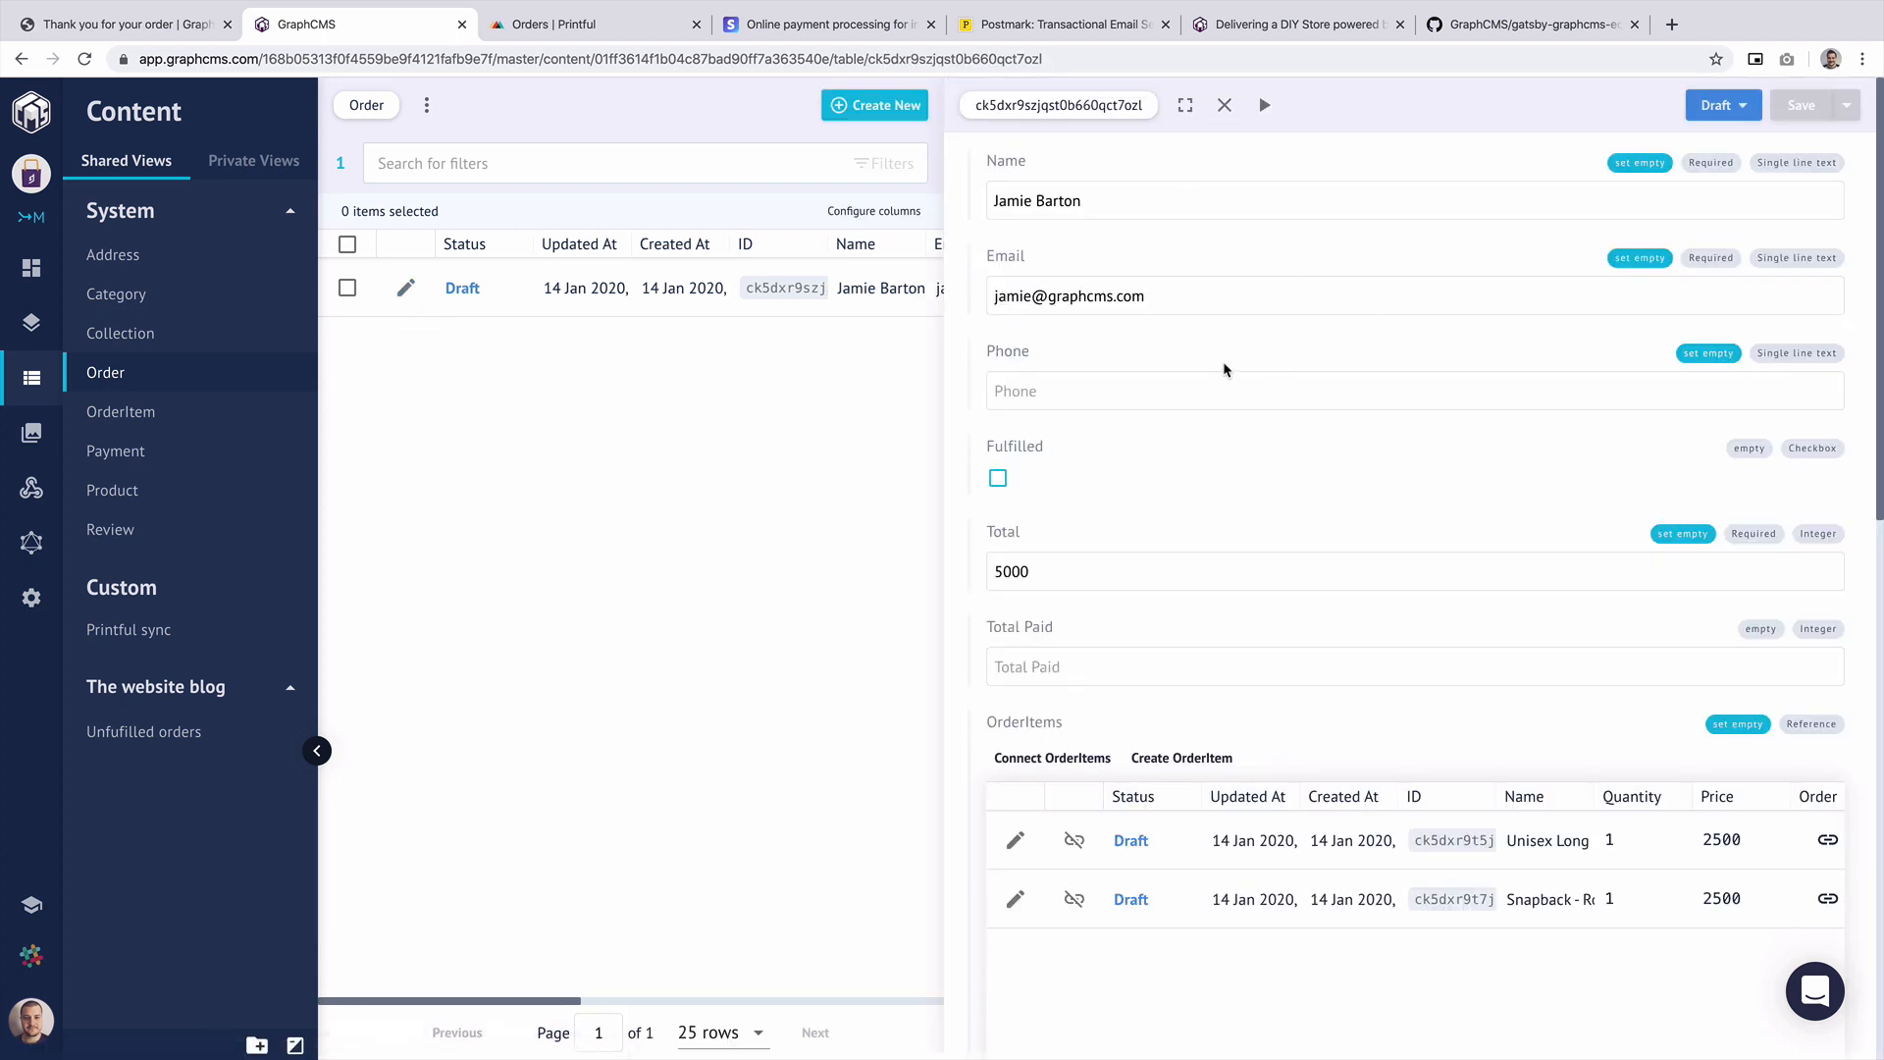
pyautogui.scroll(-3)
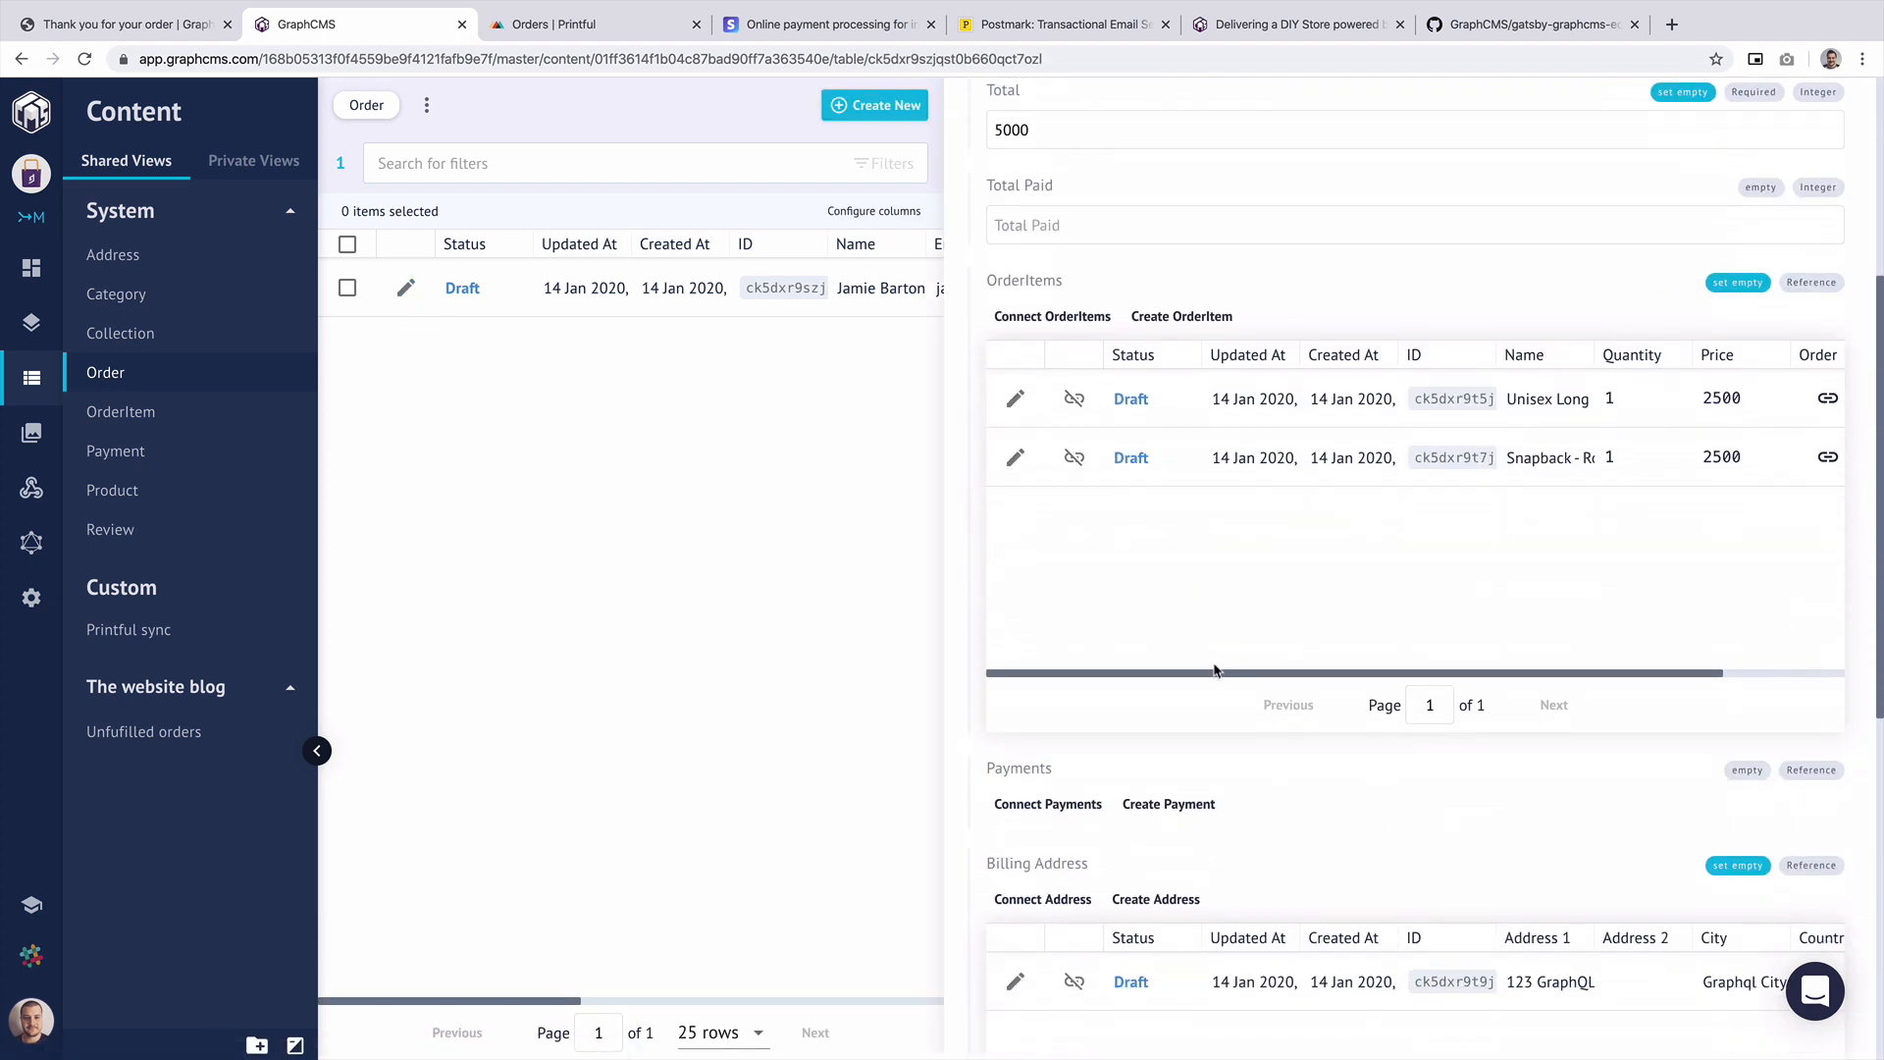
pyautogui.scroll(-3)
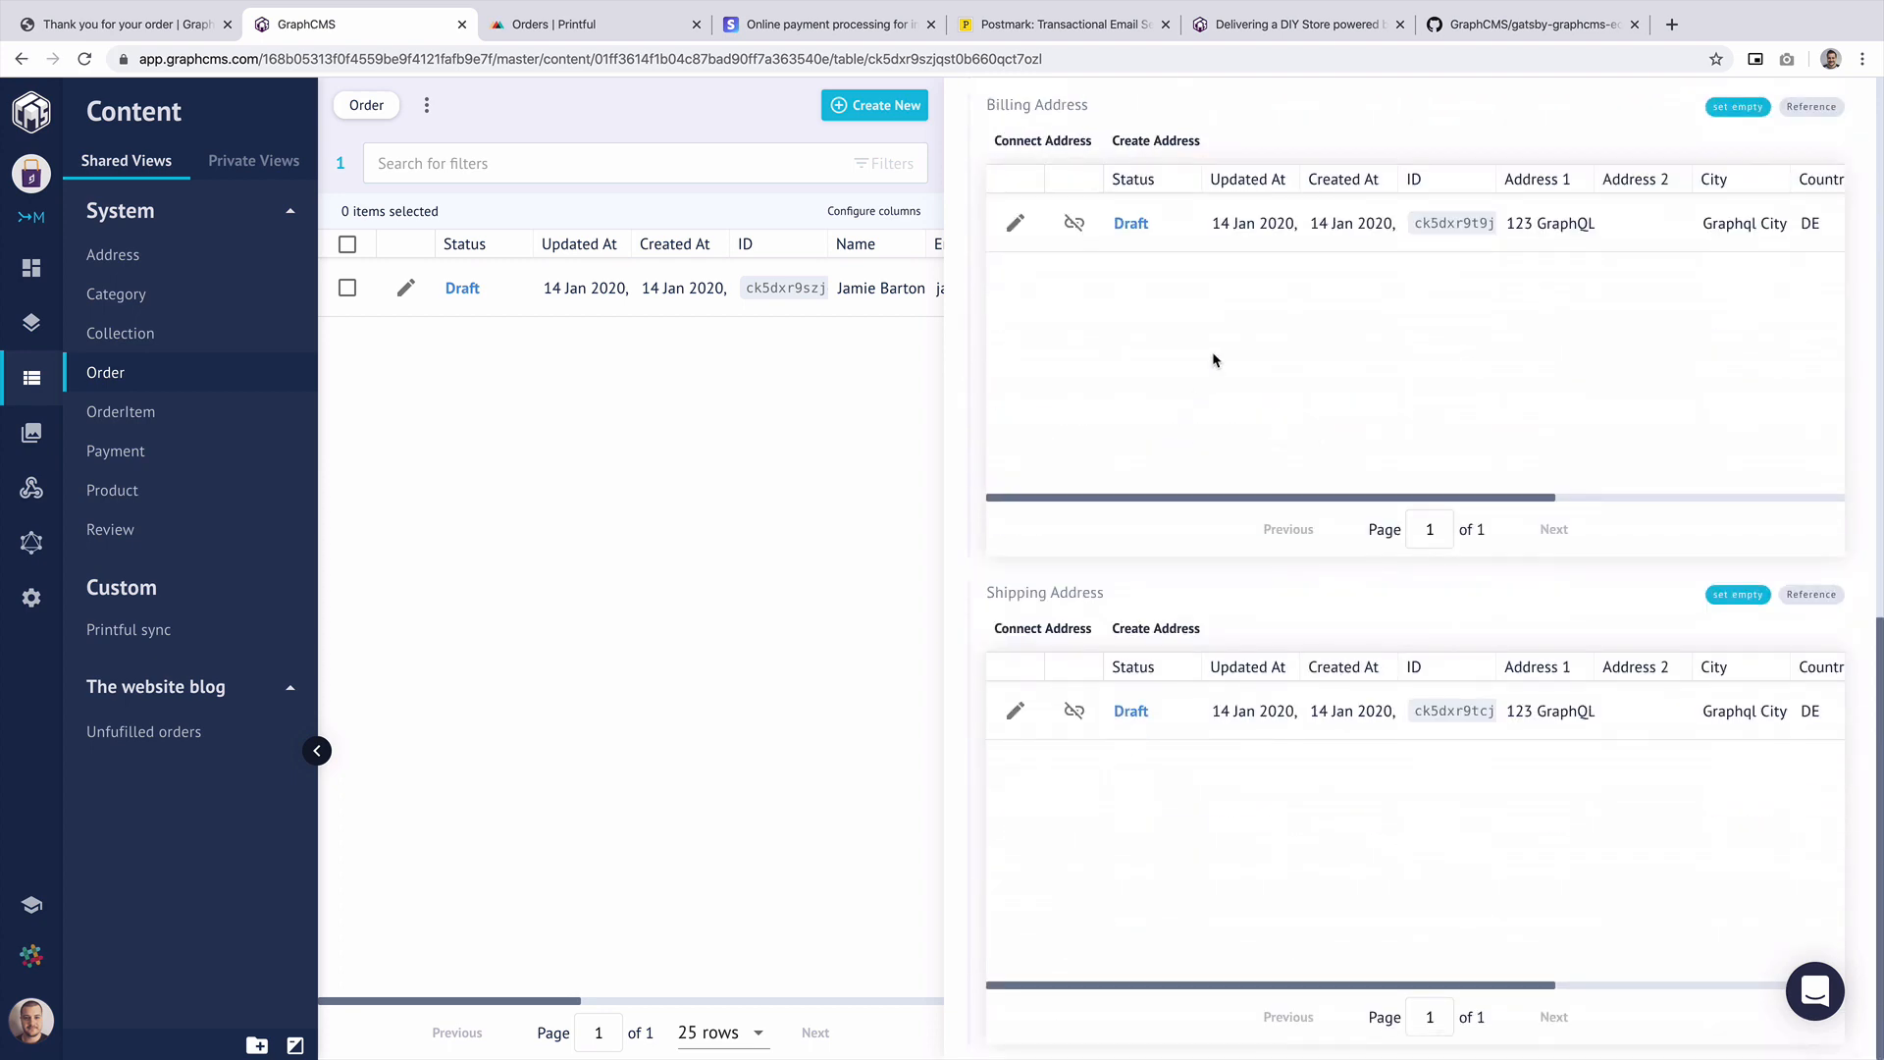
pyautogui.moveTo(1016, 224)
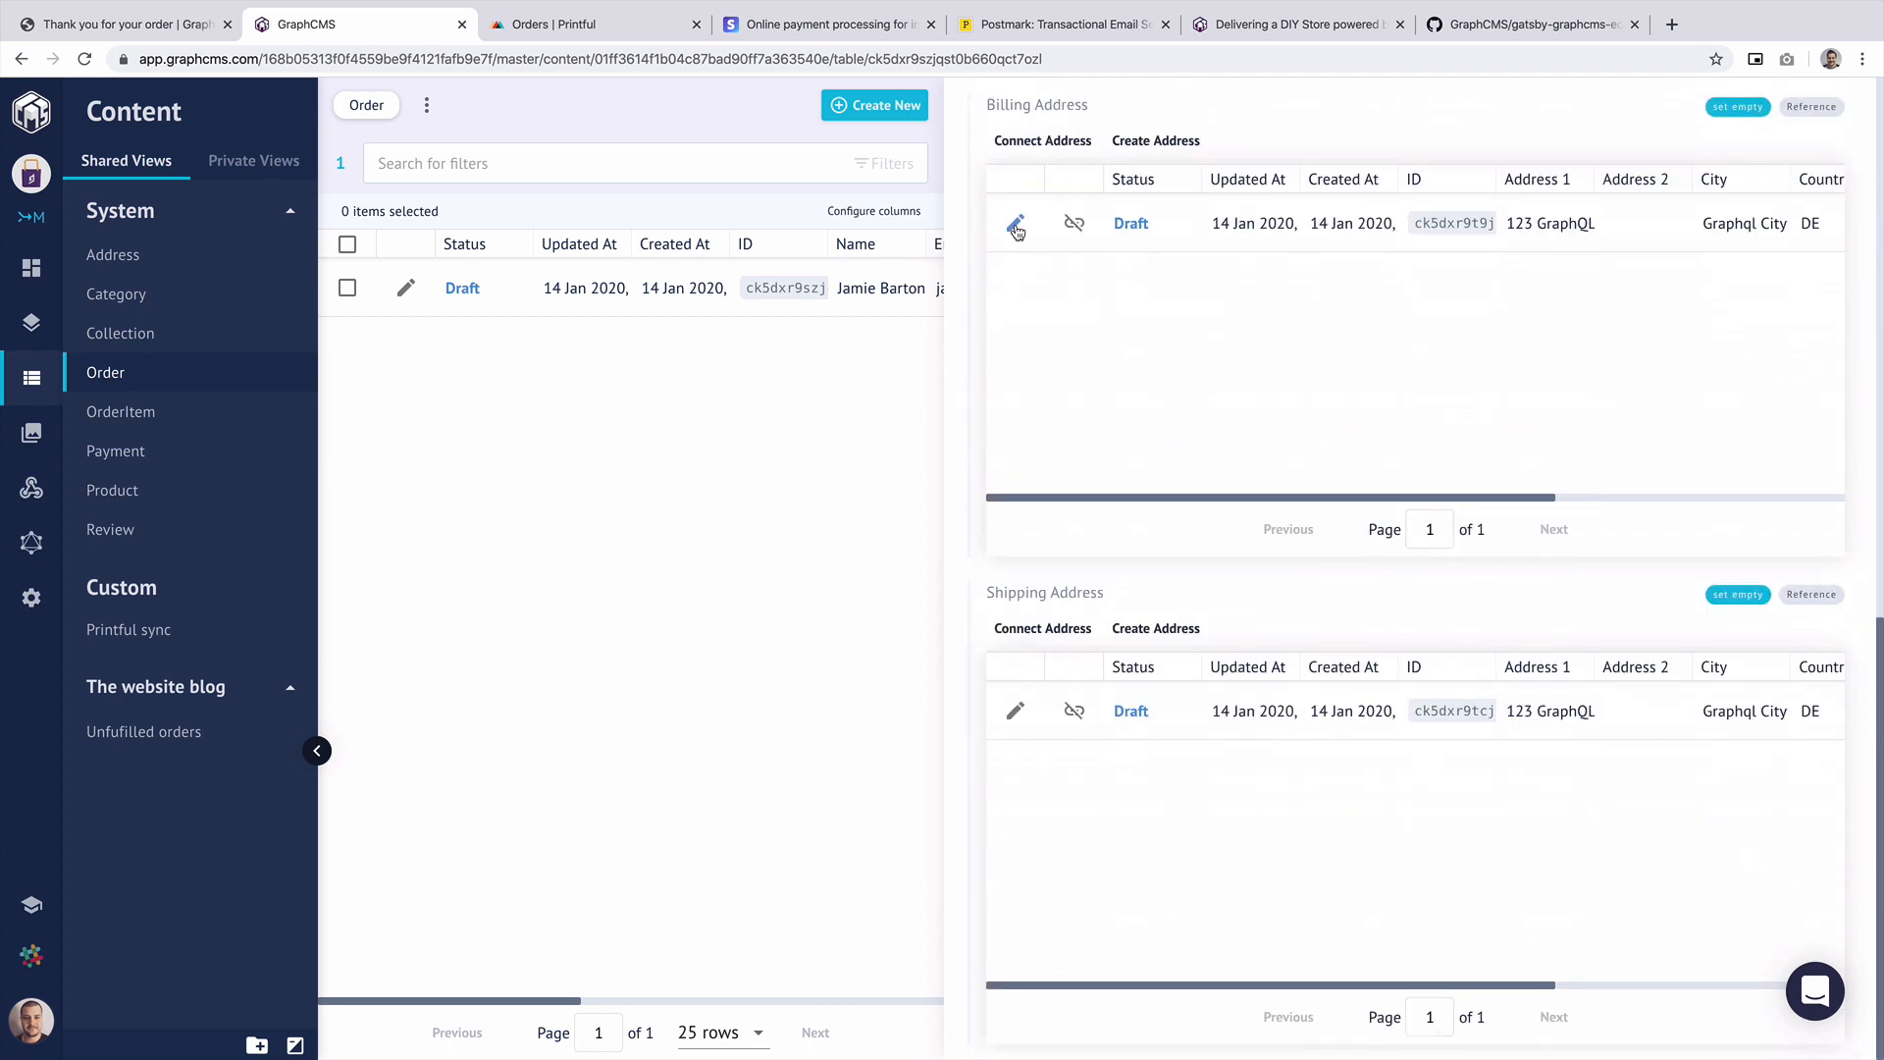
pyautogui.click(1016, 224)
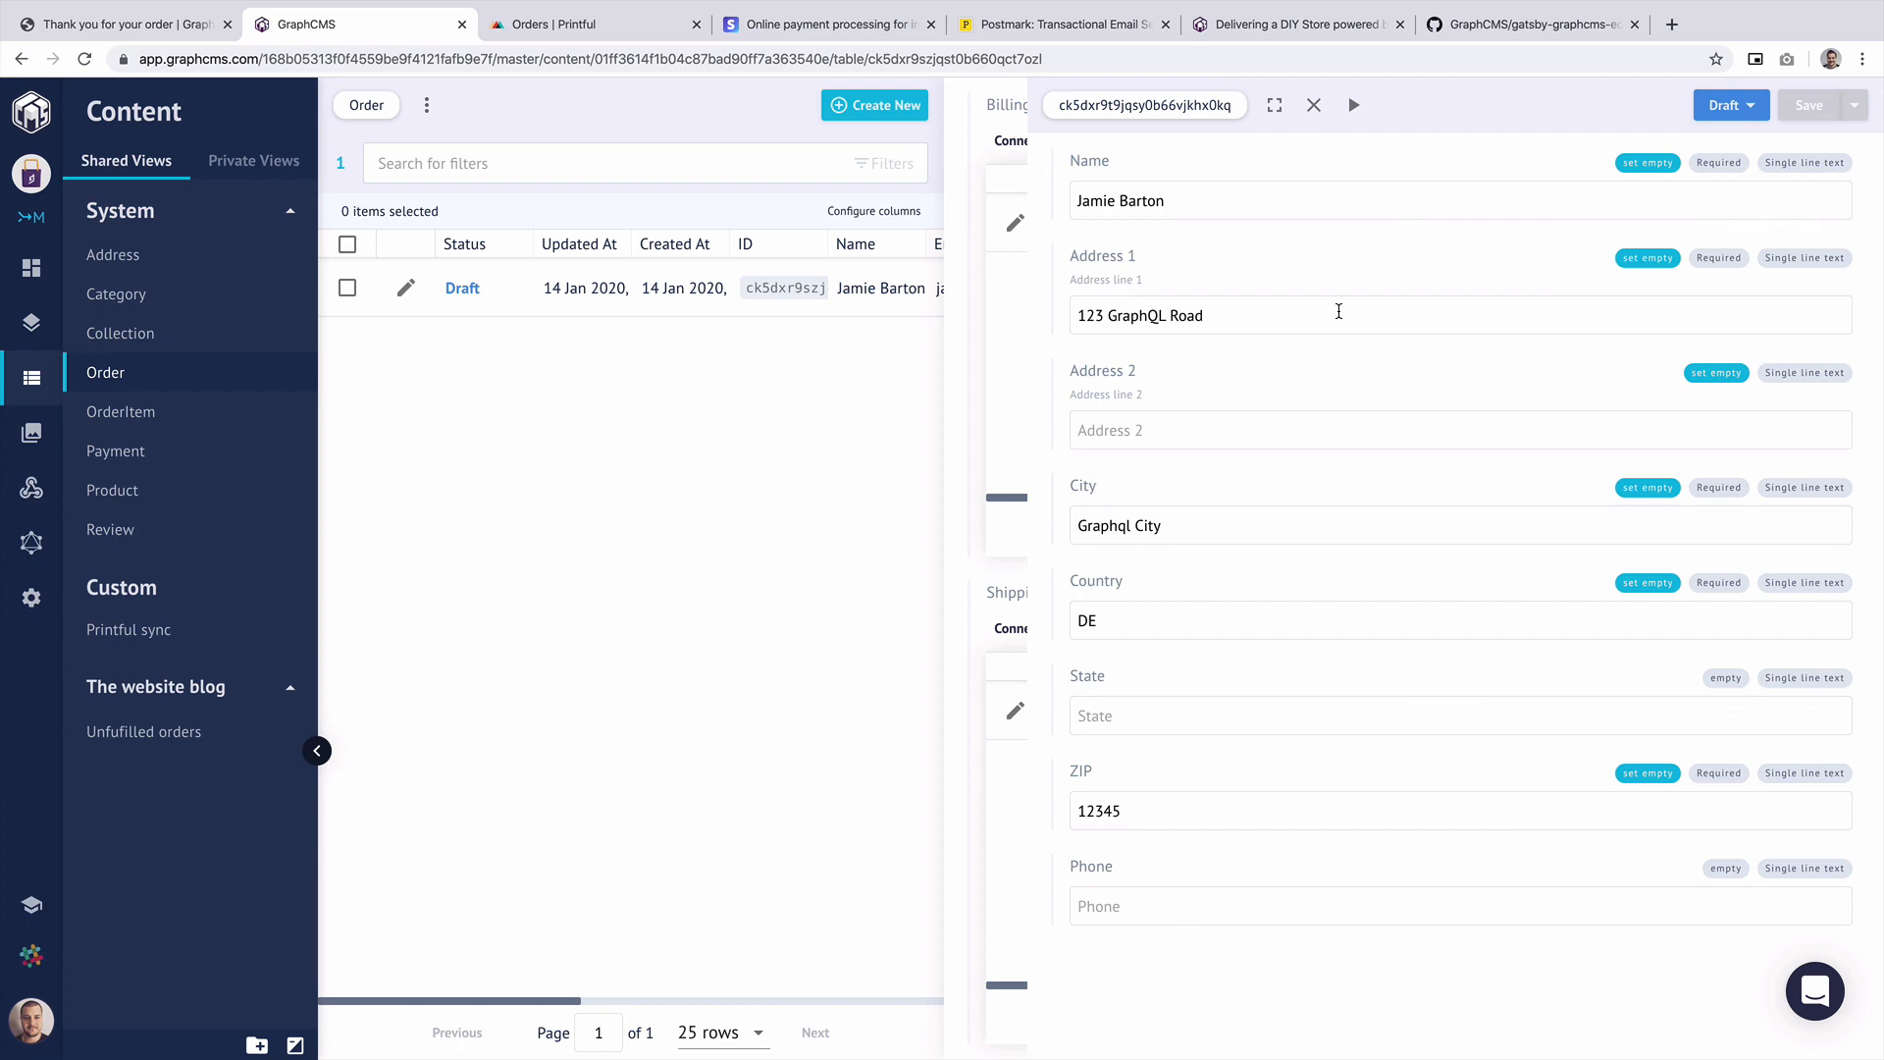
pyautogui.click(561, 23)
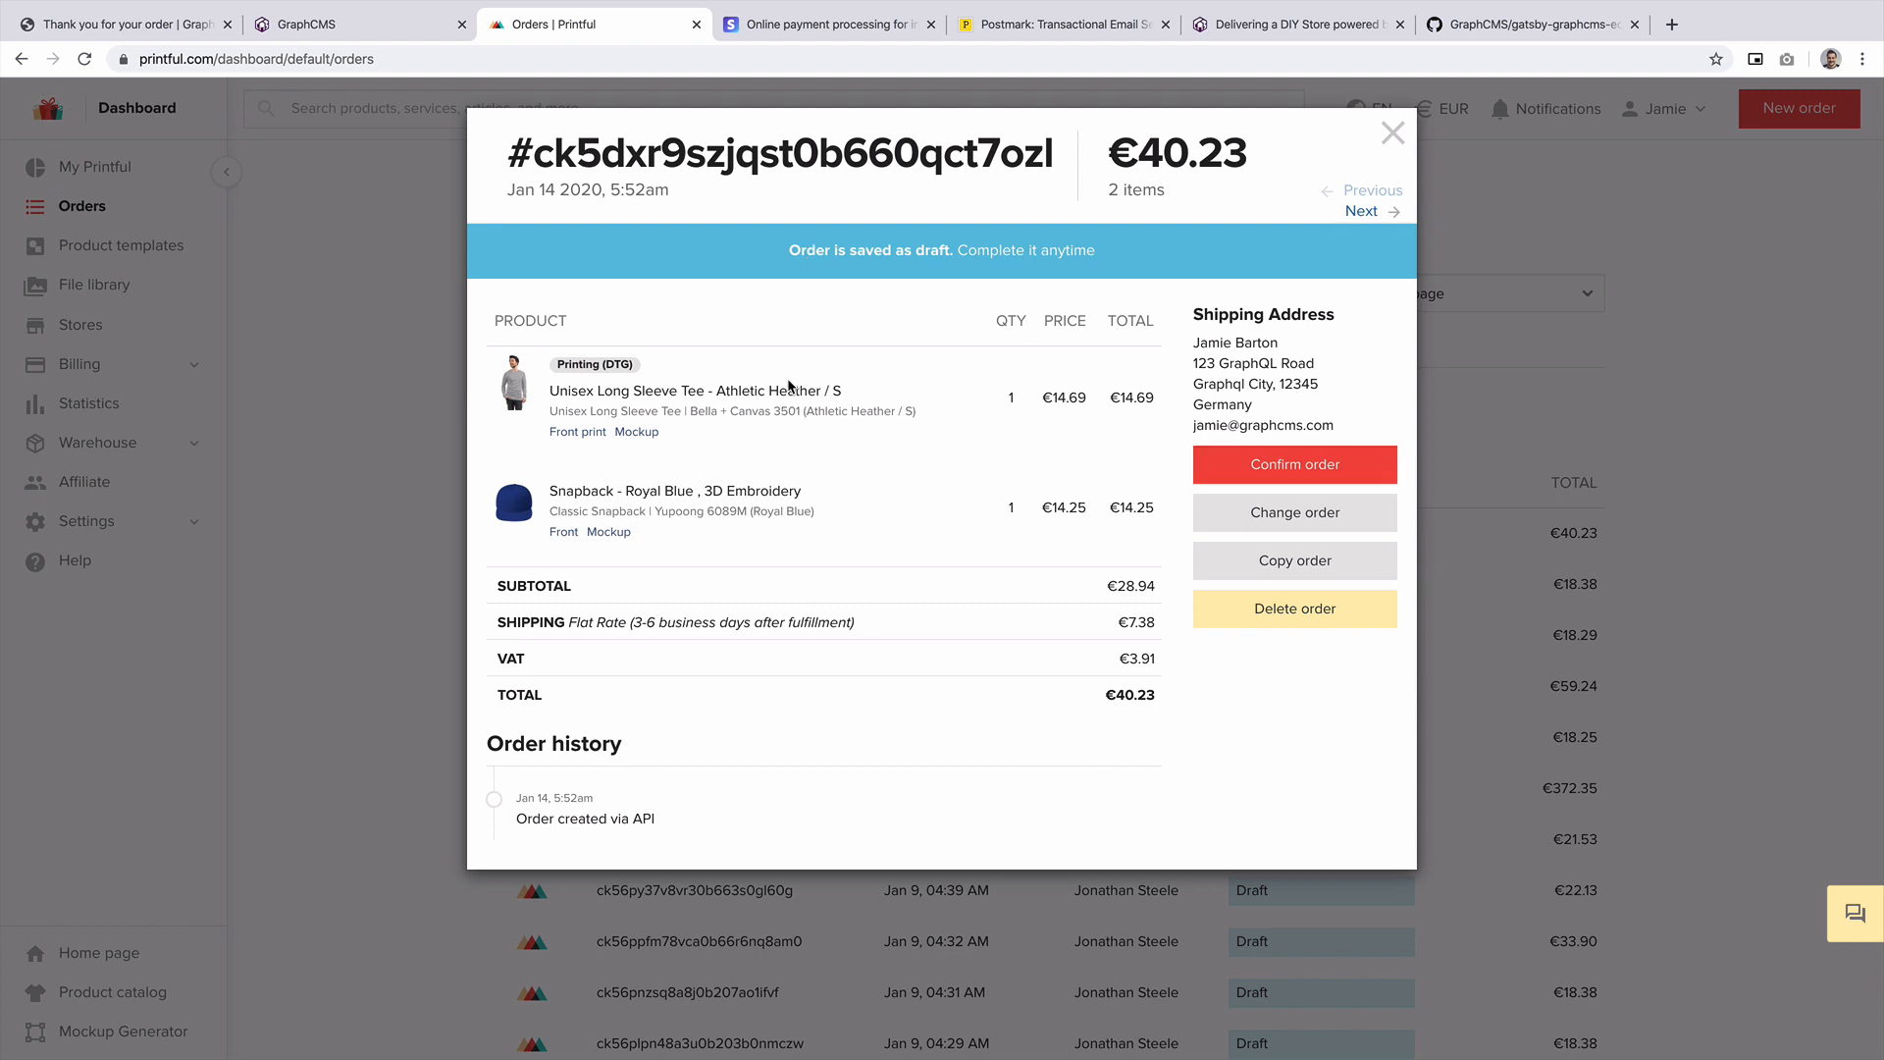
pyautogui.moveTo(850, 365)
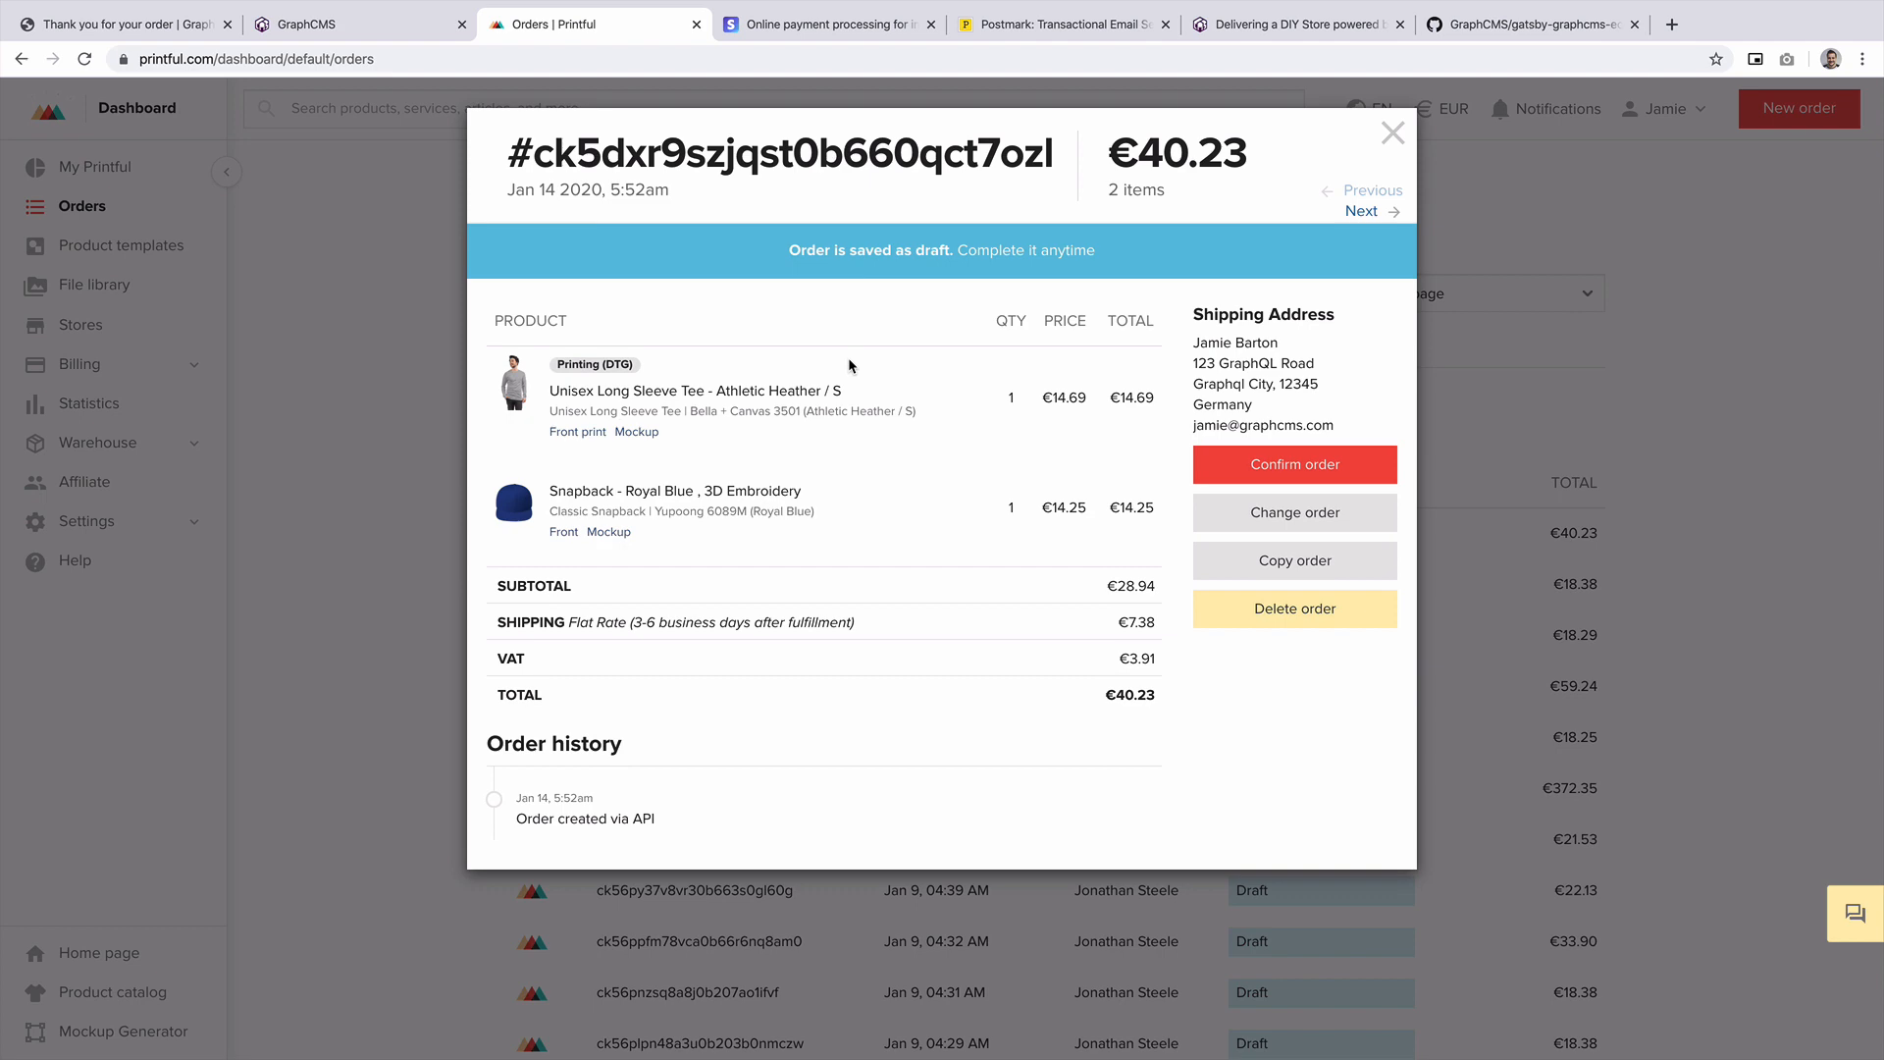
# Mark the GraphCMS order Fulfilled, glance at Postmark, and return to the storefront's Latest products
pyautogui.click(305, 23)
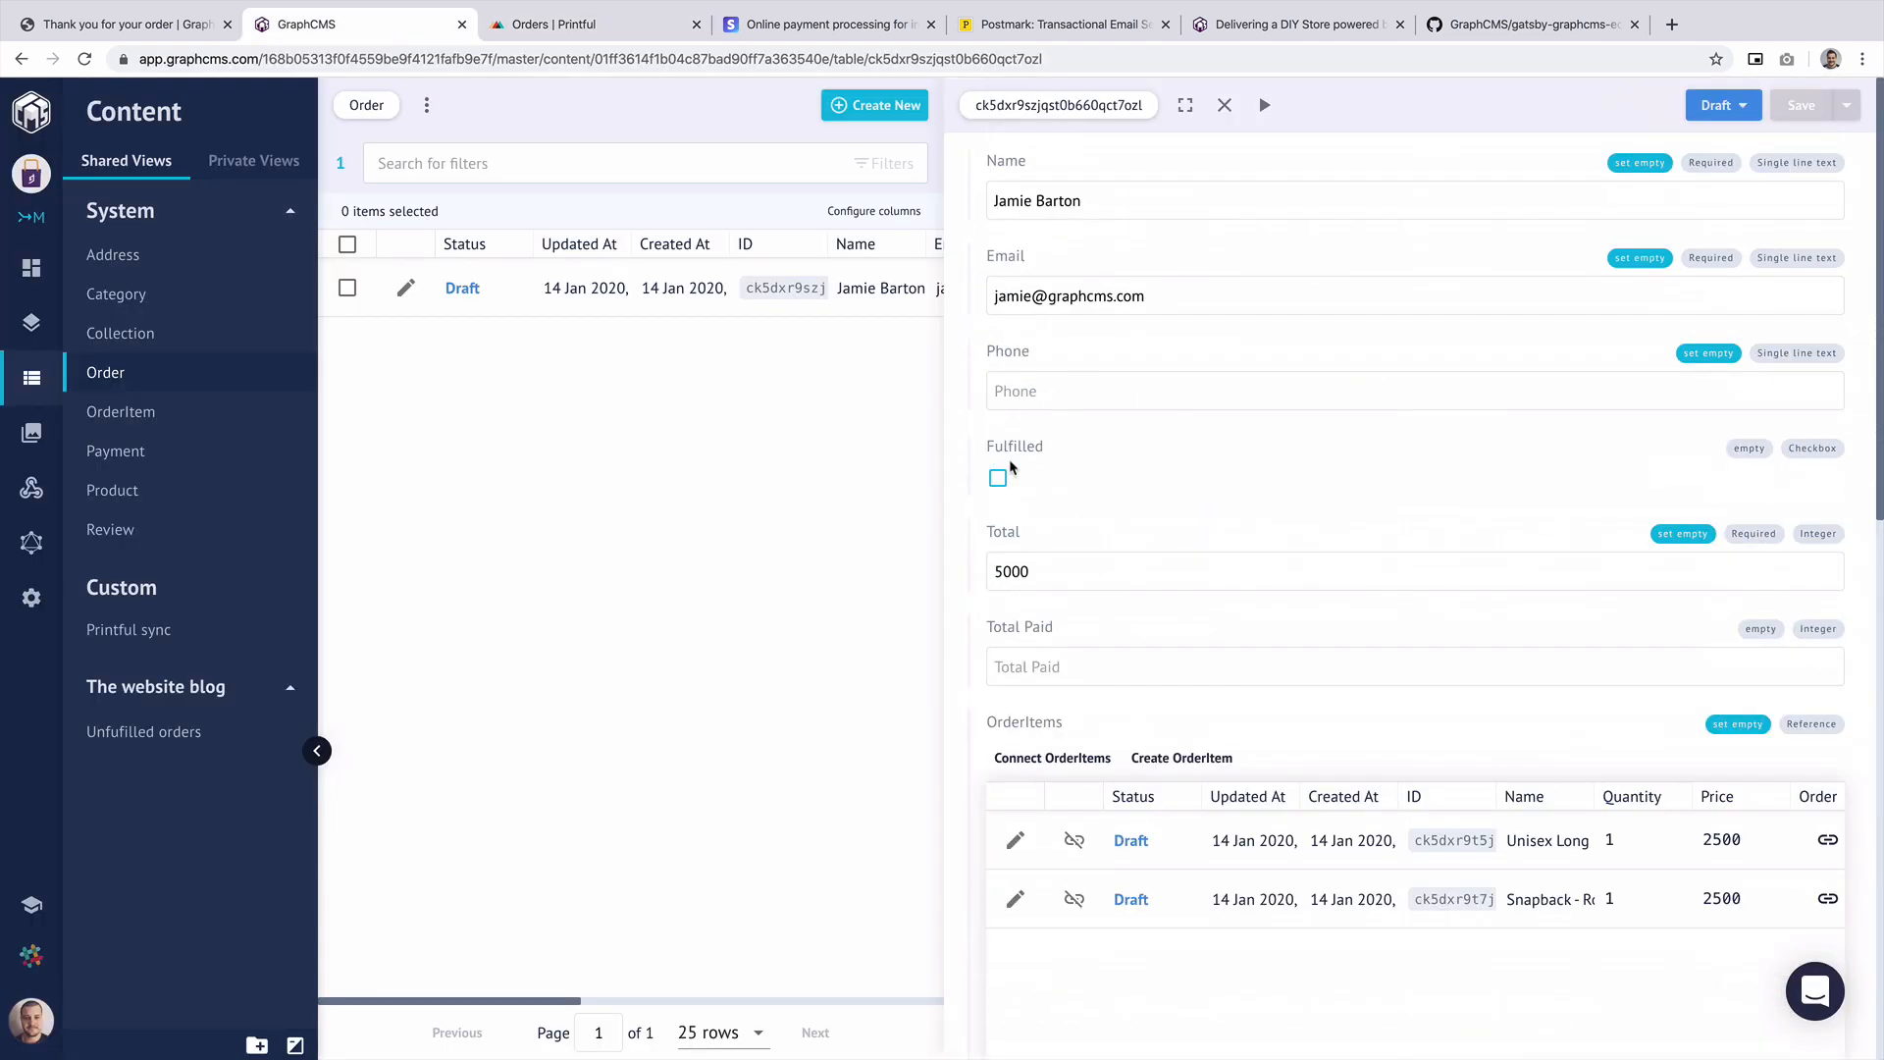
pyautogui.click(997, 478)
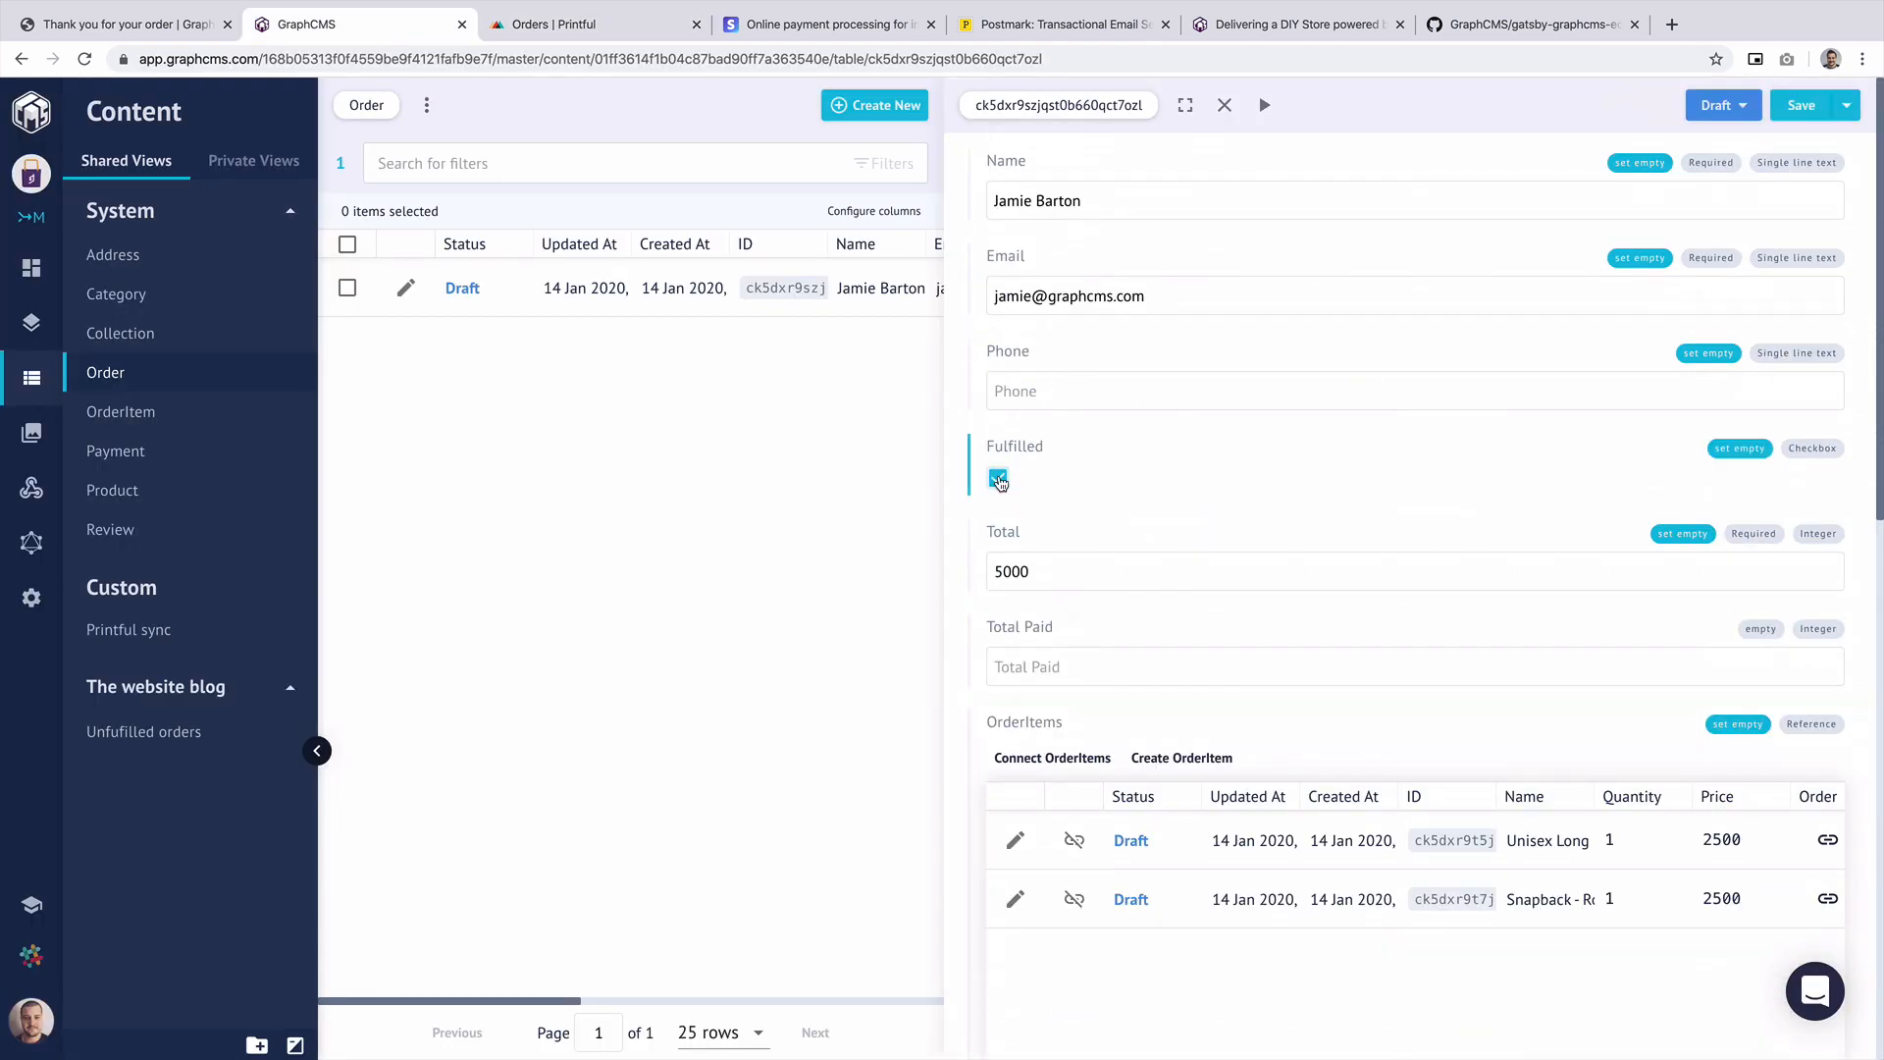
pyautogui.click(999, 478)
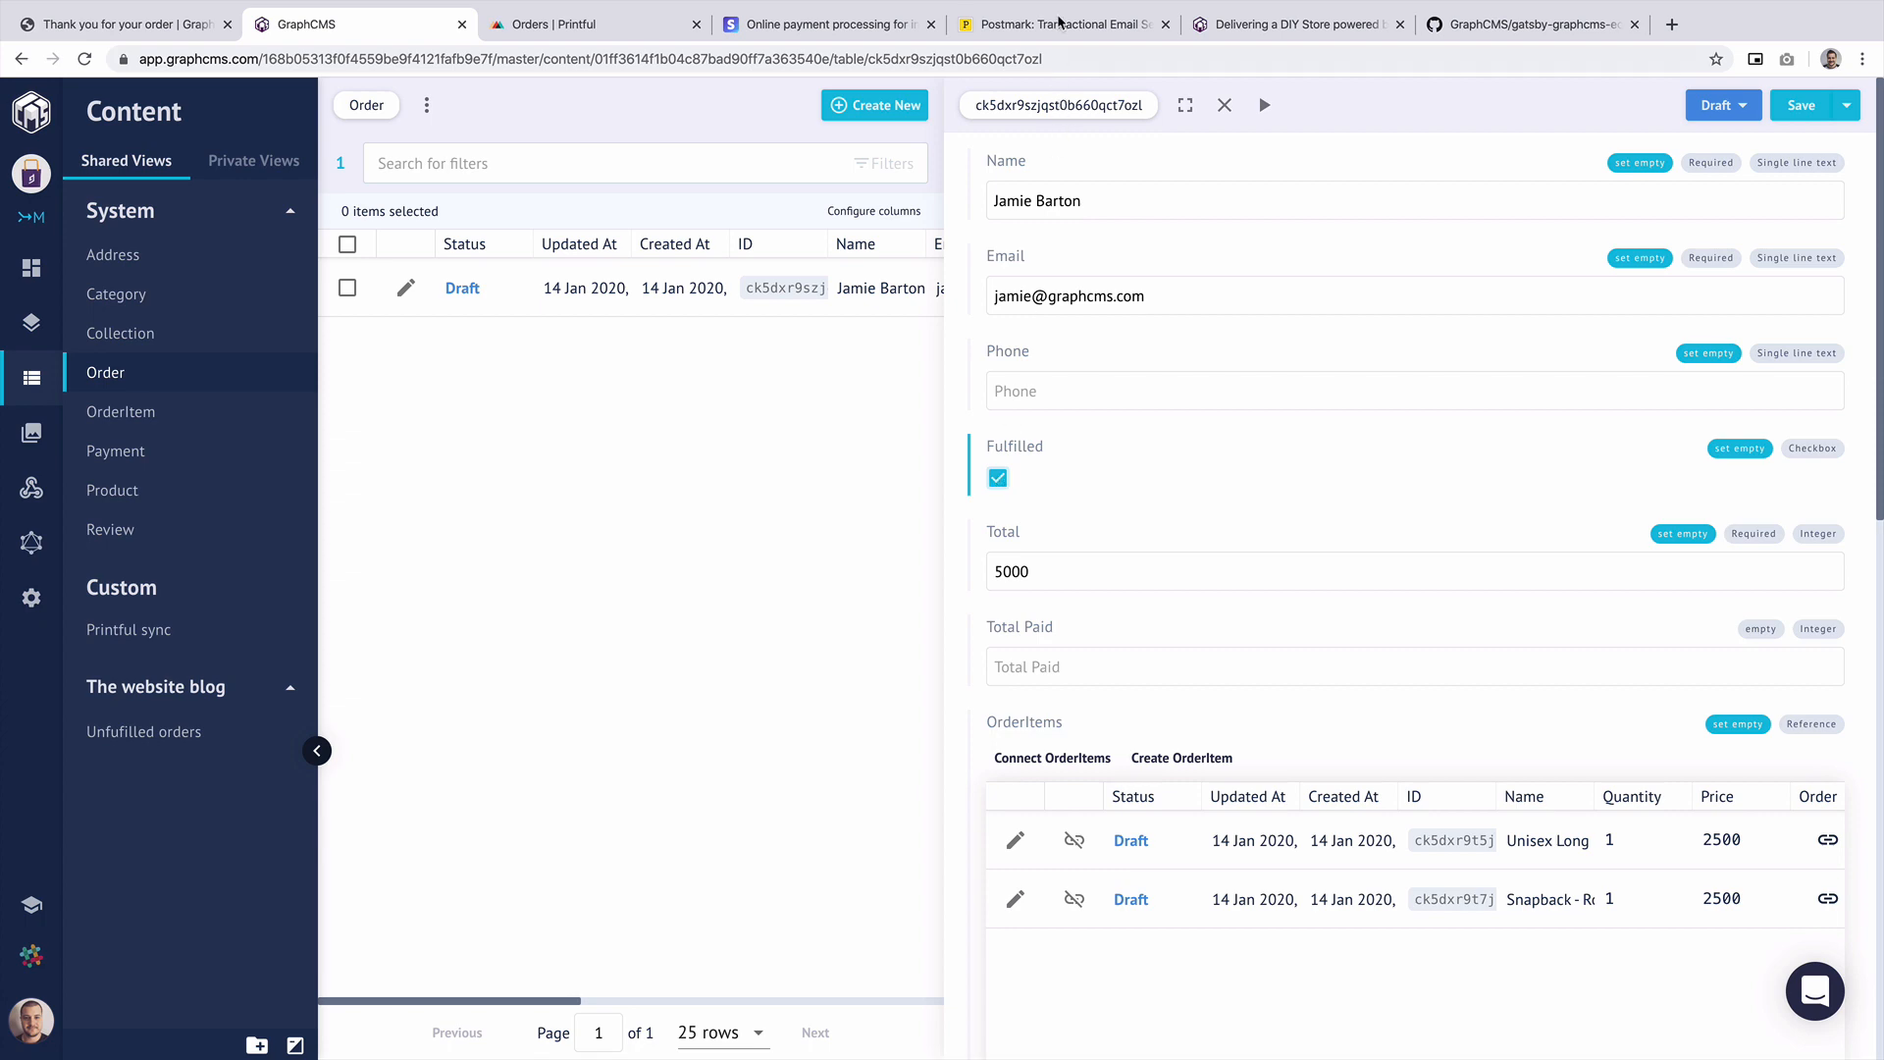
pyautogui.click(1062, 24)
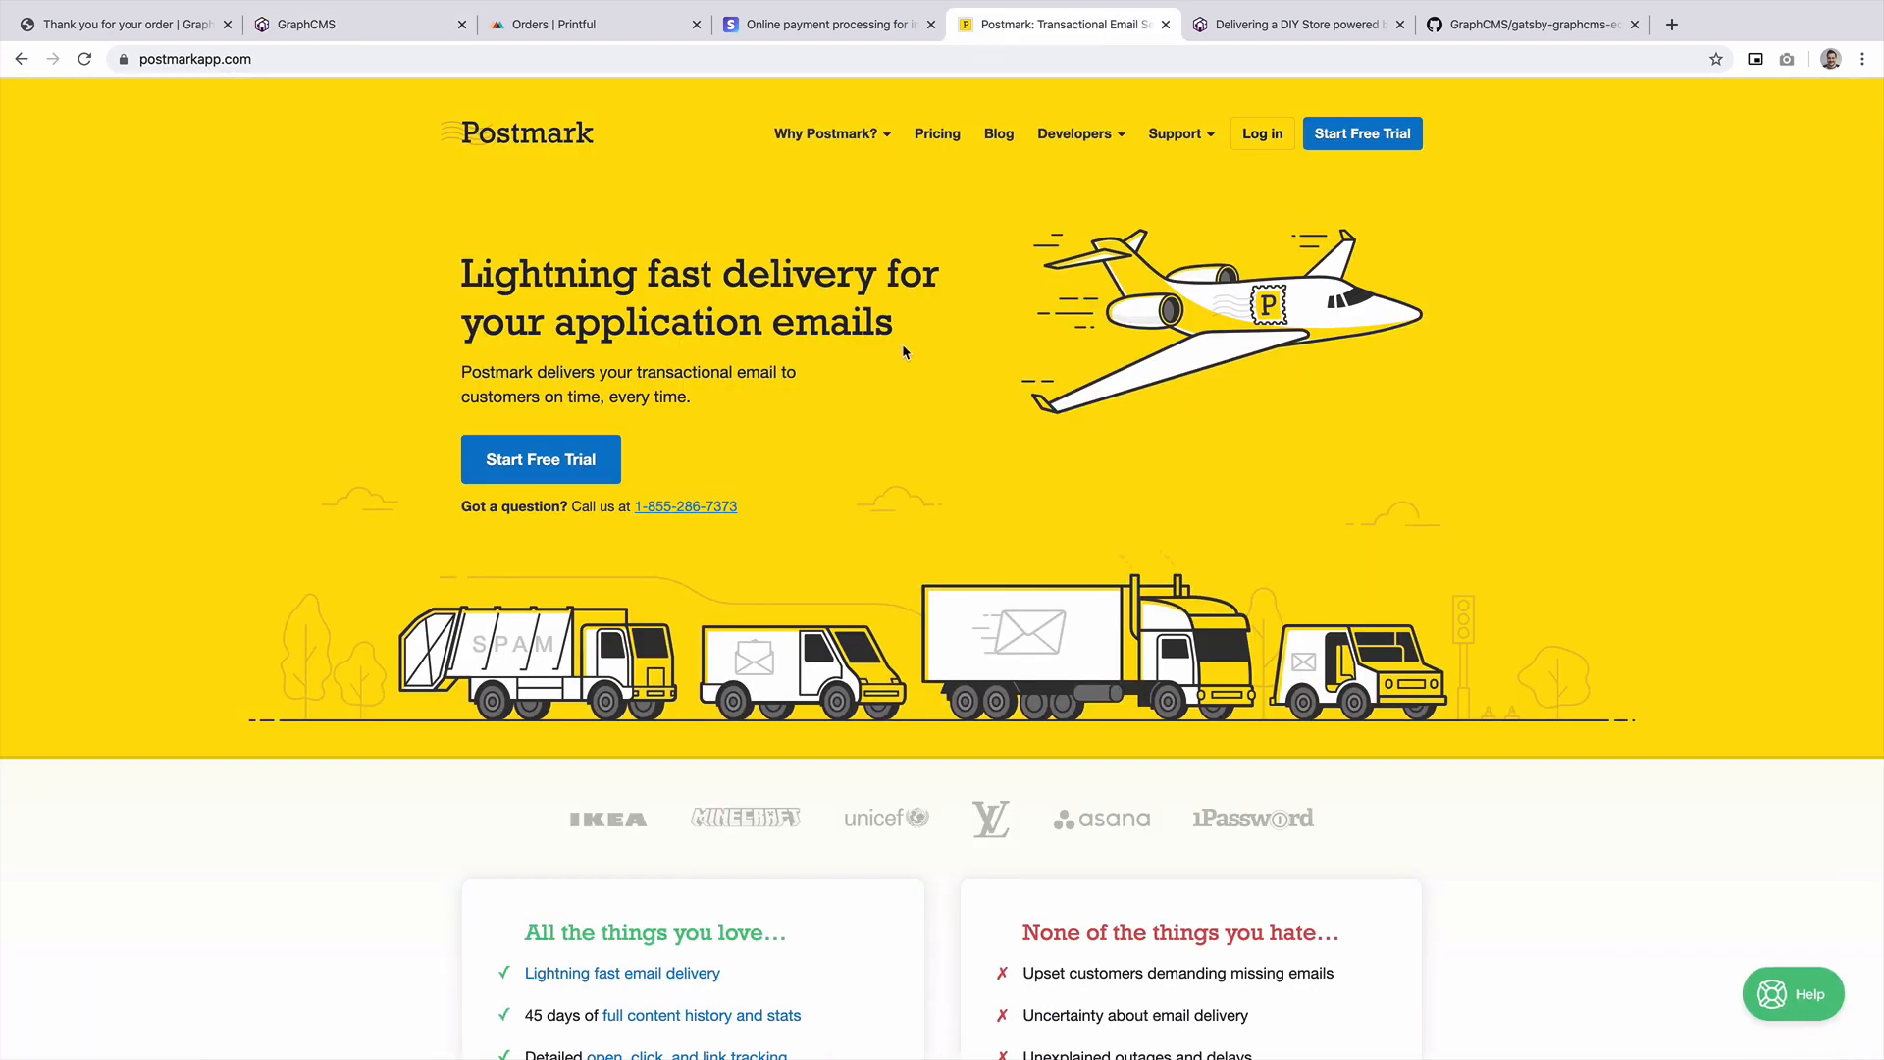
pyautogui.click(119, 24)
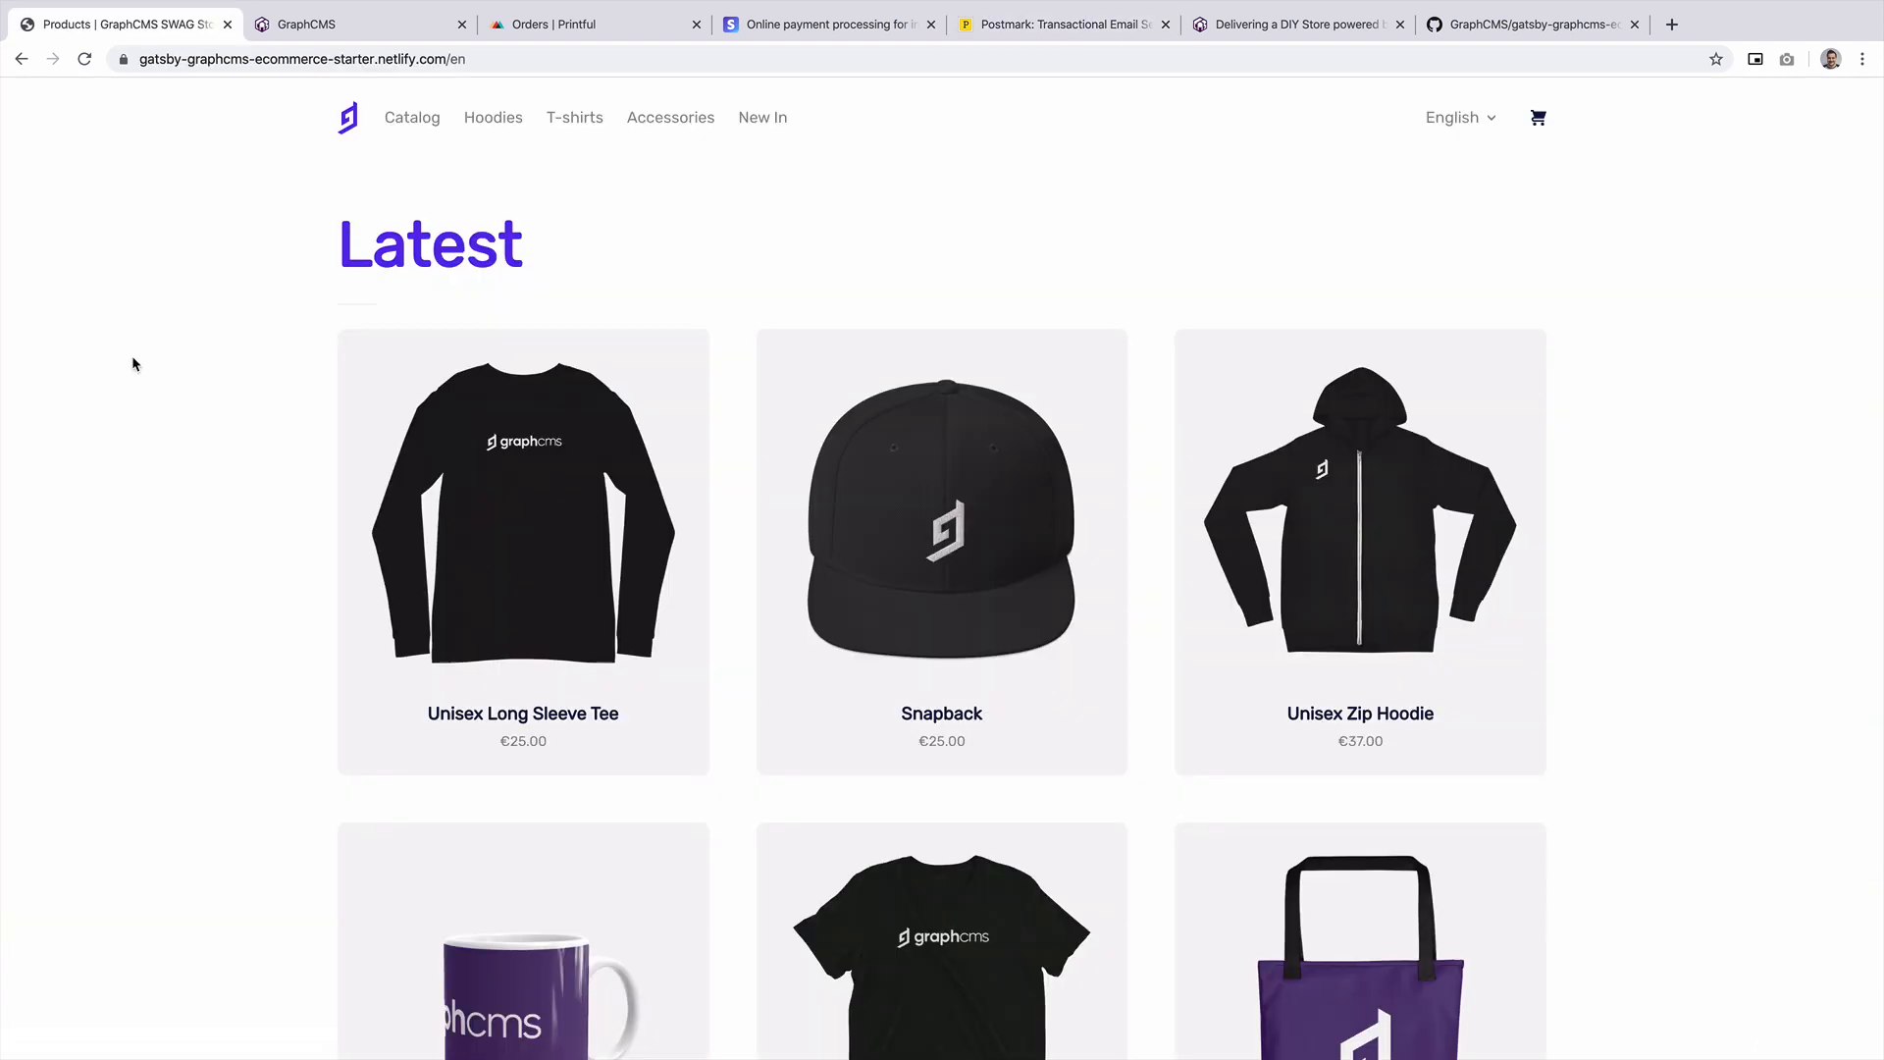